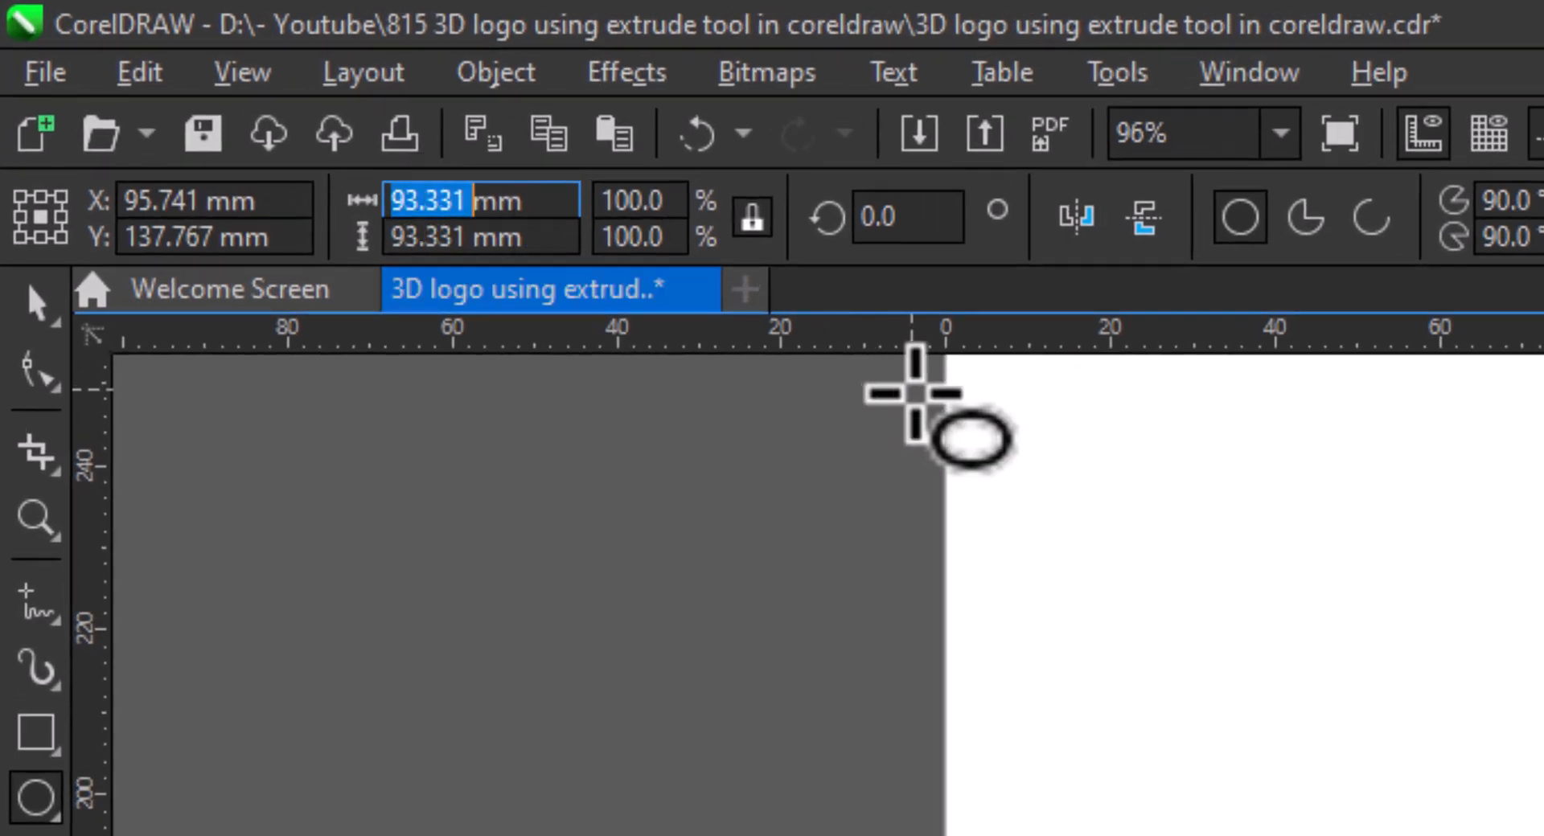
# Resize the duplicated circles to 40 mm, 30 mm and smaller diameters around one centre.
pyautogui.write('40.0 mm')
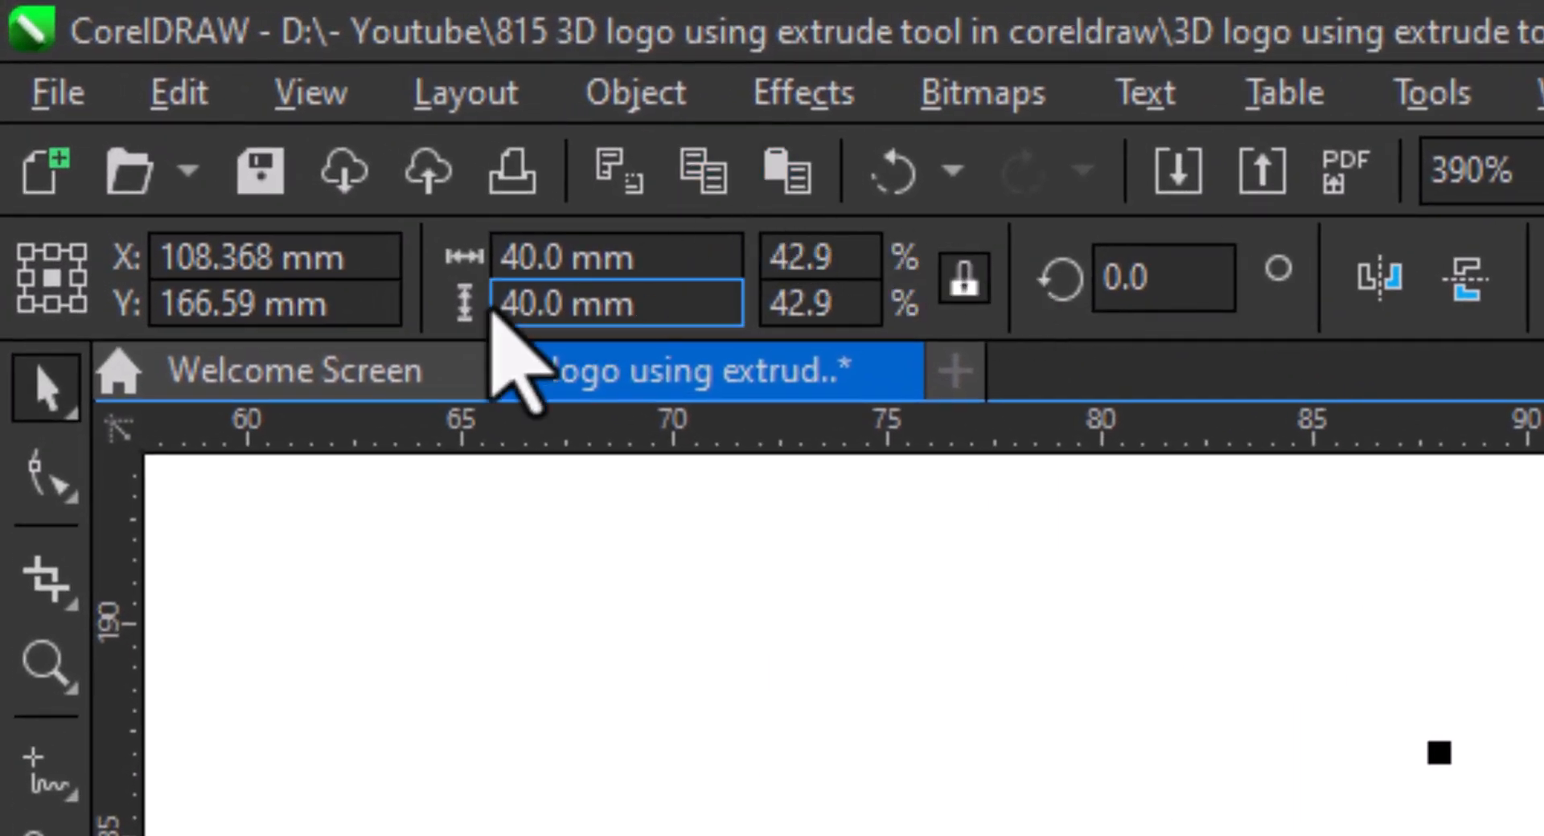
pyautogui.write('30')
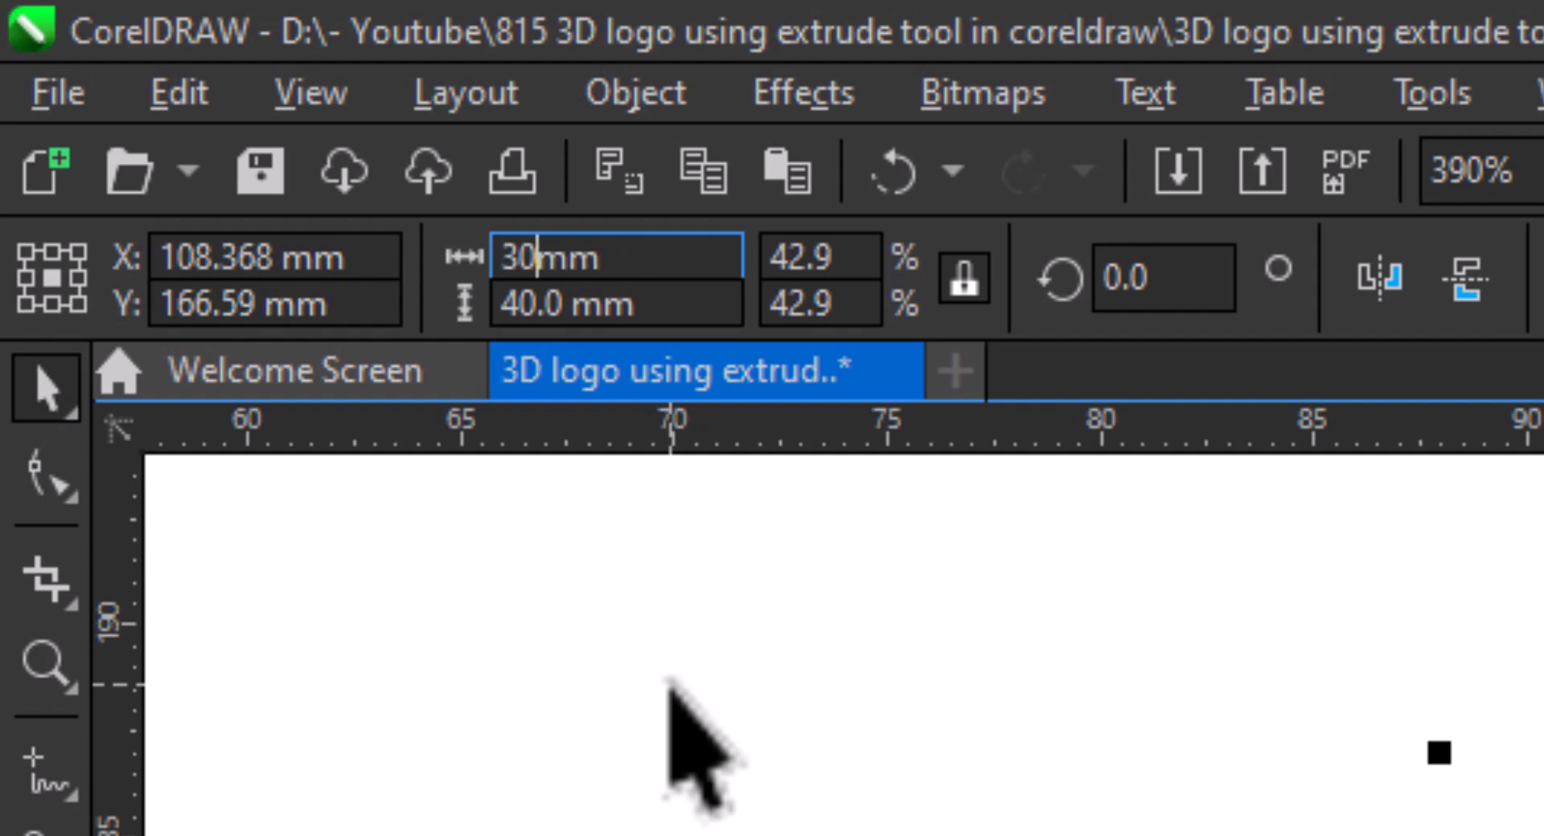
pyautogui.click(781, 168)
pyautogui.write('2')
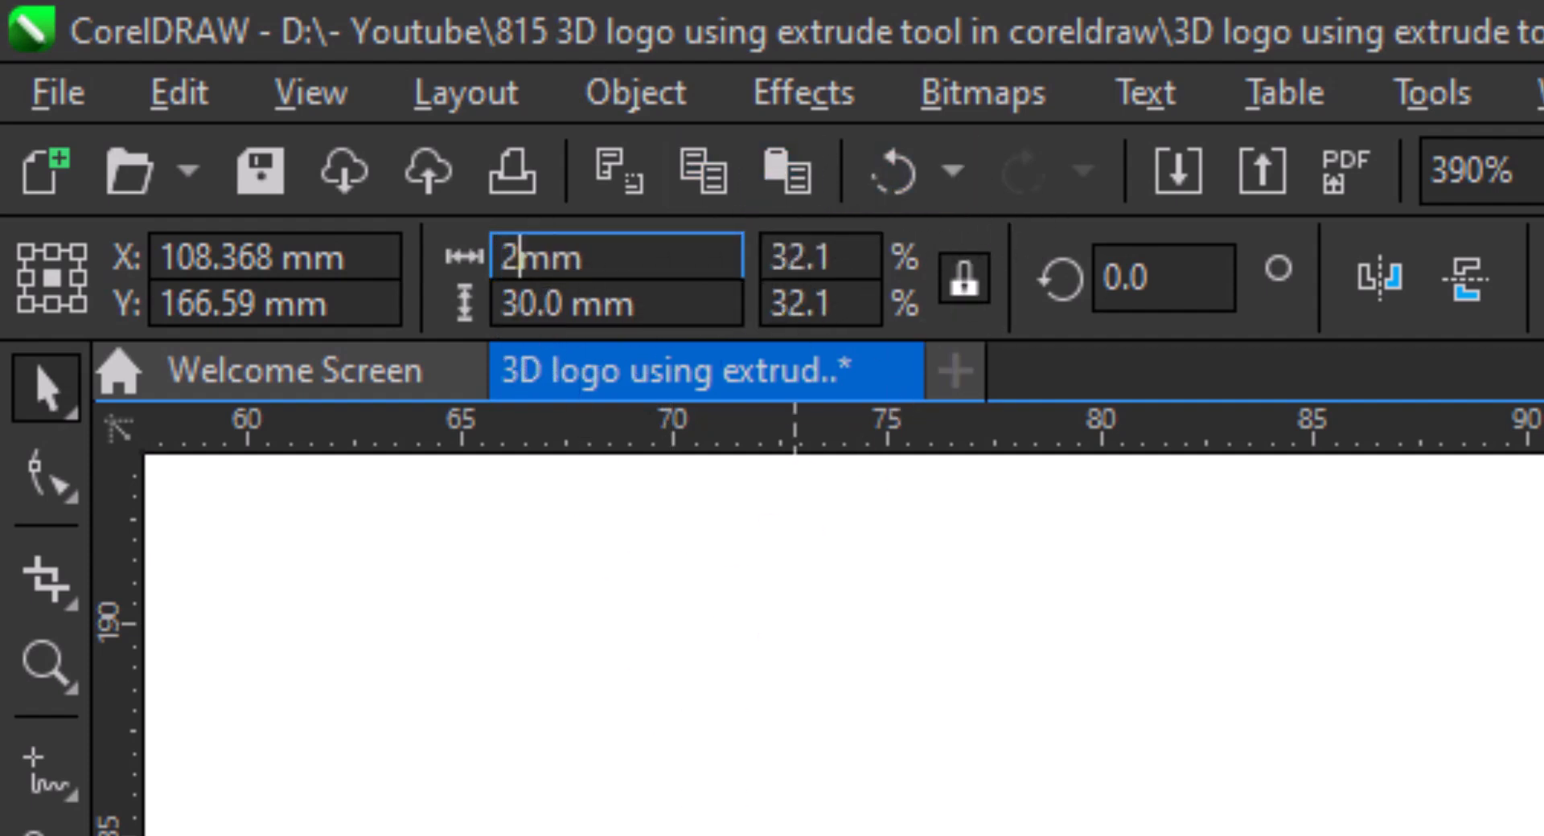
pyautogui.click(782, 169)
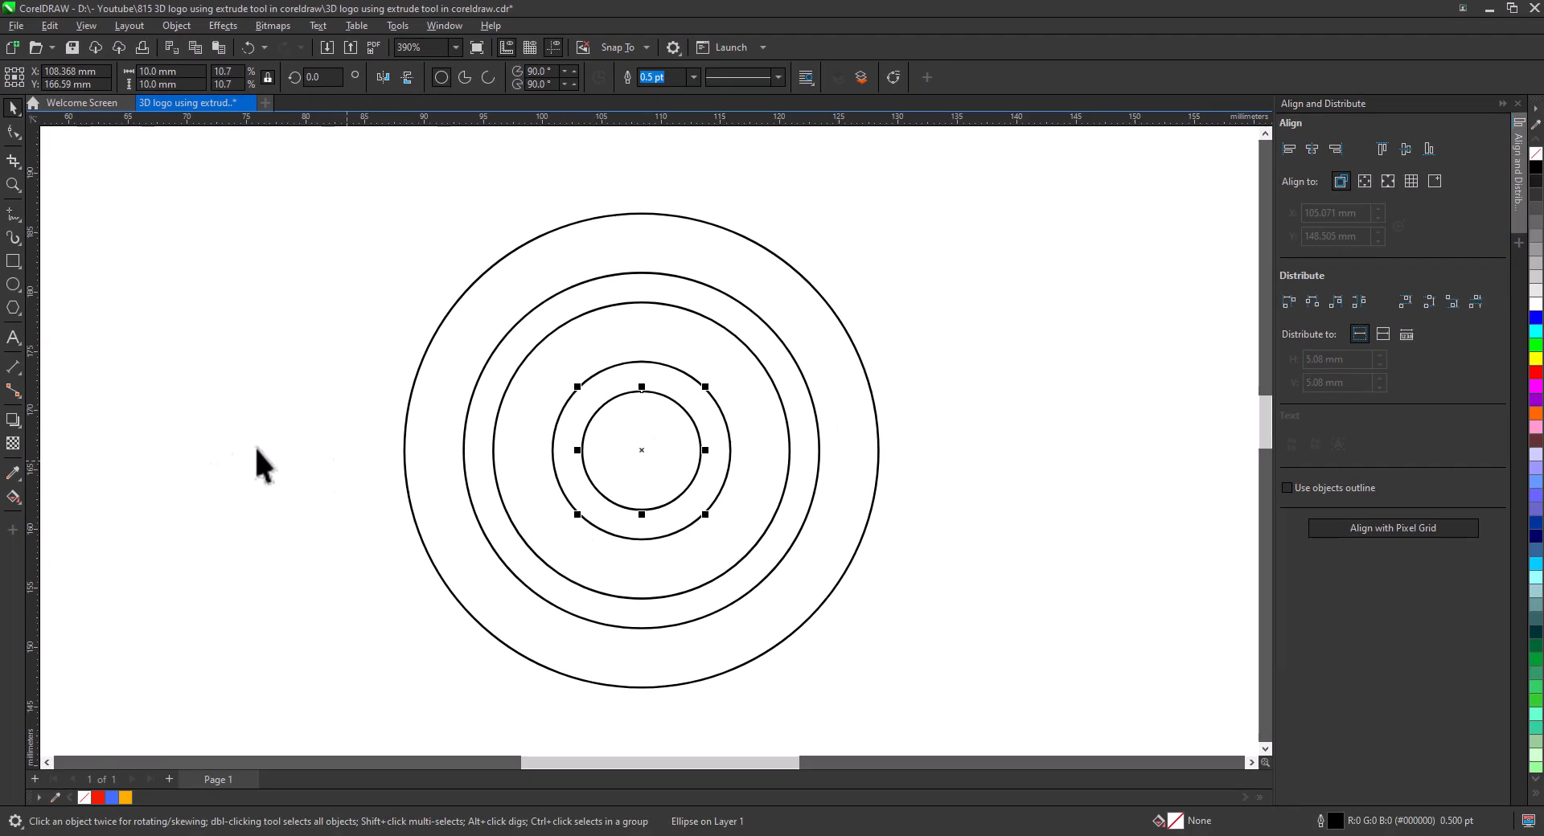
# Draw a square below the rings and centre it horizontally with the circles.
pyautogui.click(14, 261)
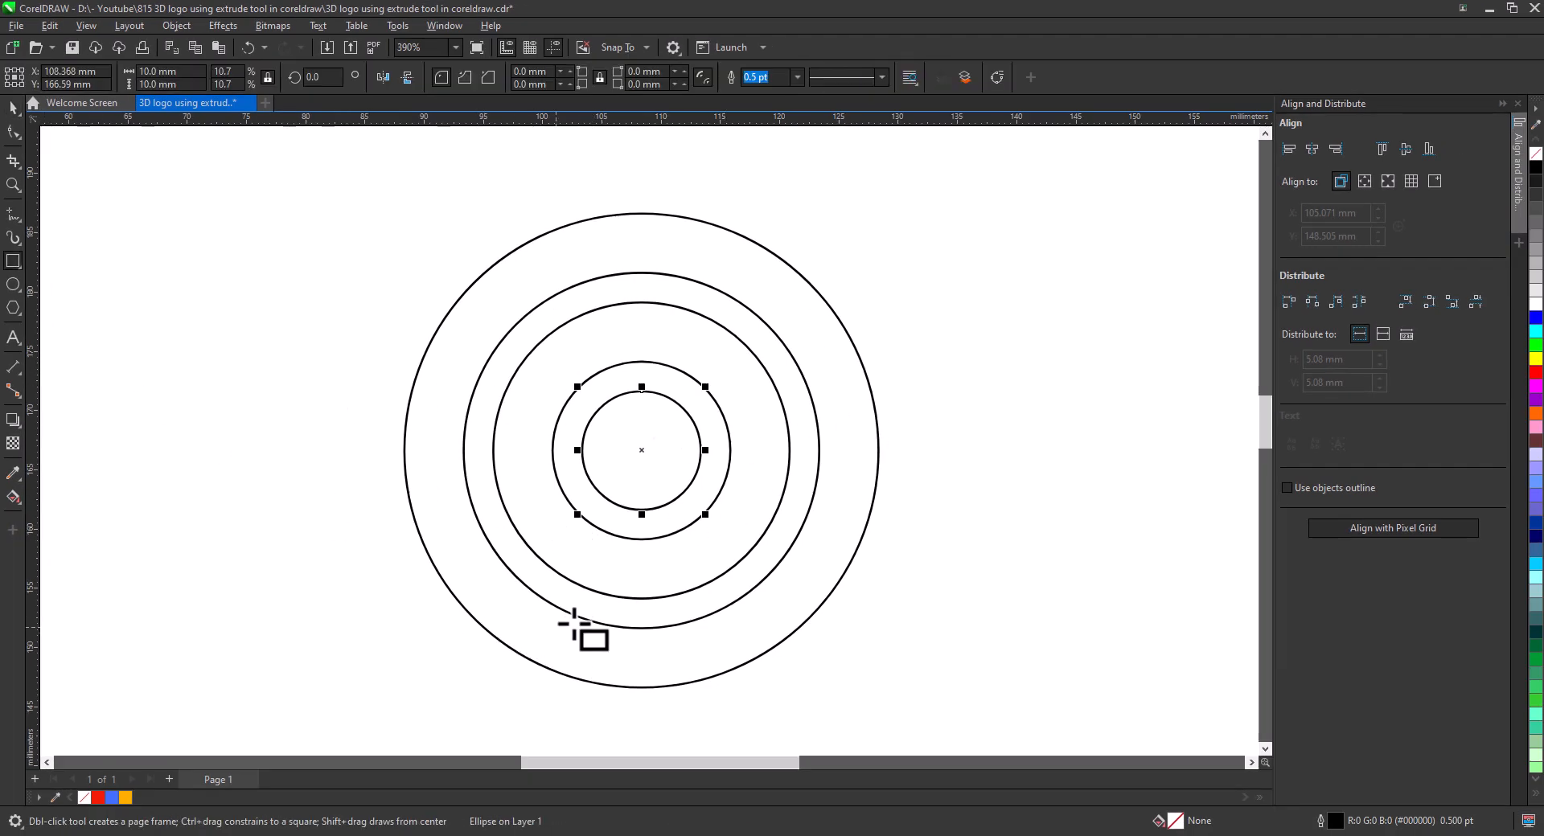
pyautogui.moveTo(591, 601); pyautogui.dragTo(719, 724)
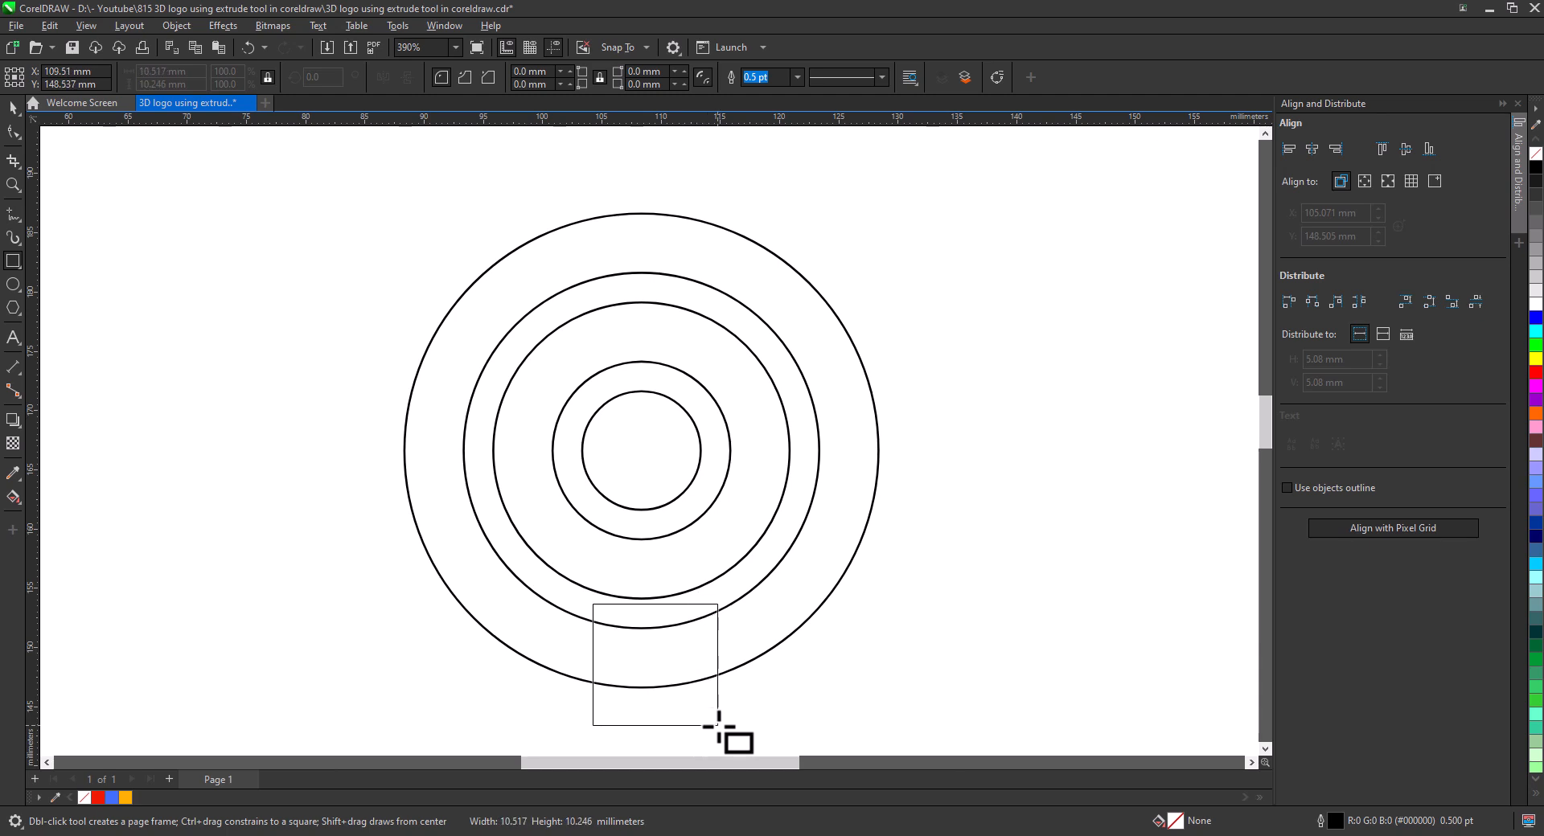
pyautogui.click(653, 664)
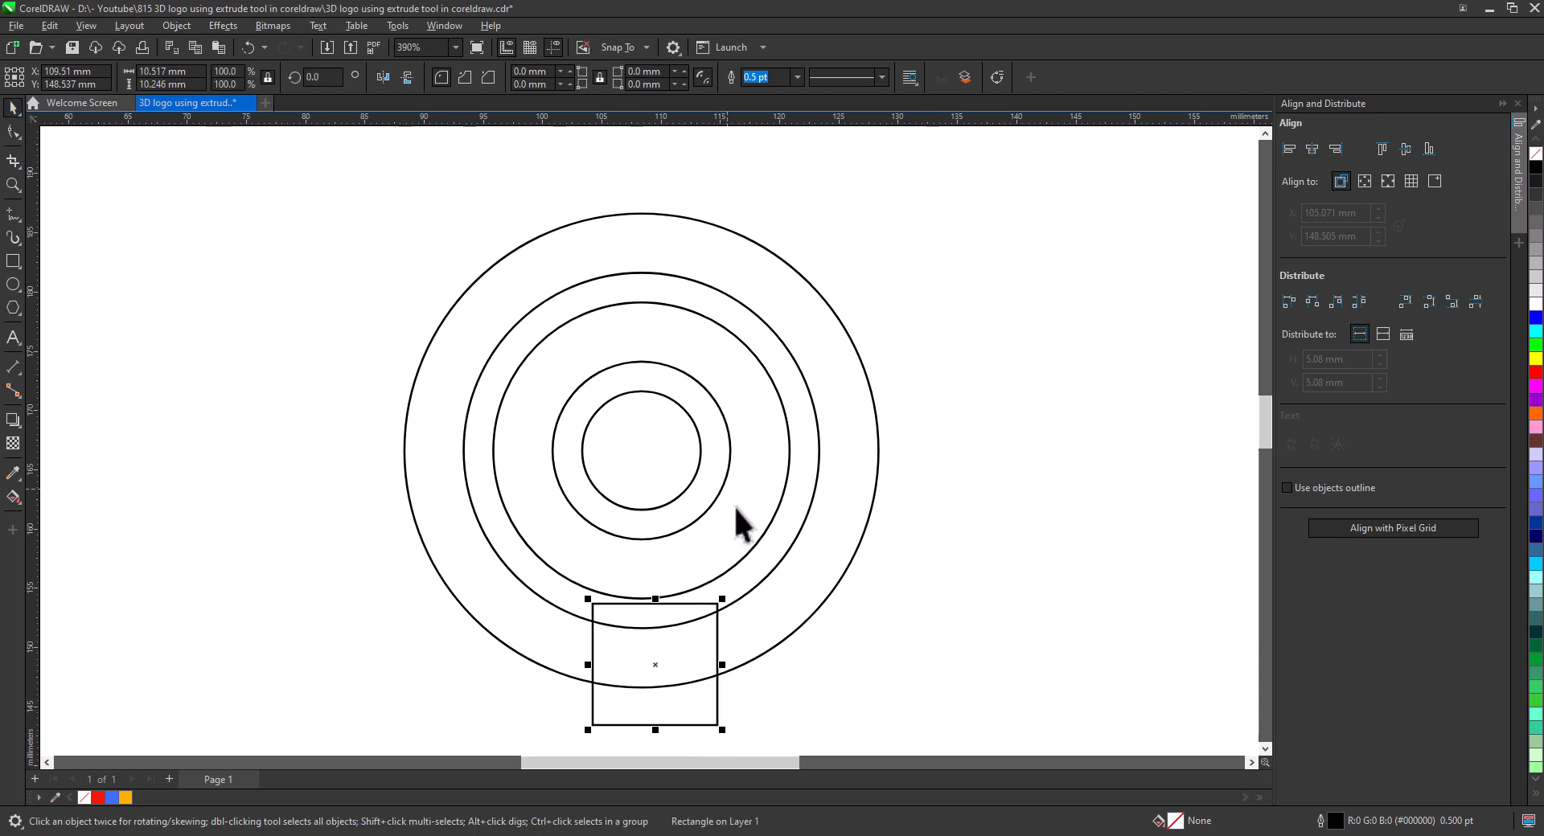
pyautogui.click(1312, 149)
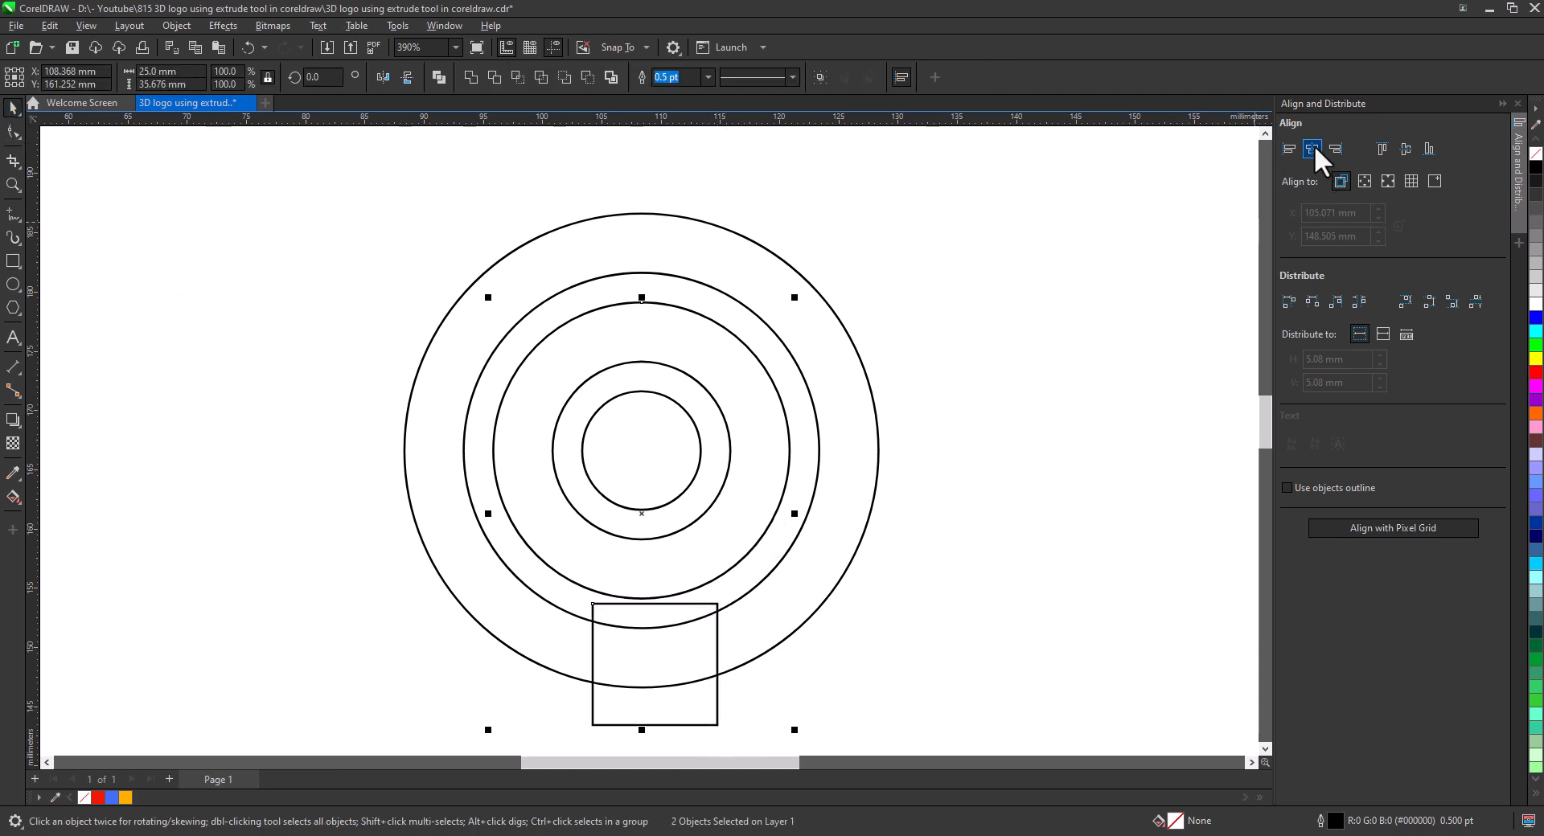
pyautogui.click(680, 727)
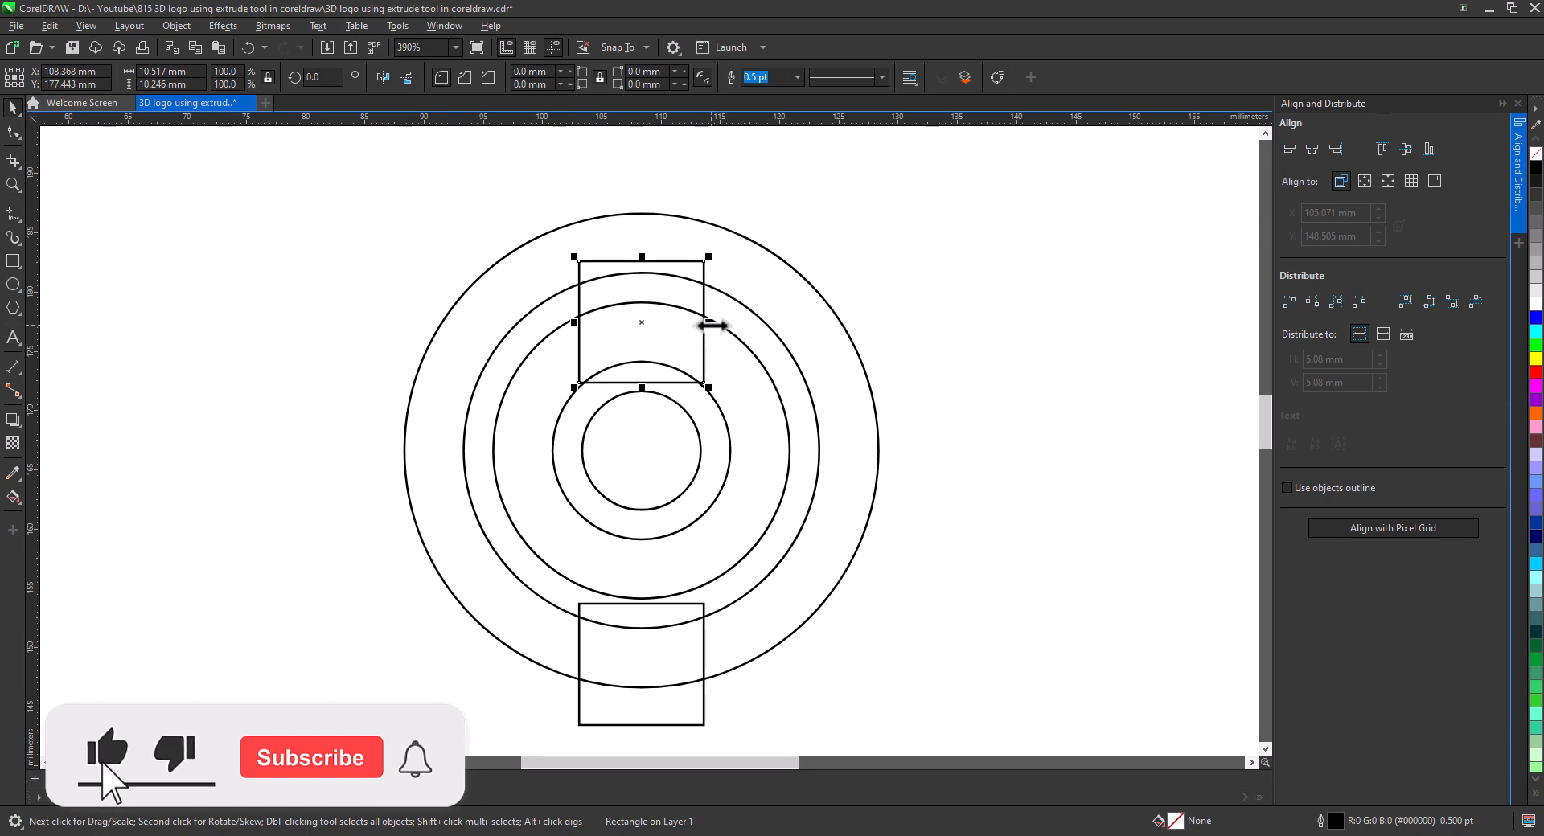
# Narrow and shorten the copied rectangle so it spans the ring gap at the top.
pyautogui.moveTo(707, 322); pyautogui.dragTo(693, 323)
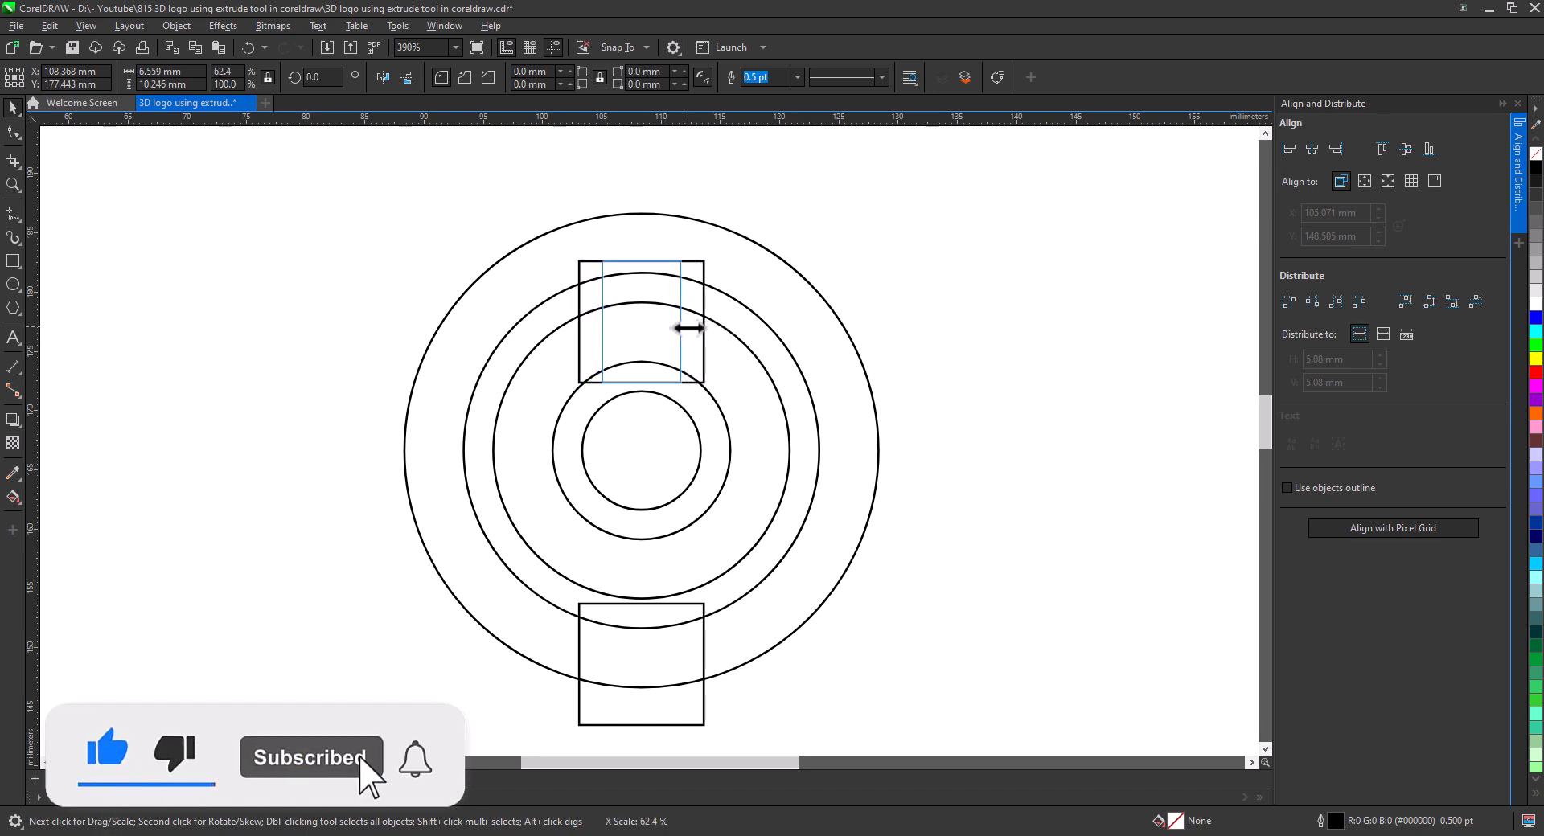
pyautogui.click(641, 322)
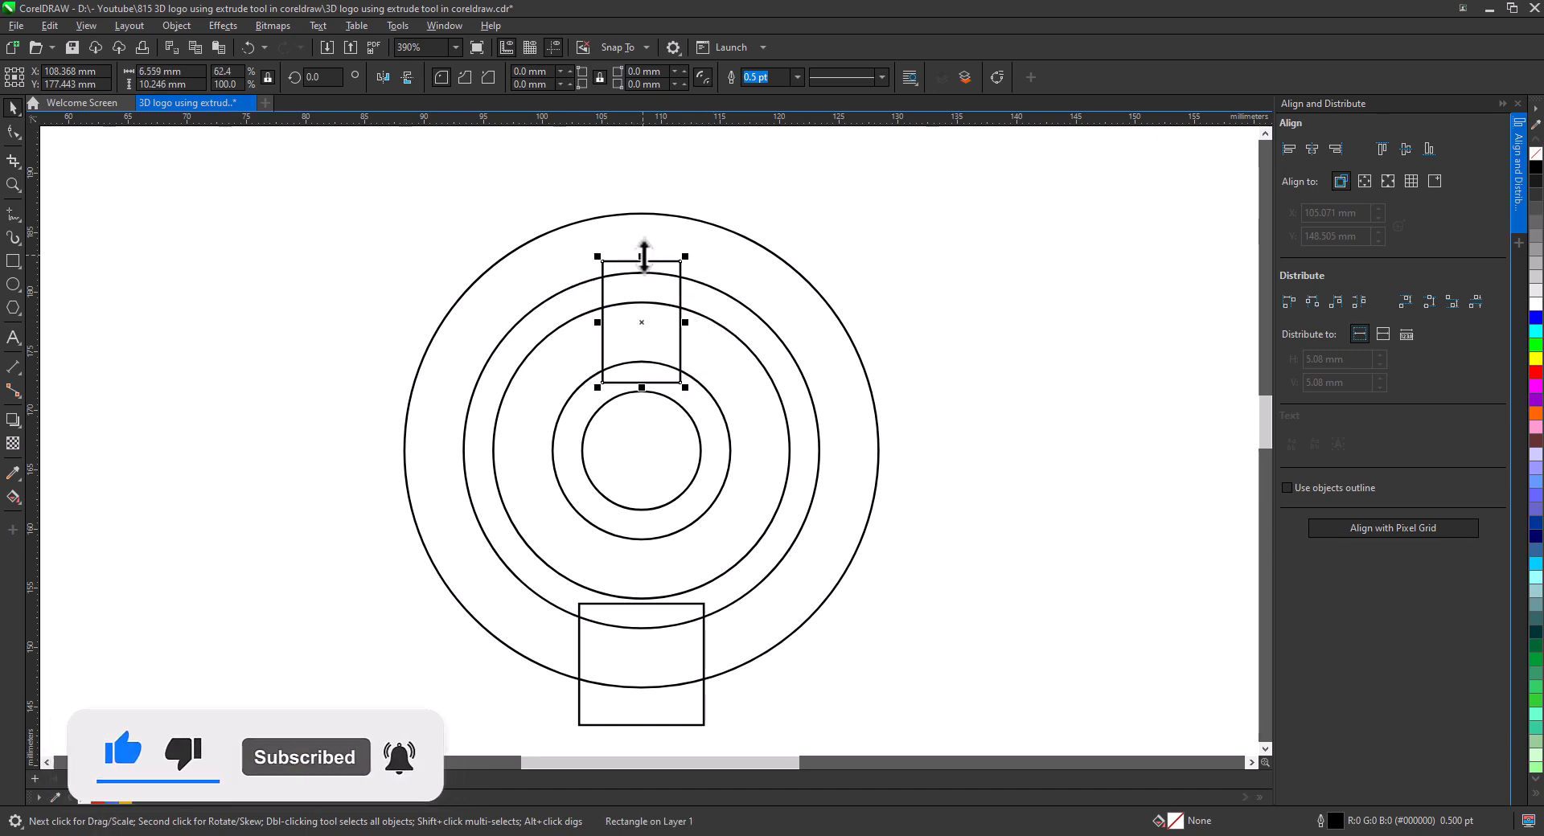
pyautogui.moveTo(641, 320); pyautogui.dragTo(627, 351)
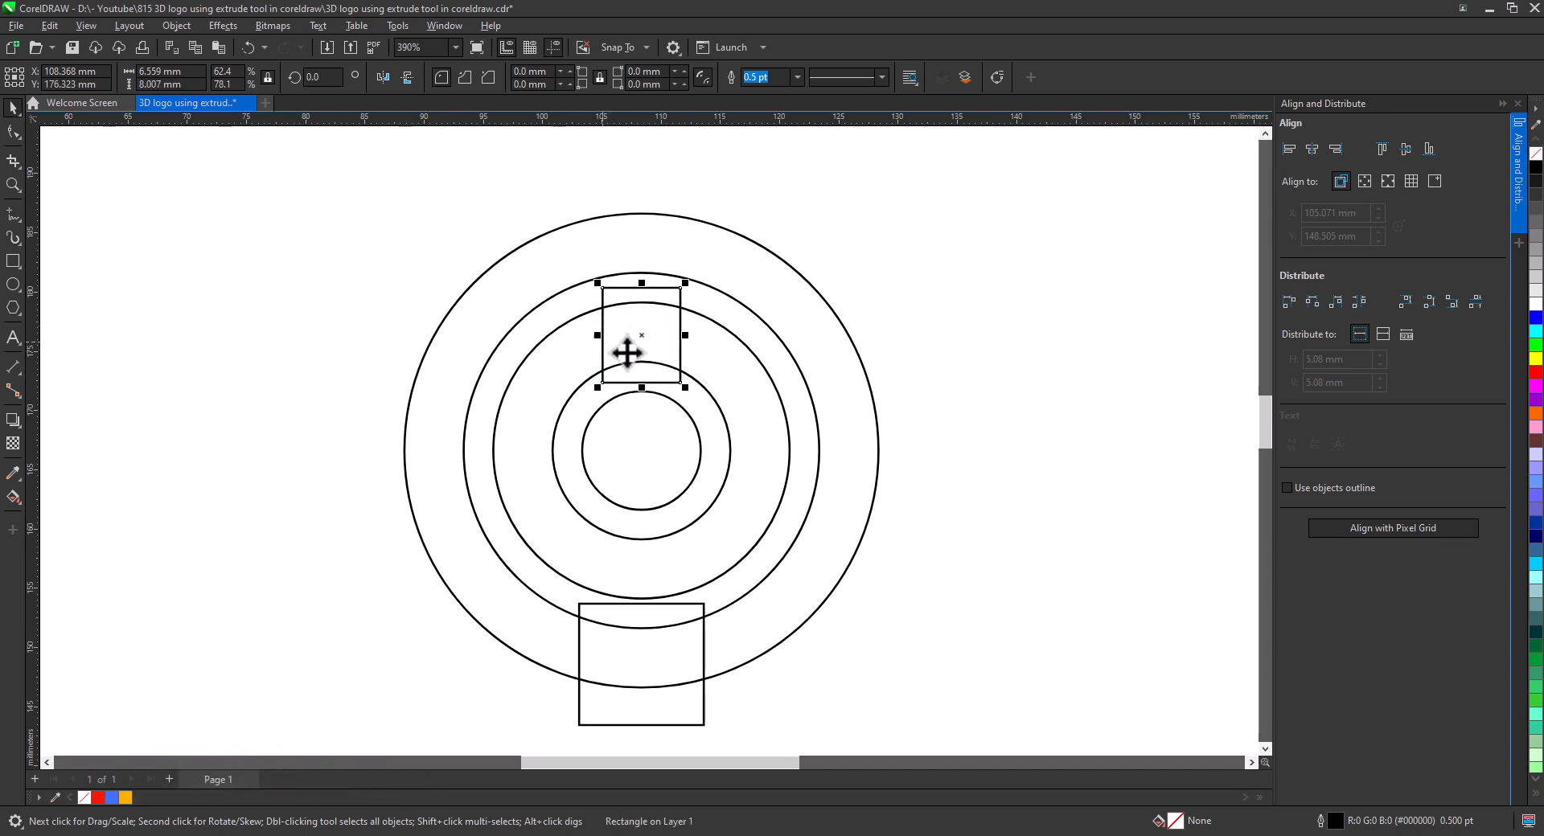
pyautogui.moveTo(58, 509)
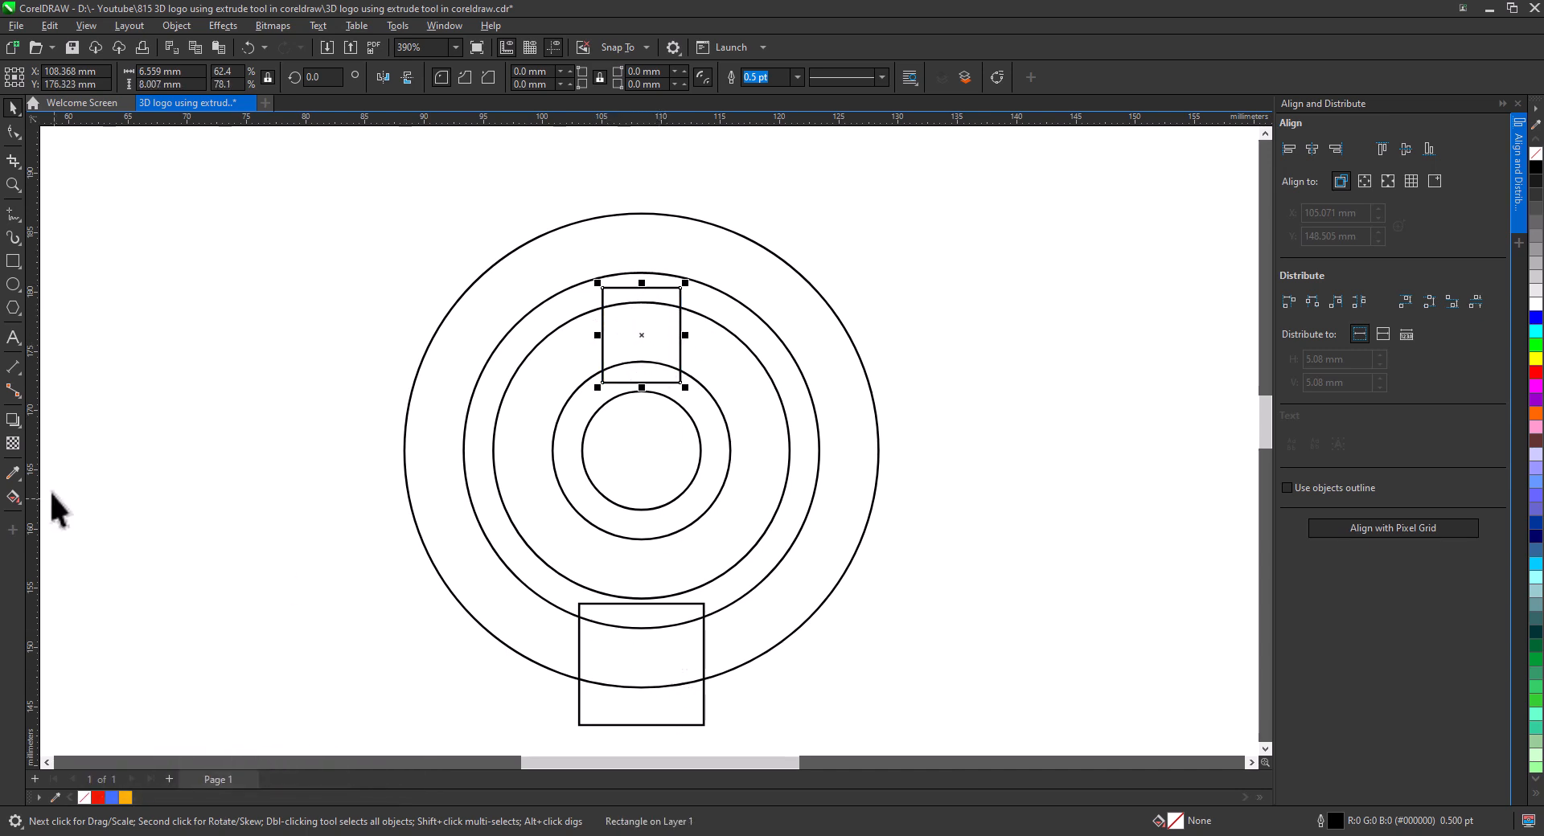
# Smart Fill the ring regions into new shapes and give the centre disc an orange fill.
pyautogui.click(14, 496)
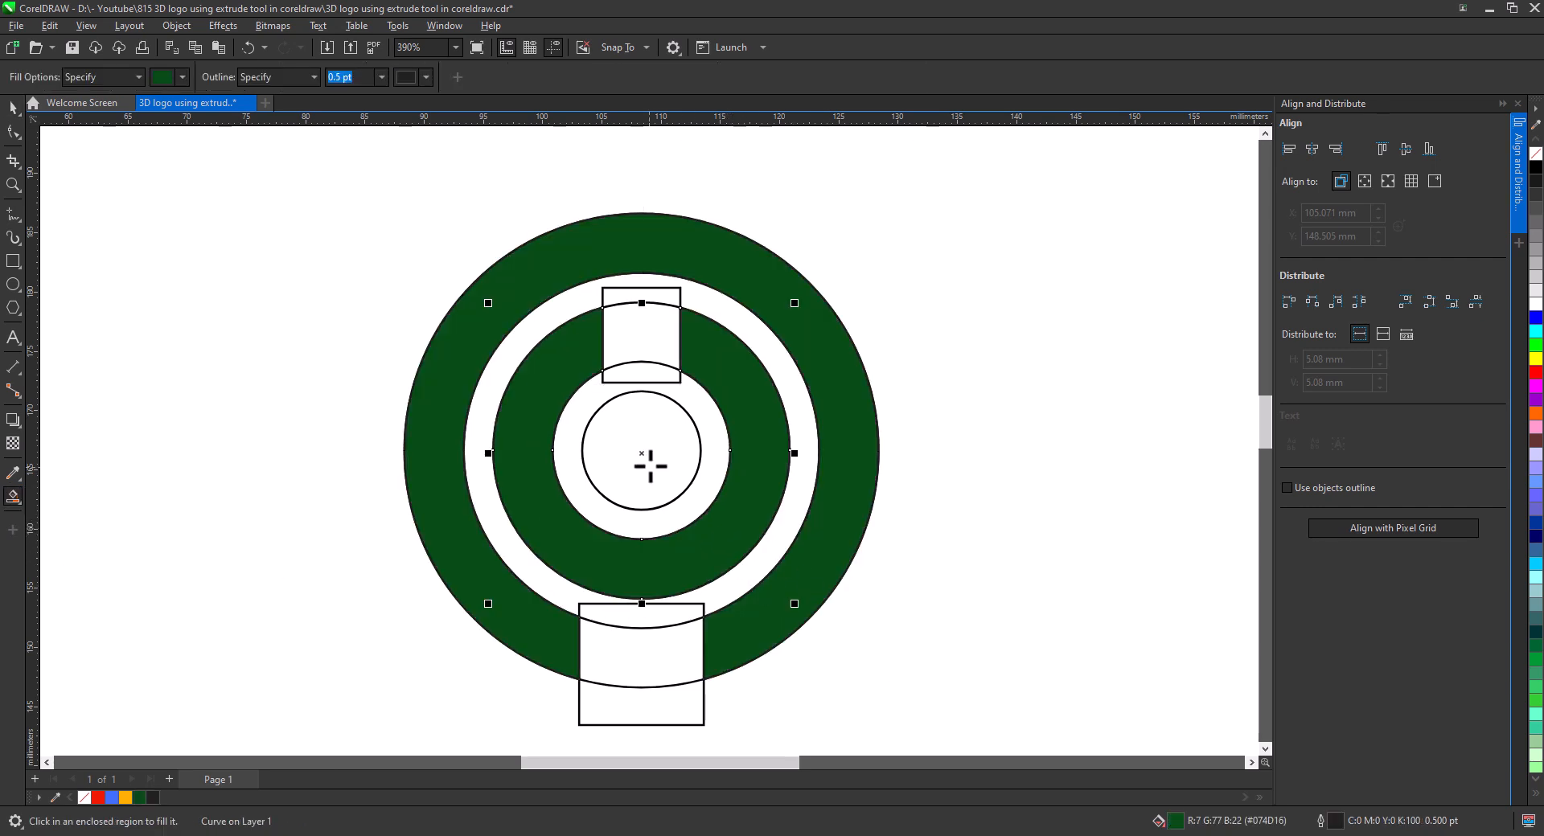
pyautogui.click(641, 451)
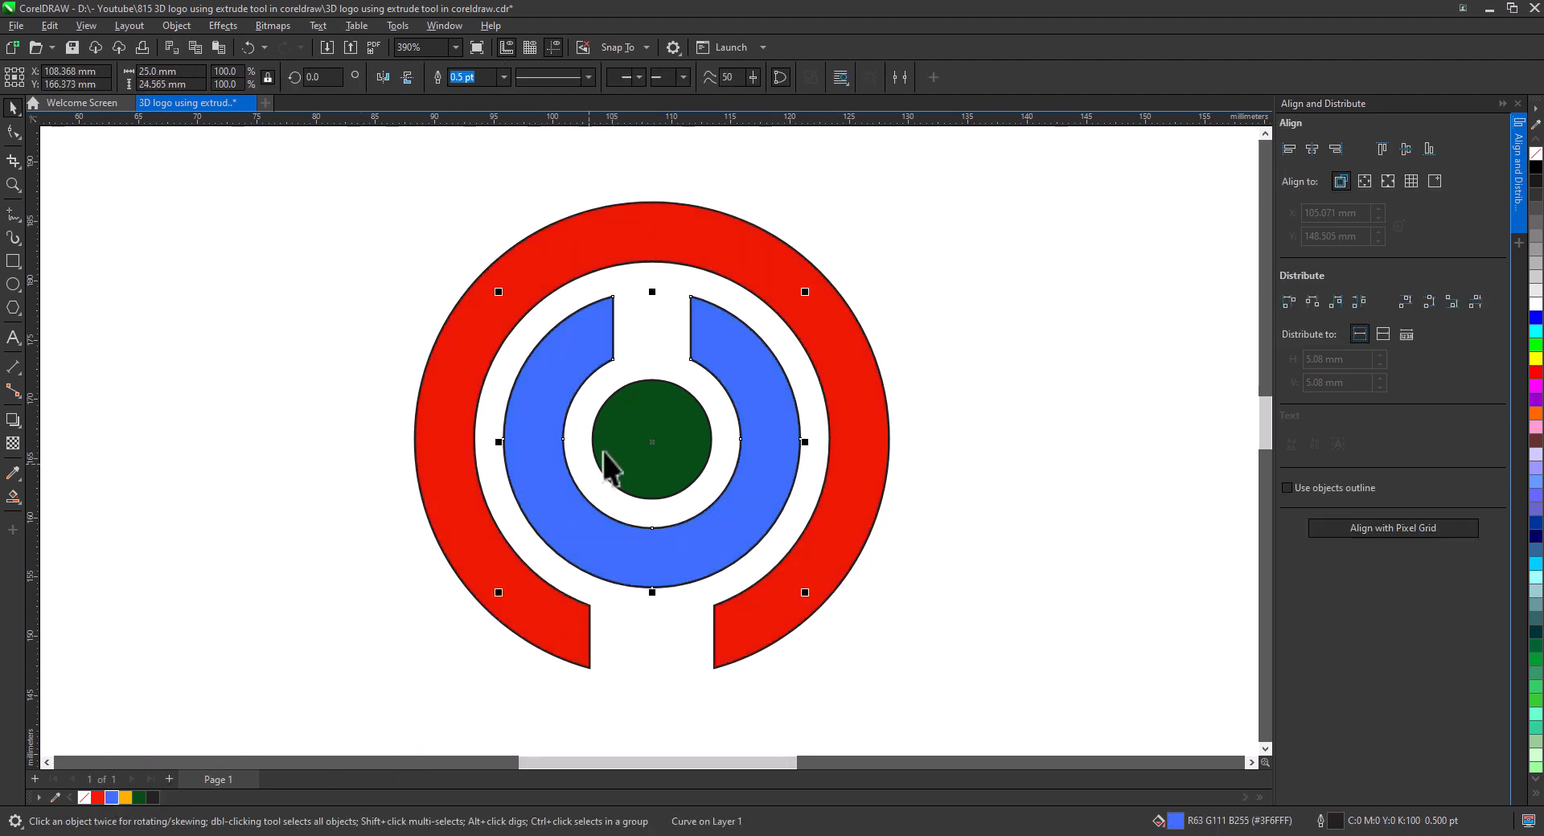
pyautogui.click(651, 441)
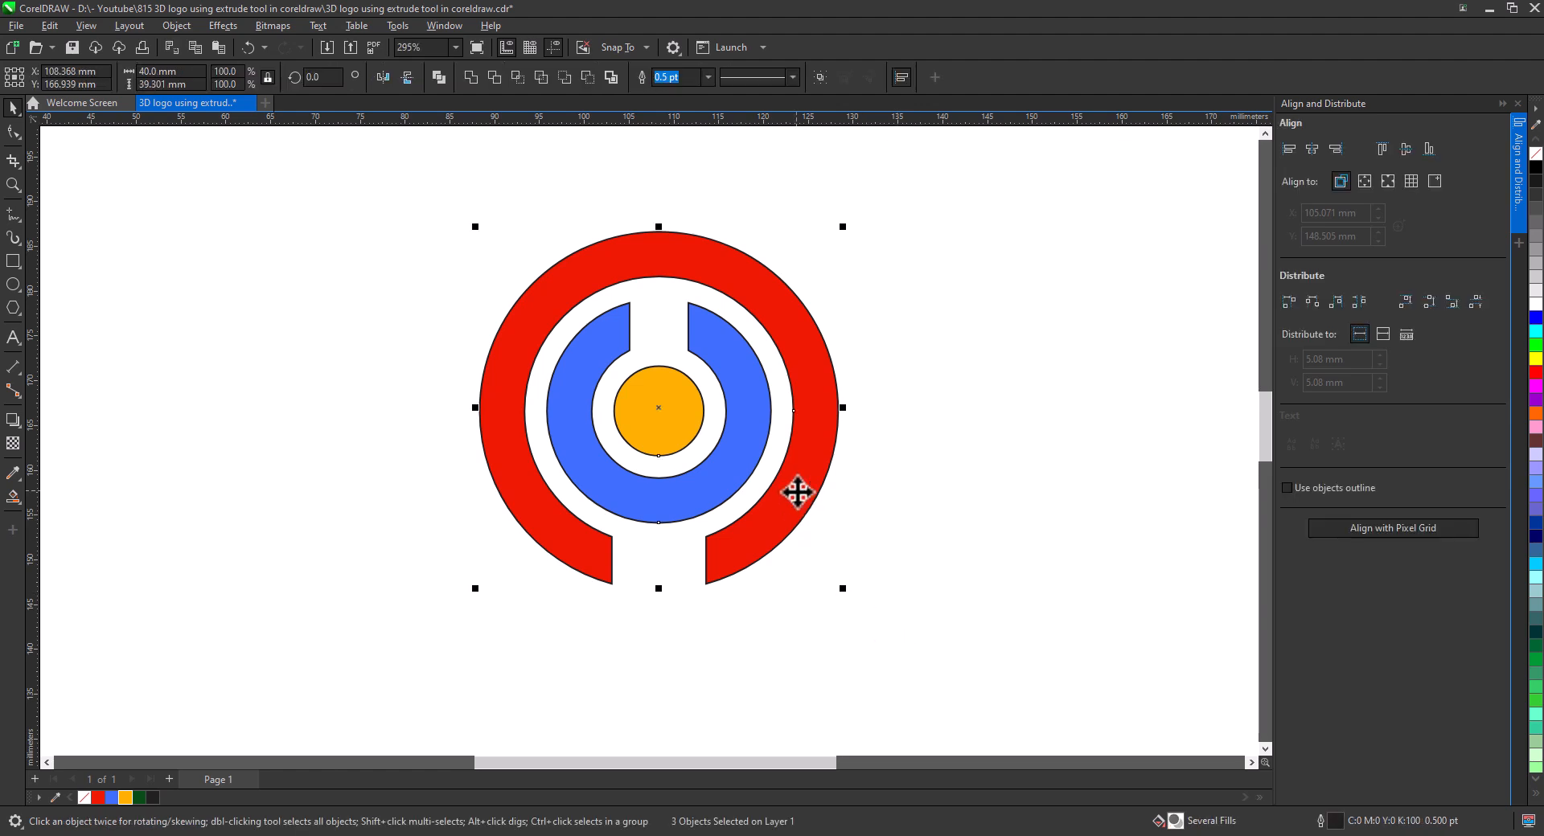
# Group the three logo shapes, remove their outlines, and tilt the group with perspective.
pyautogui.rightClick(798, 494)
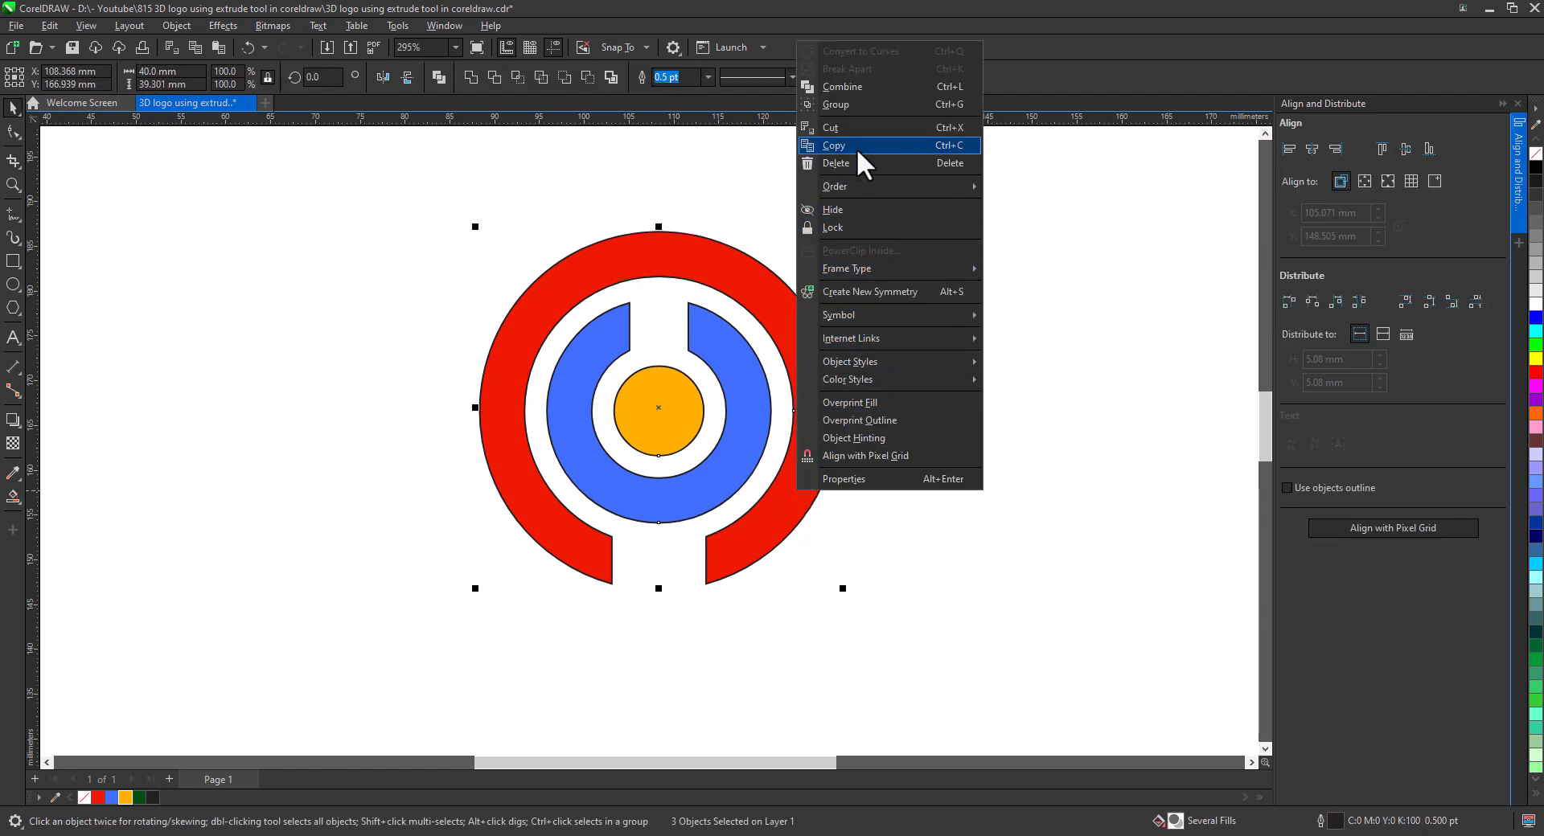
pyautogui.click(836, 104)
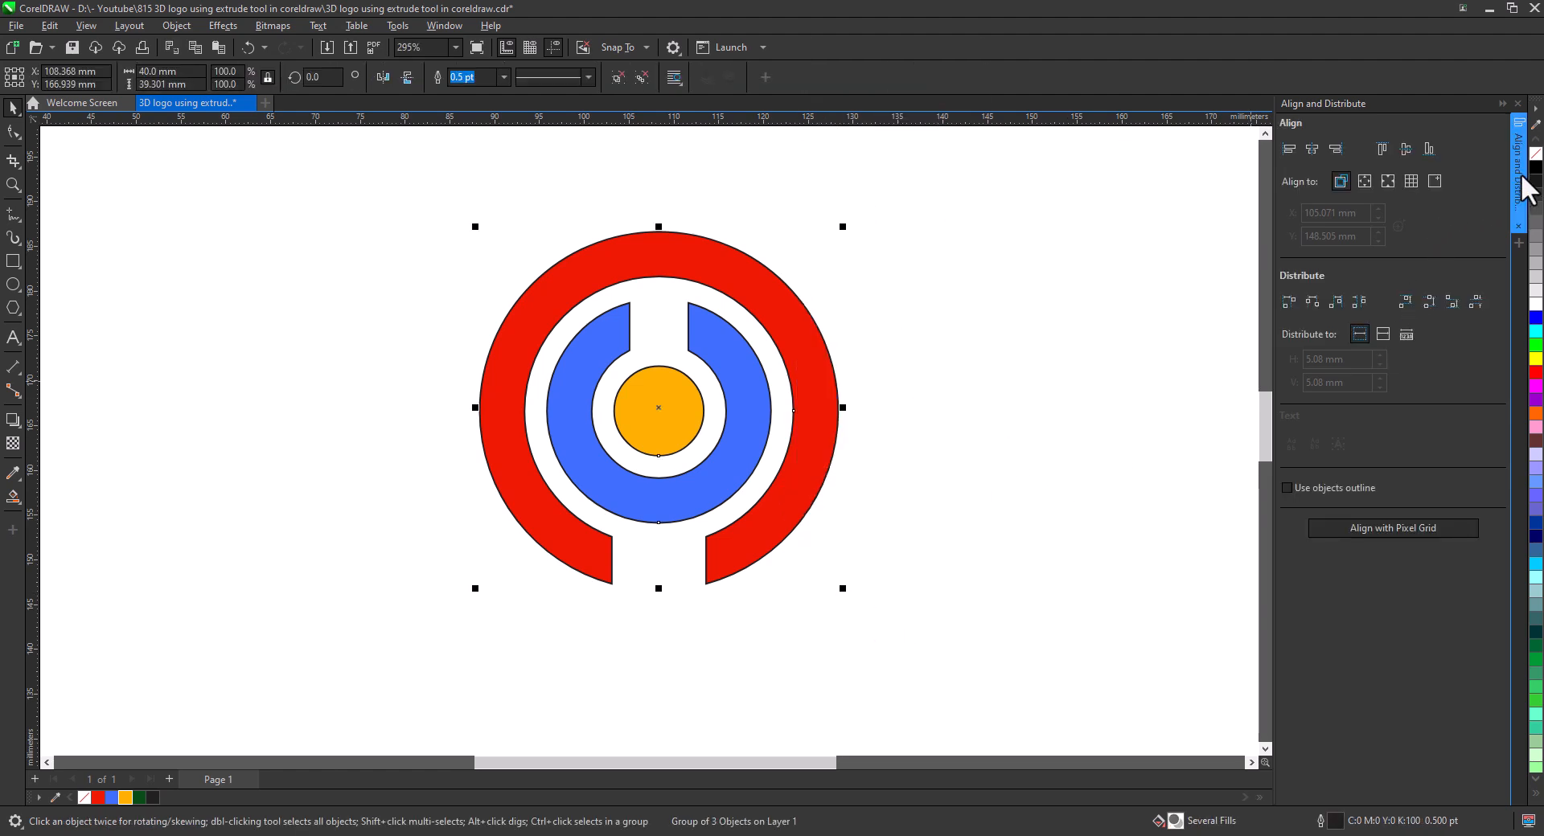
pyautogui.click(798, 551)
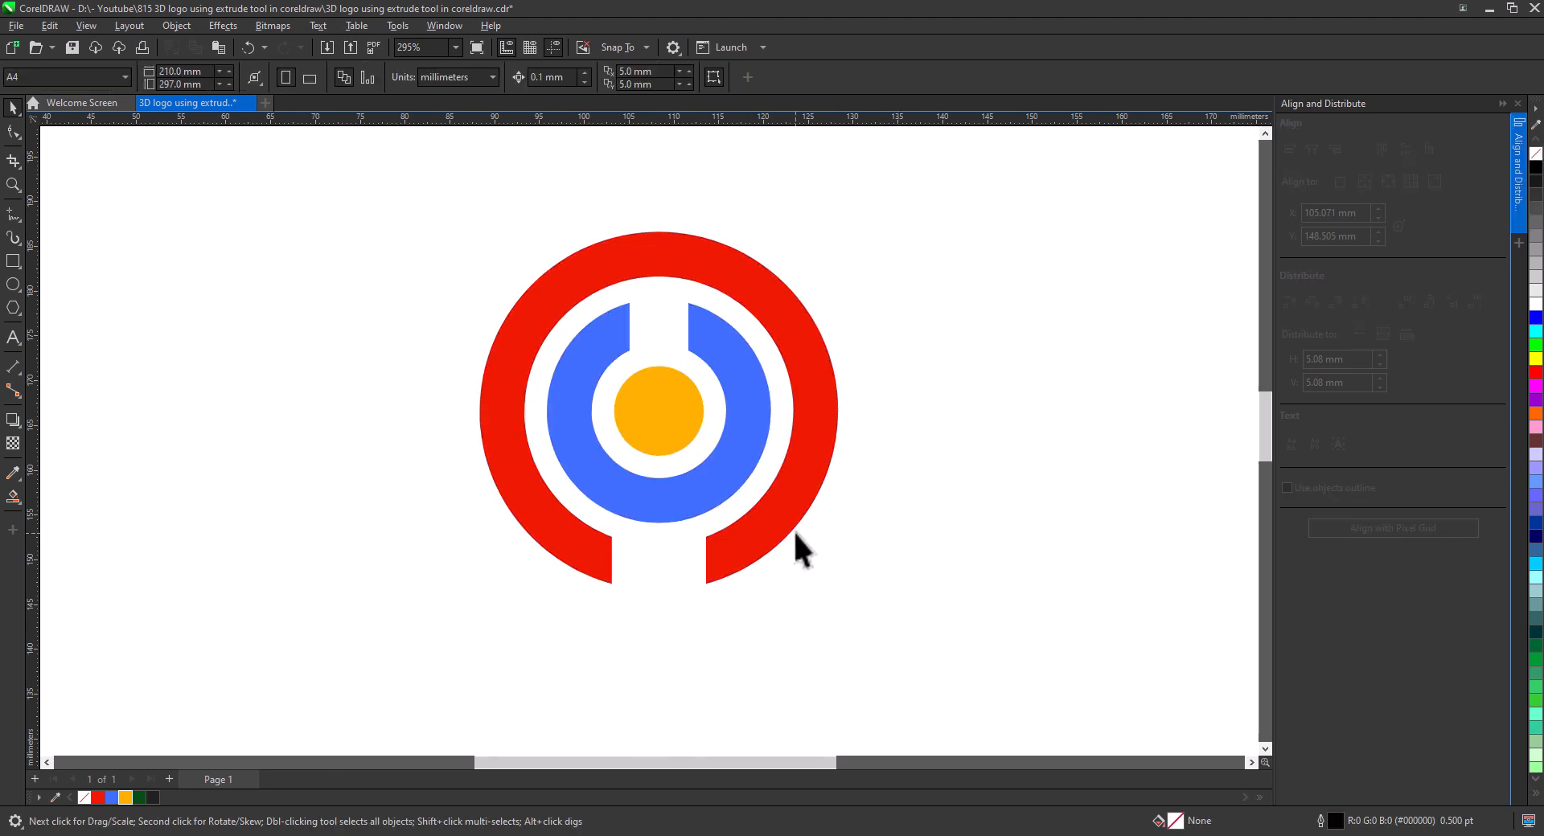
pyautogui.click(753, 504)
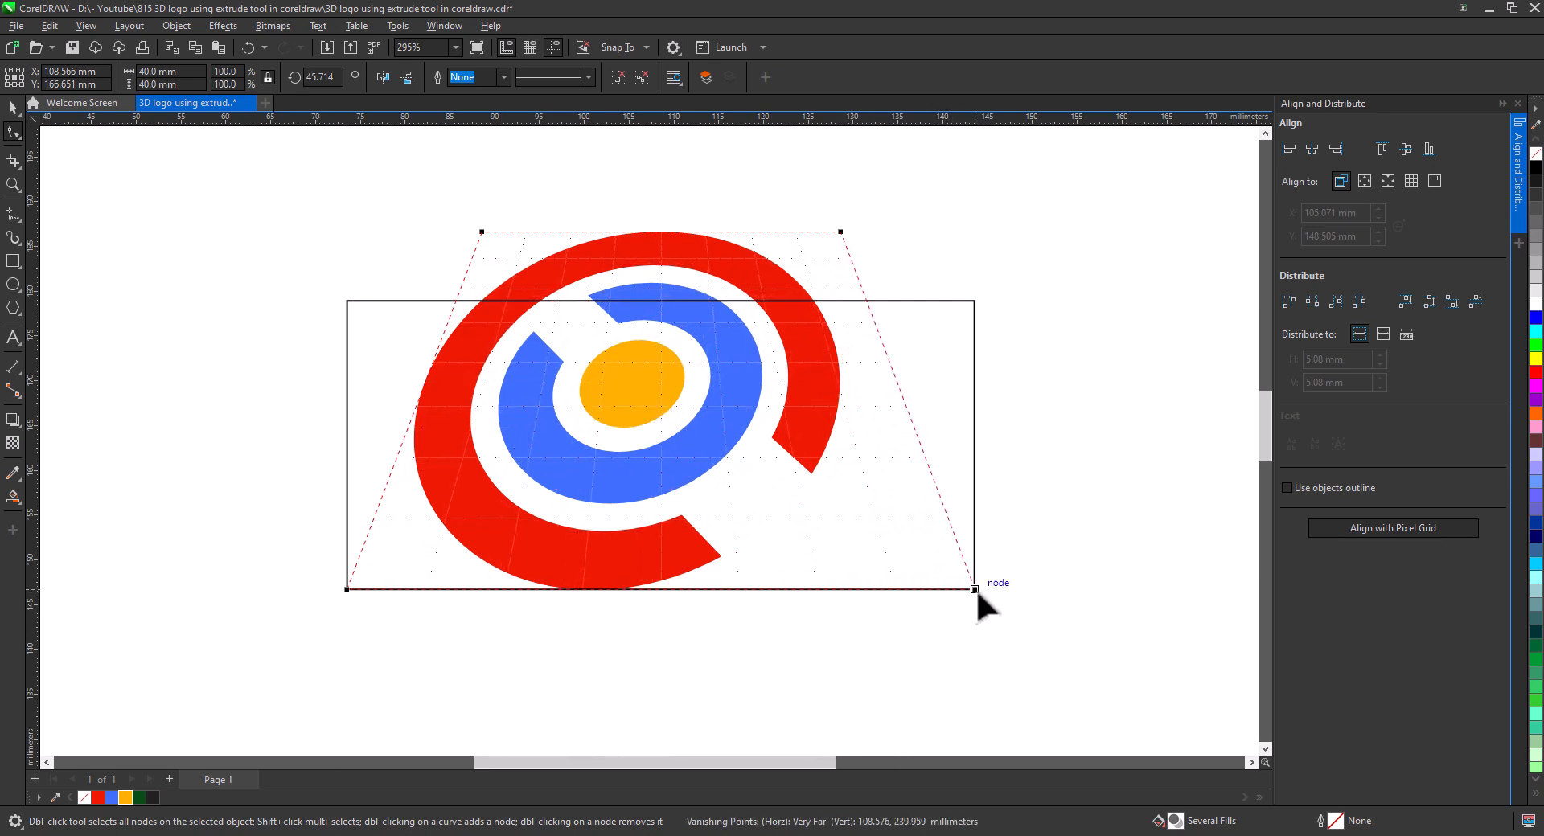
pyautogui.click(14, 106)
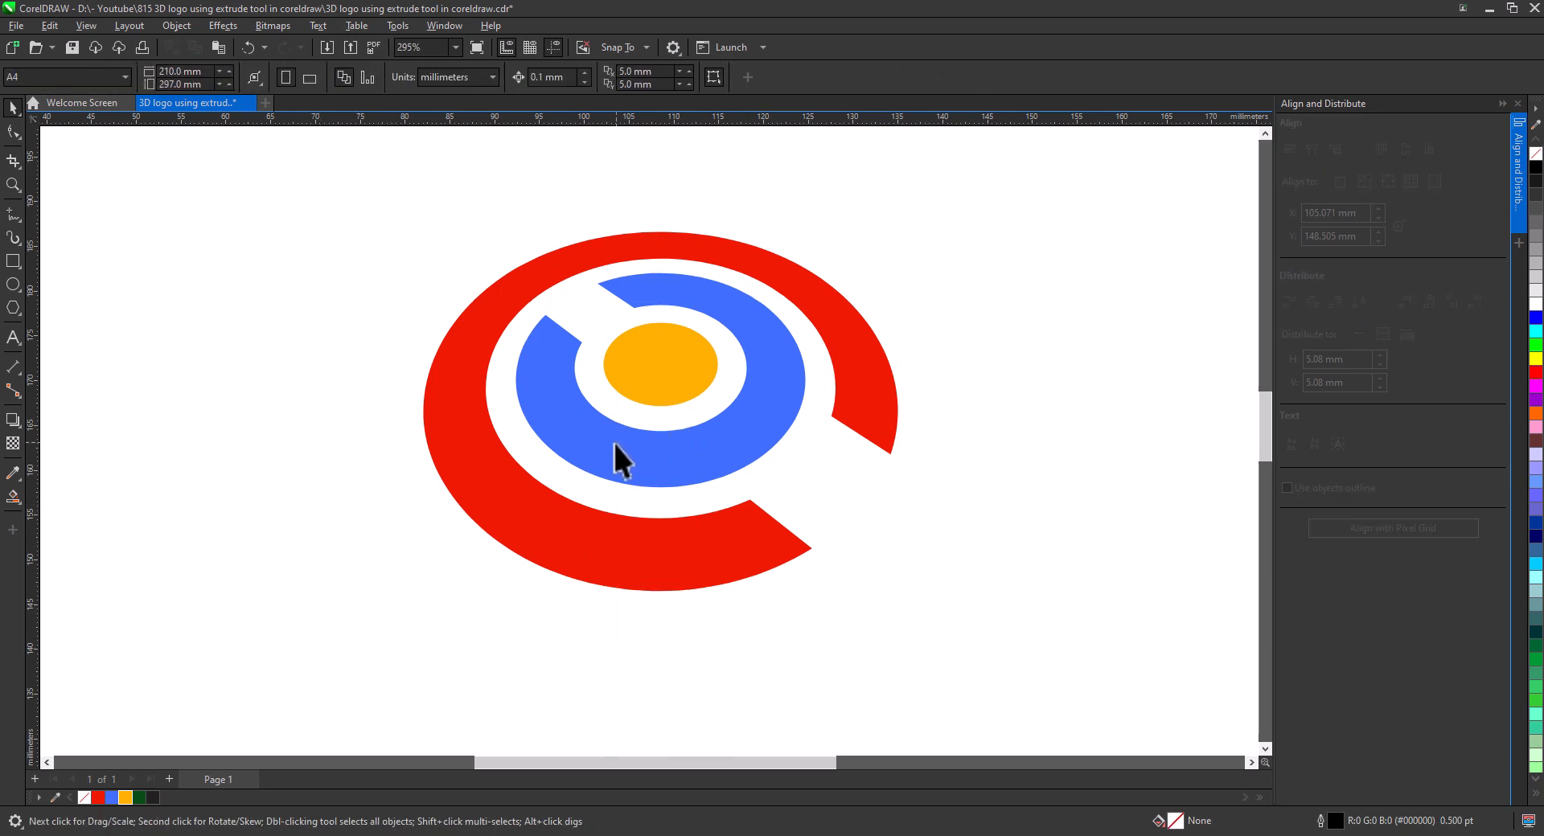
# Extrude the tilted logo downward, choosing an extrusion type and a shallow depth.
pyautogui.click(630, 463)
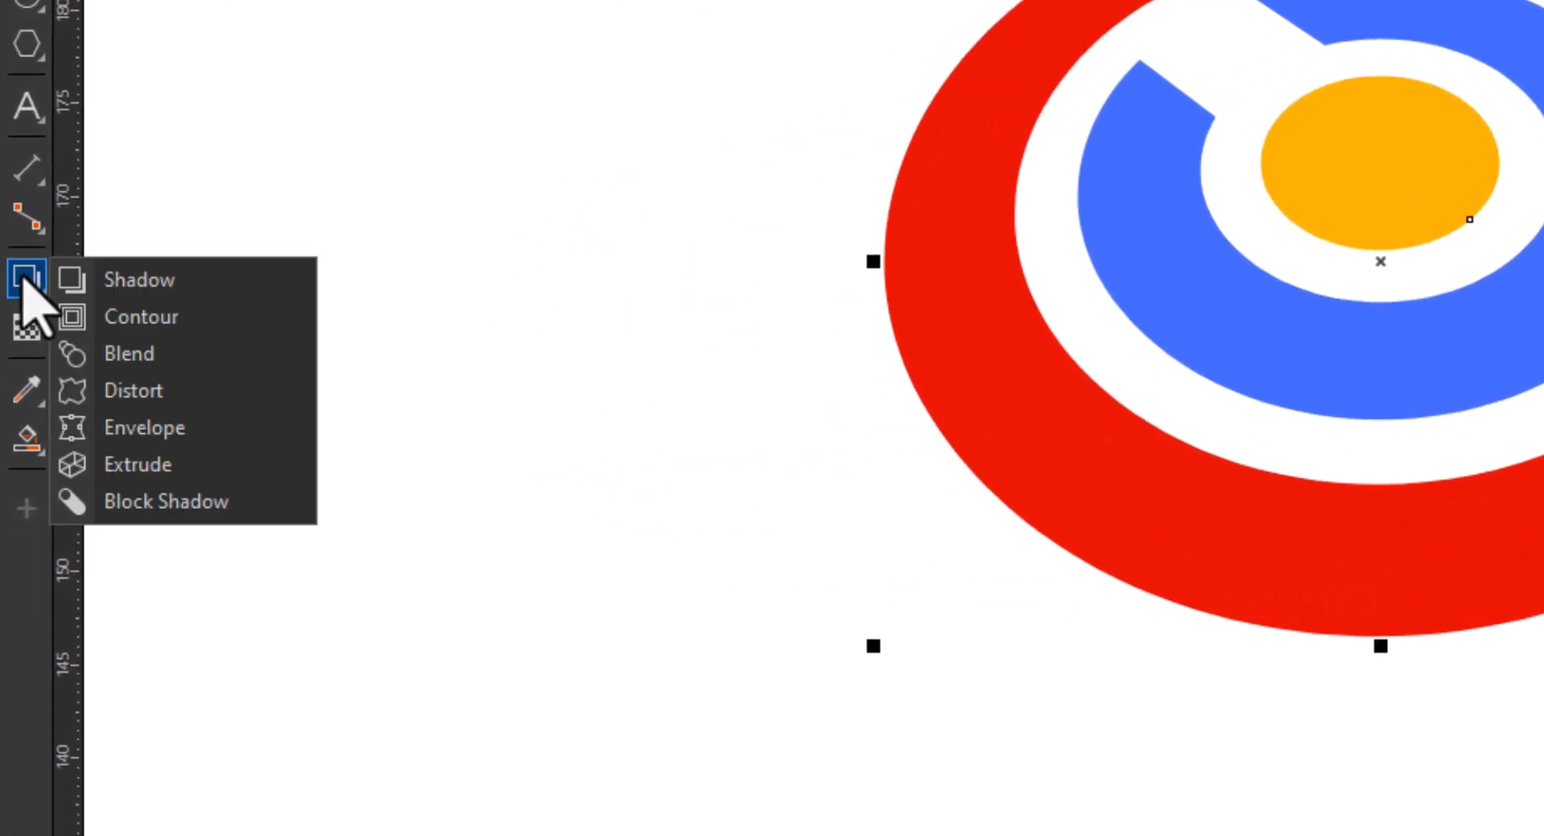
pyautogui.click(137, 464)
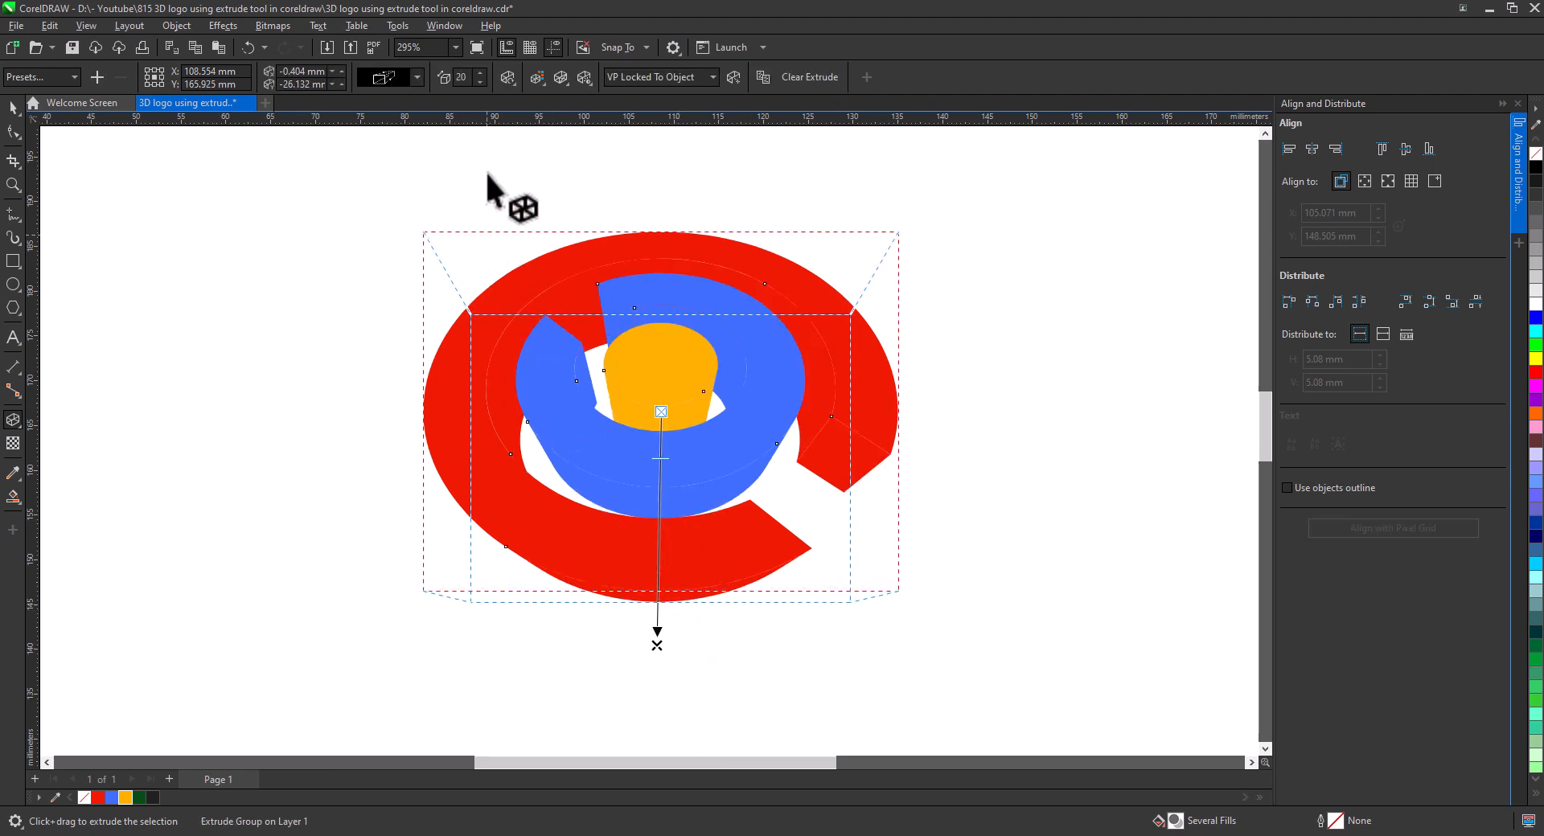
pyautogui.click(415, 77)
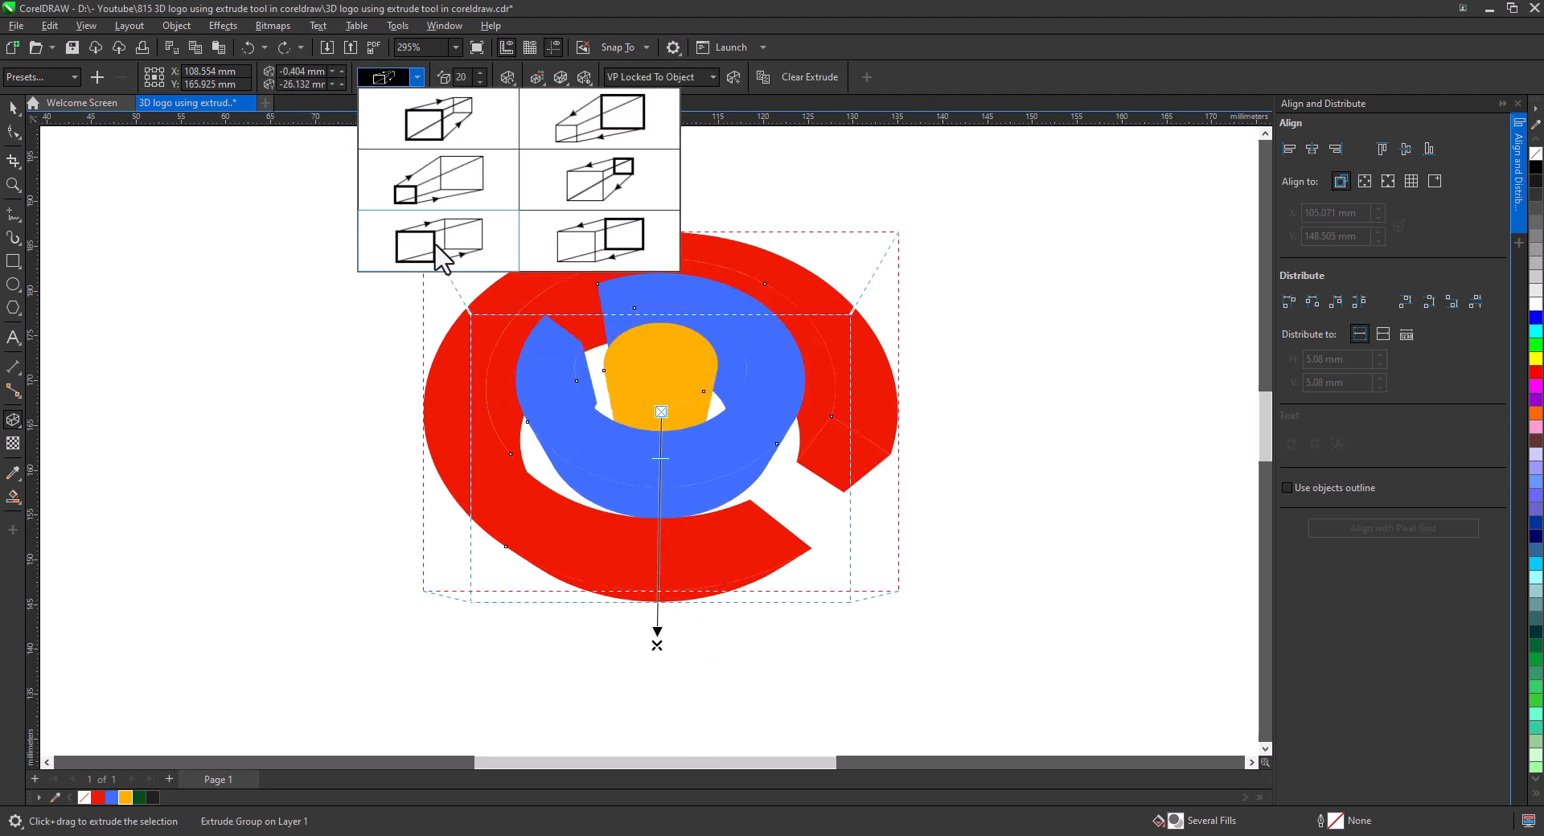
pyautogui.click(437, 243)
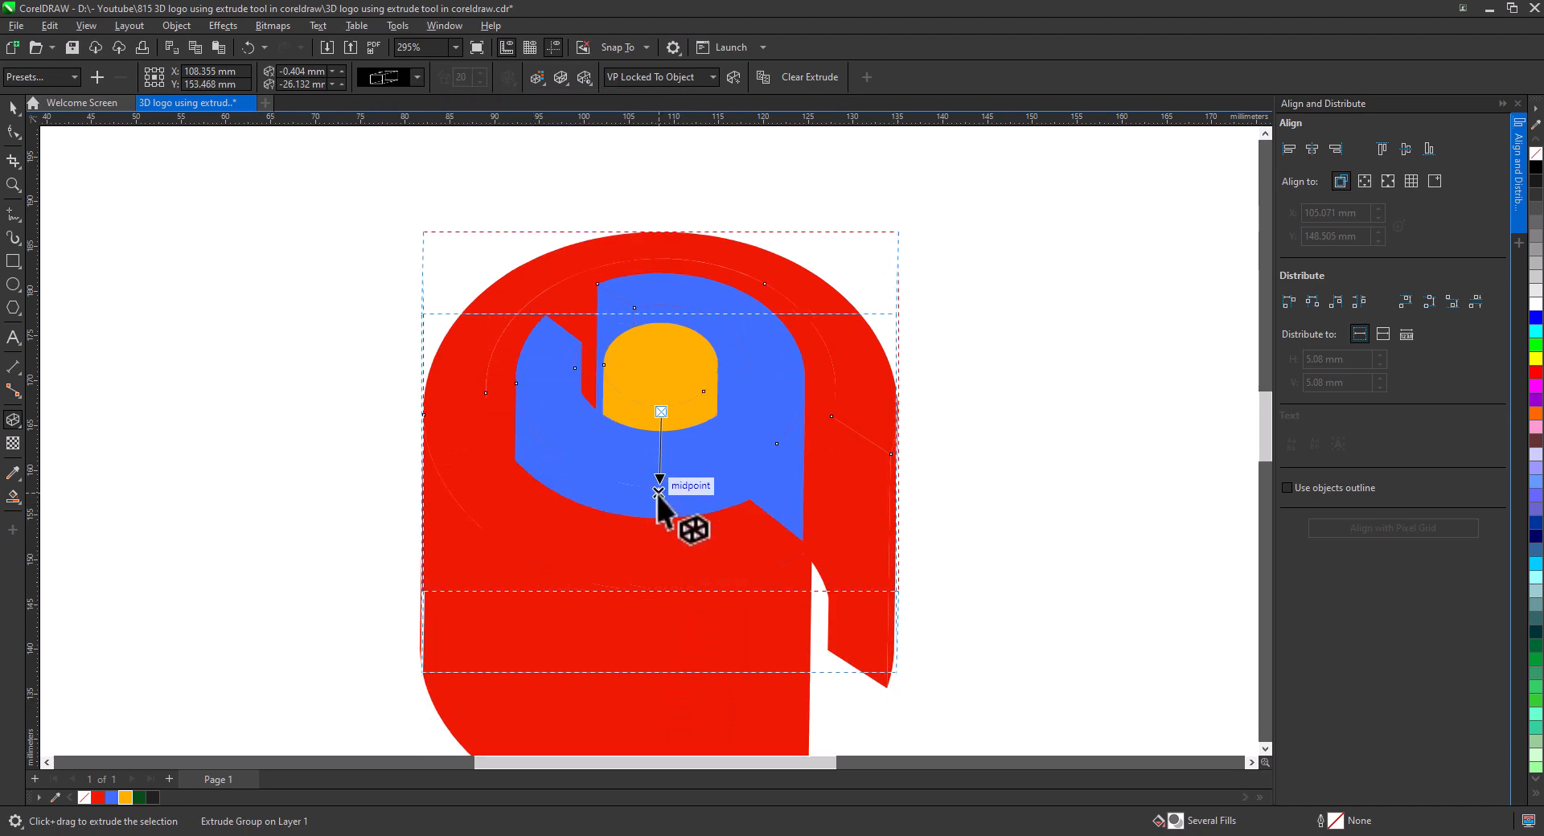
pyautogui.moveTo(657, 492); pyautogui.dragTo(658, 453)
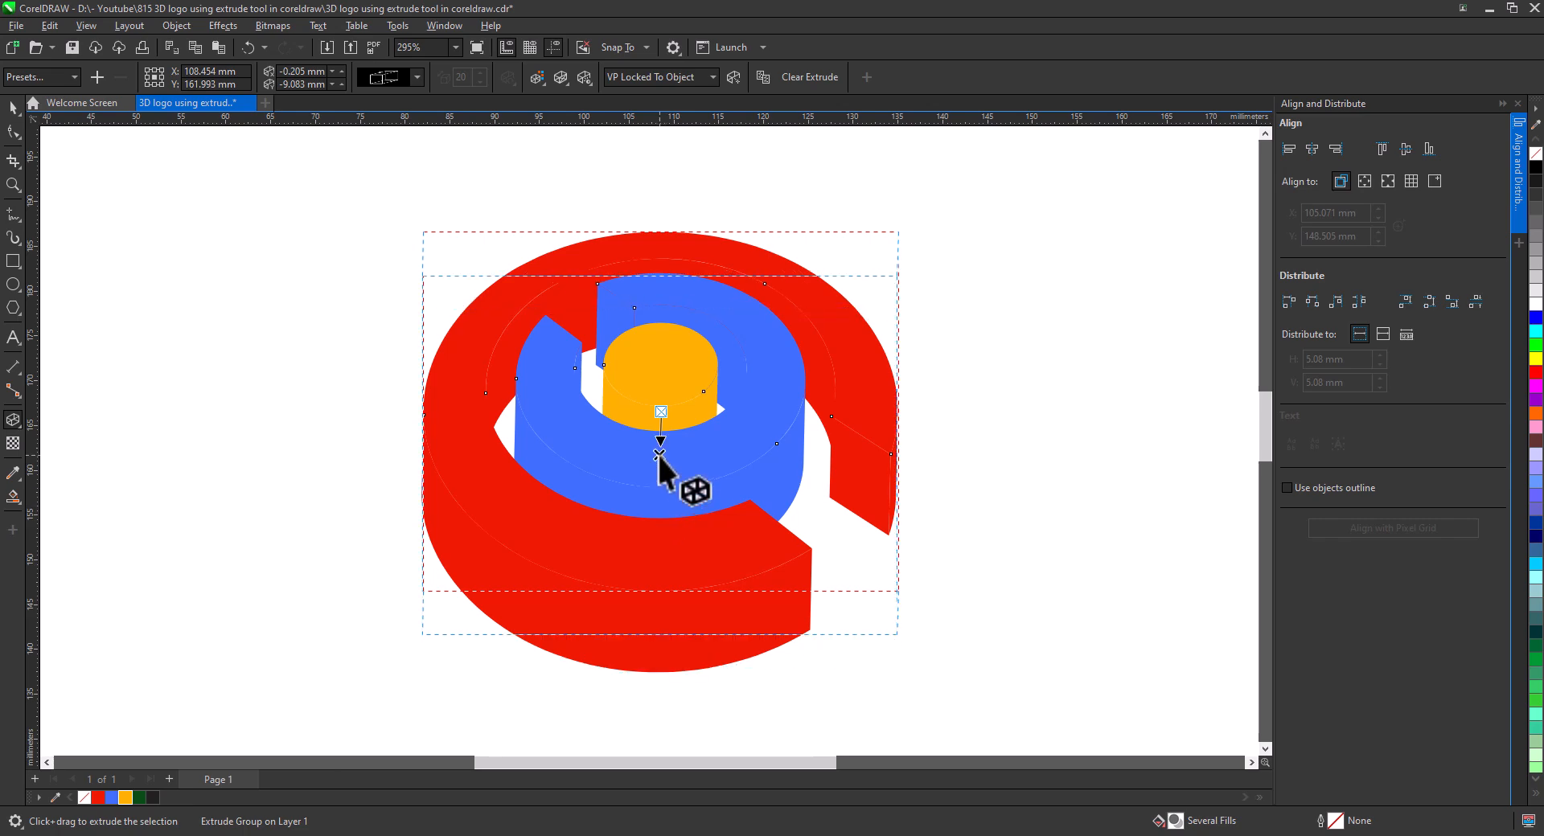
pyautogui.moveTo(659, 468); pyautogui.dragTo(659, 452)
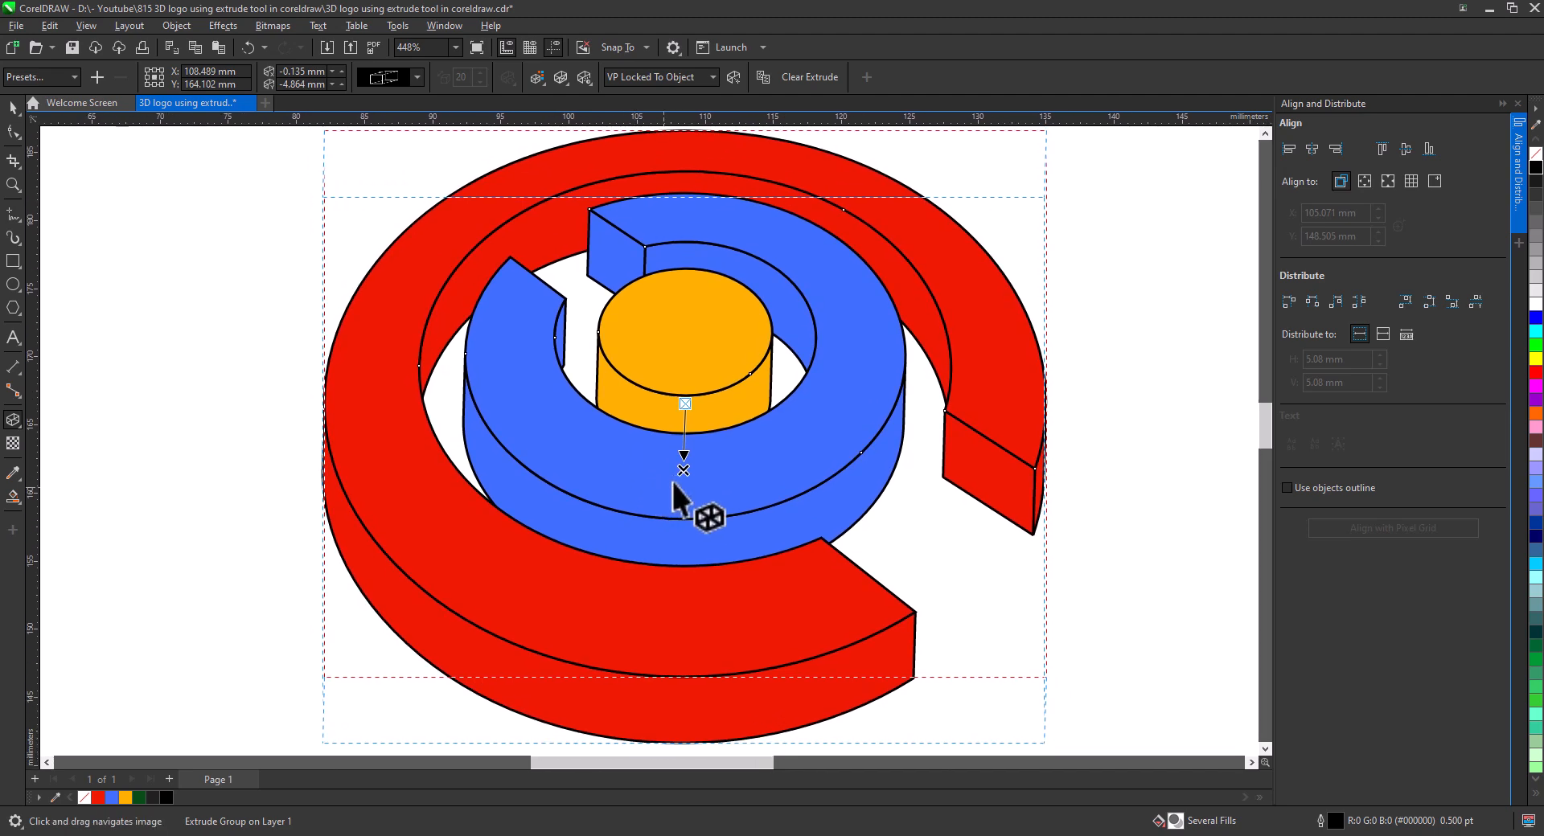
pyautogui.moveTo(819, 566)
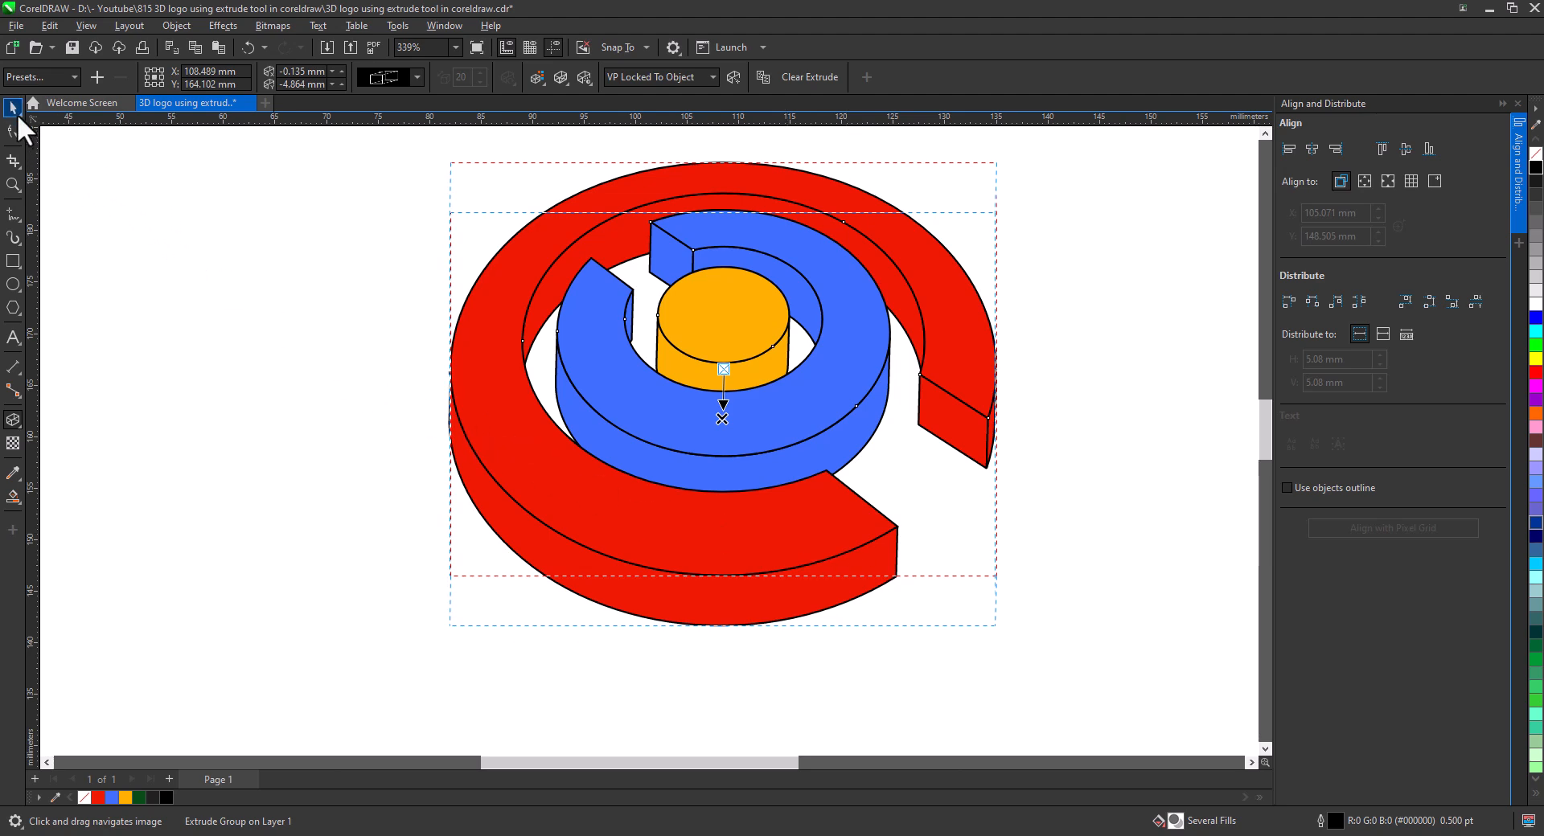
# Break the extrude group apart and ungroup the side pieces.
pyautogui.rightClick(721, 413)
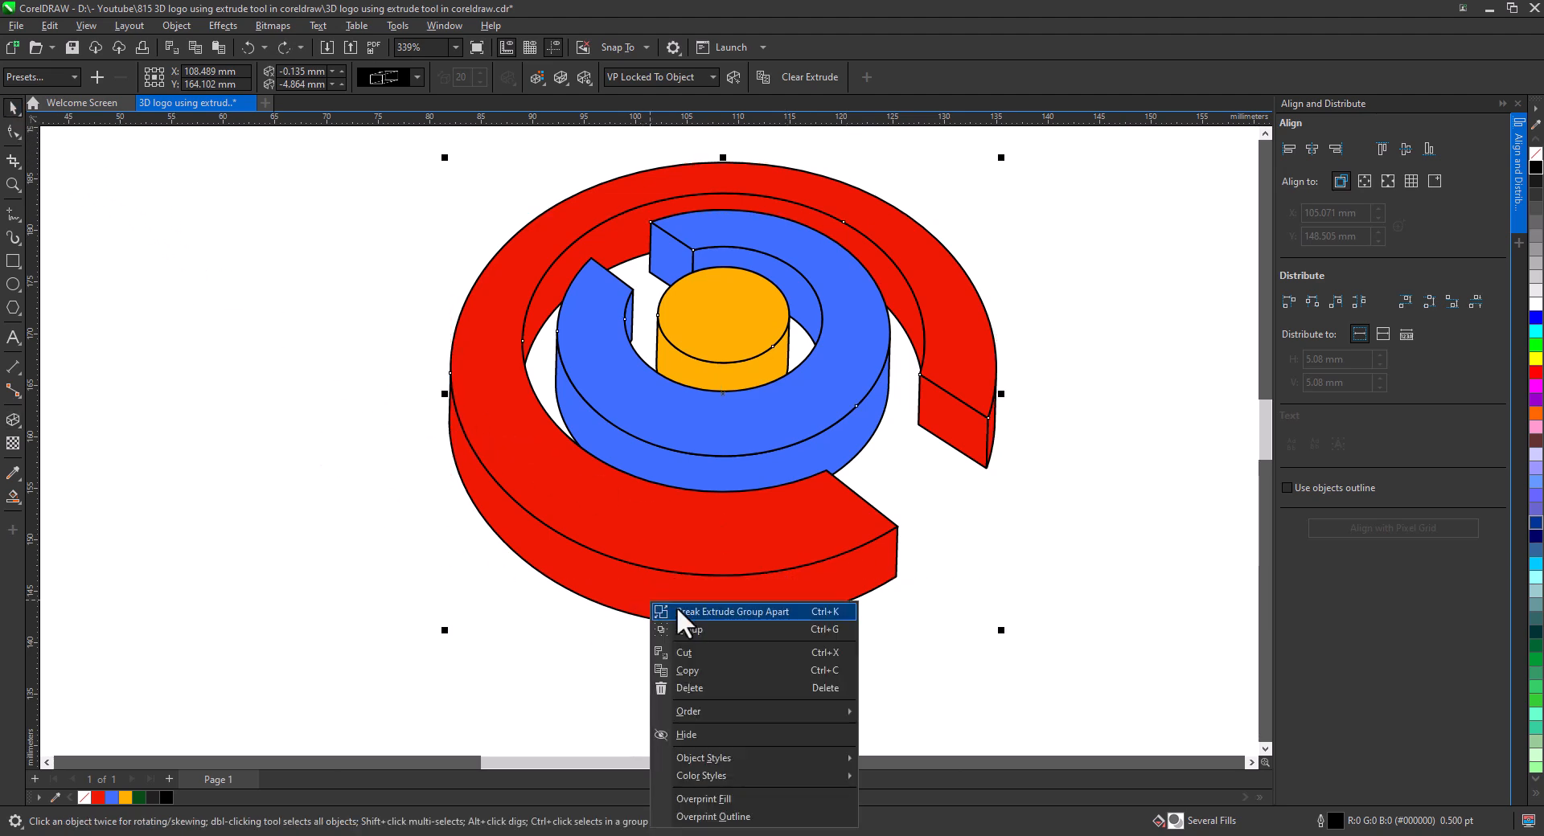
pyautogui.click(733, 610)
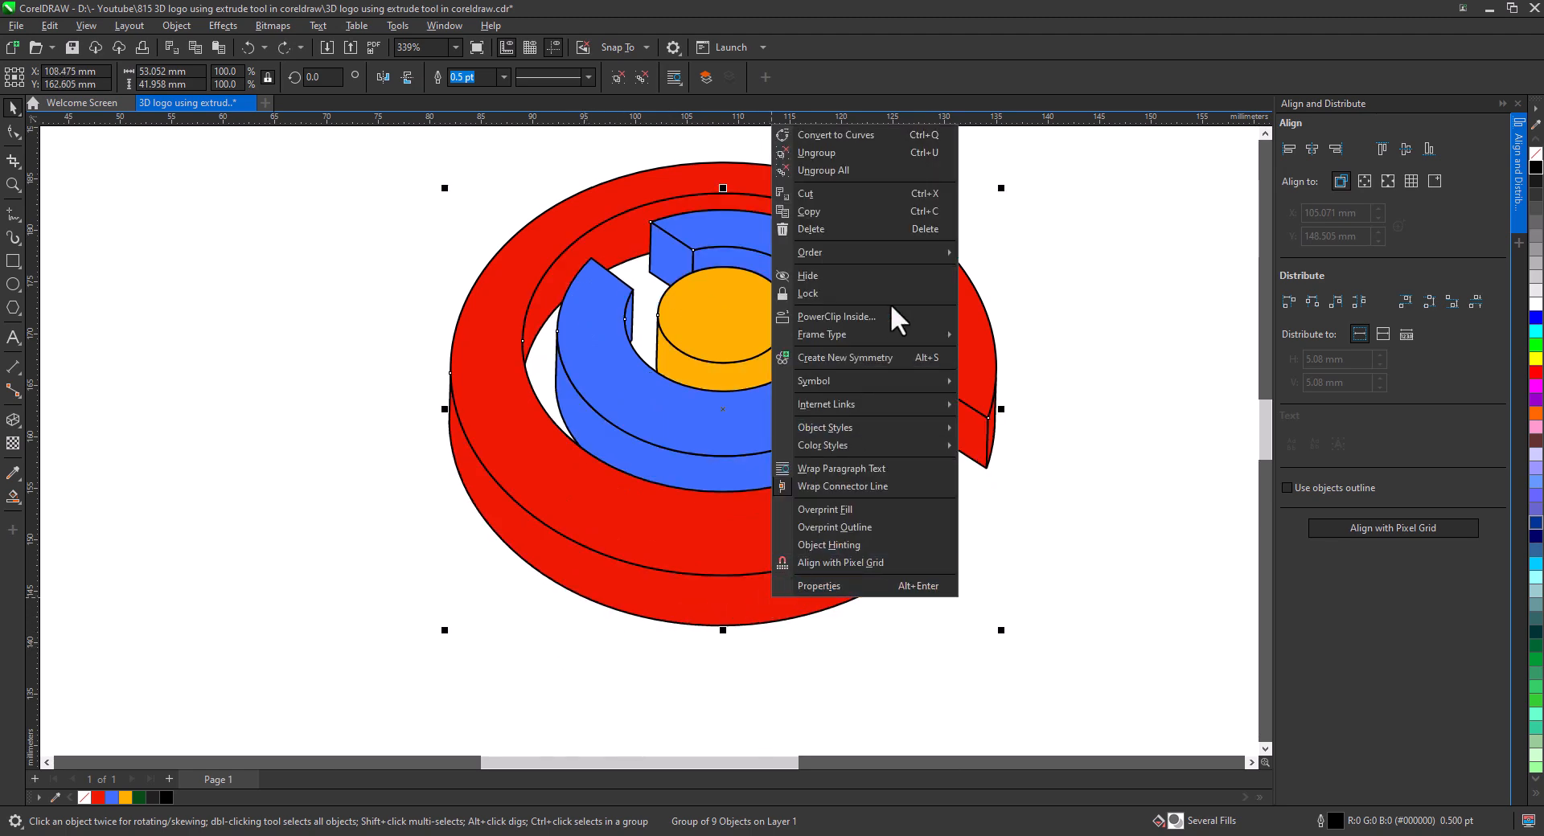
pyautogui.click(601, 344)
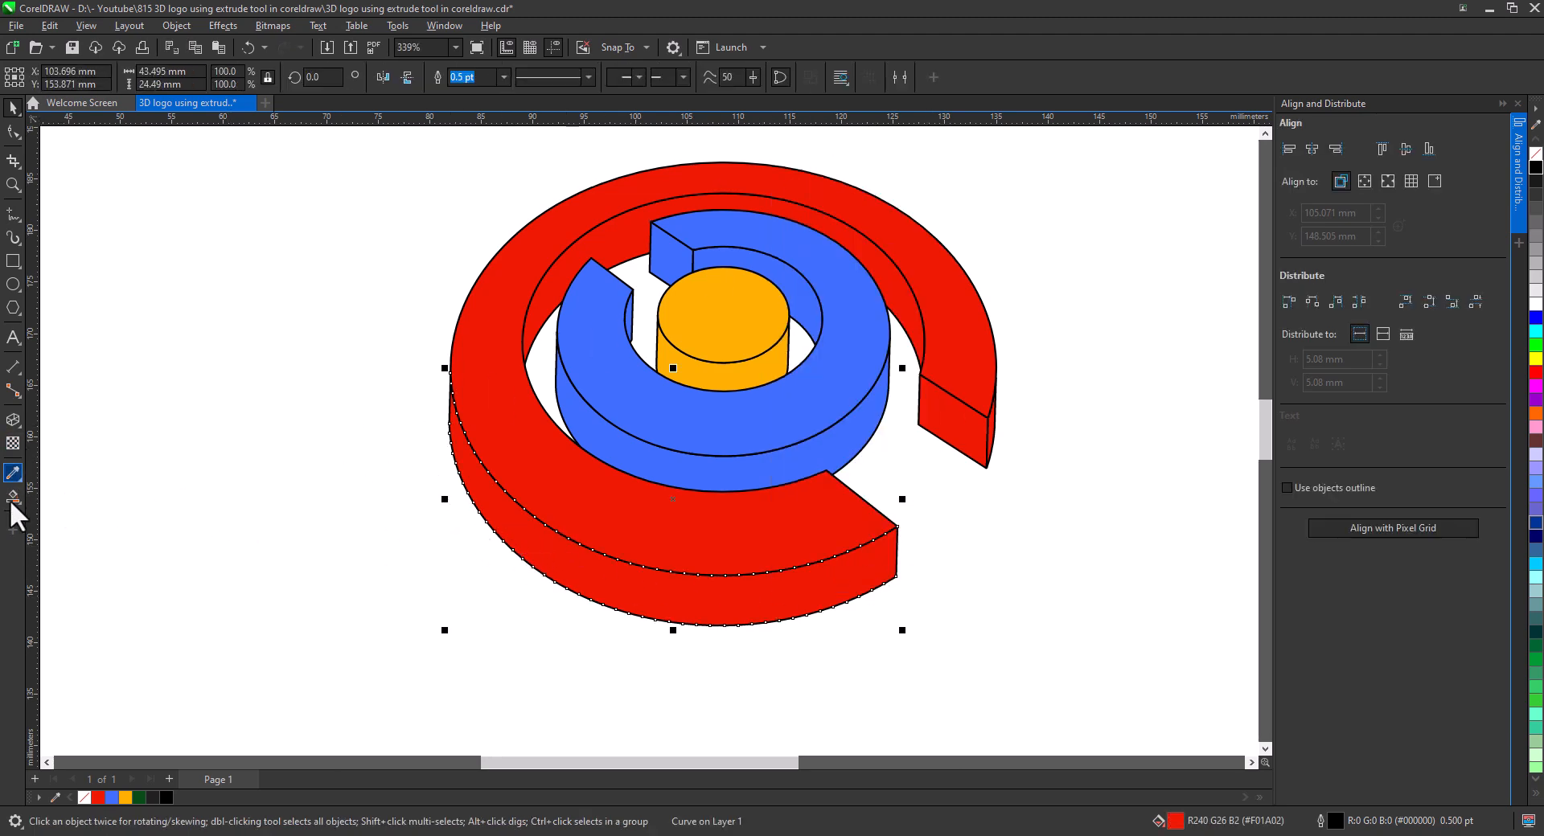
# Apply a red-to-dark-maroon fountain fill to the red ring's side faces.
pyautogui.click(13, 495)
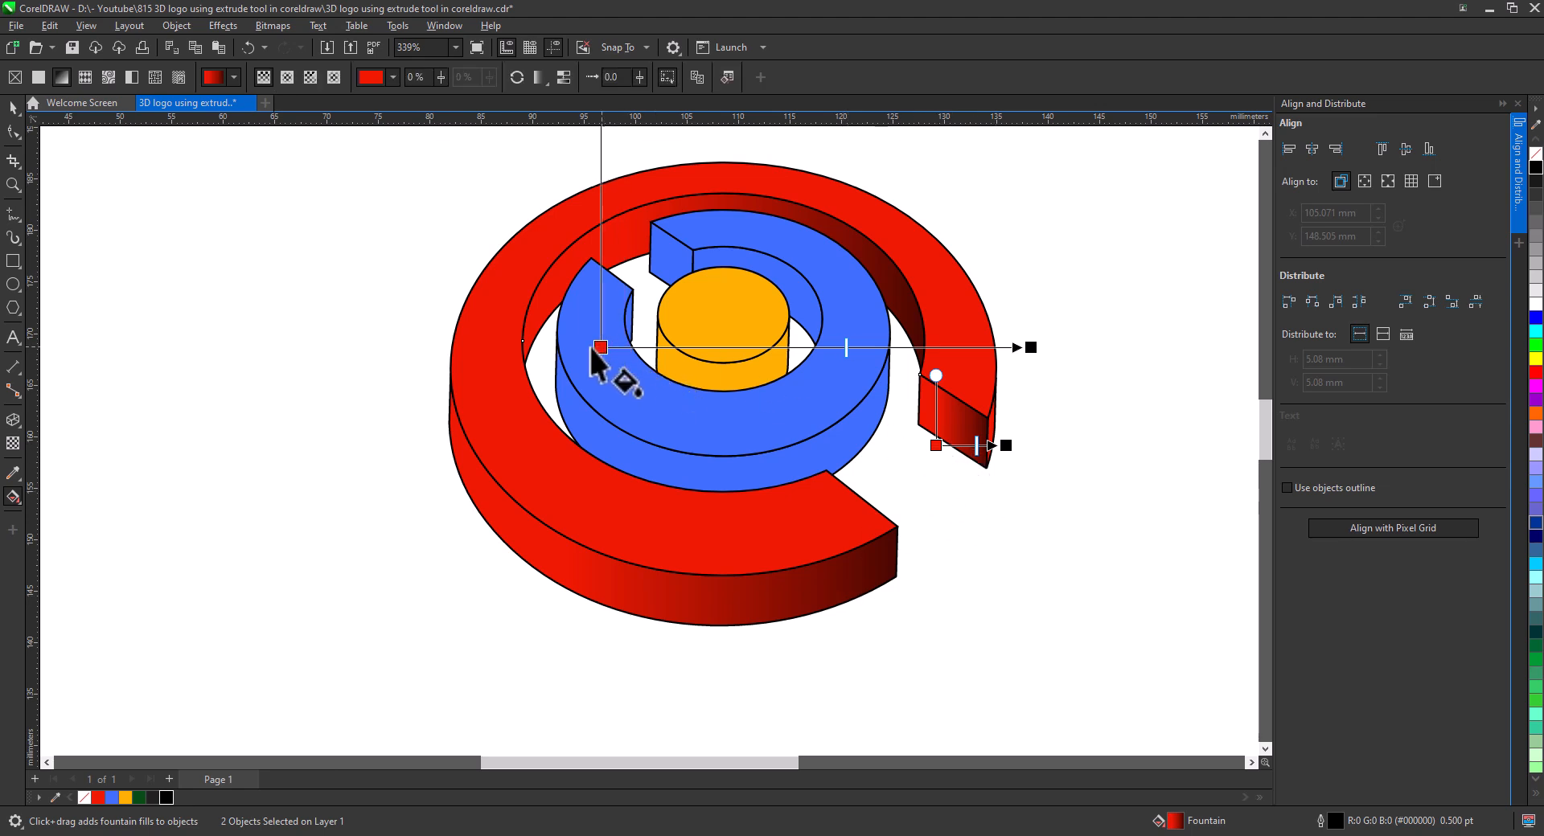
pyautogui.click(591, 443)
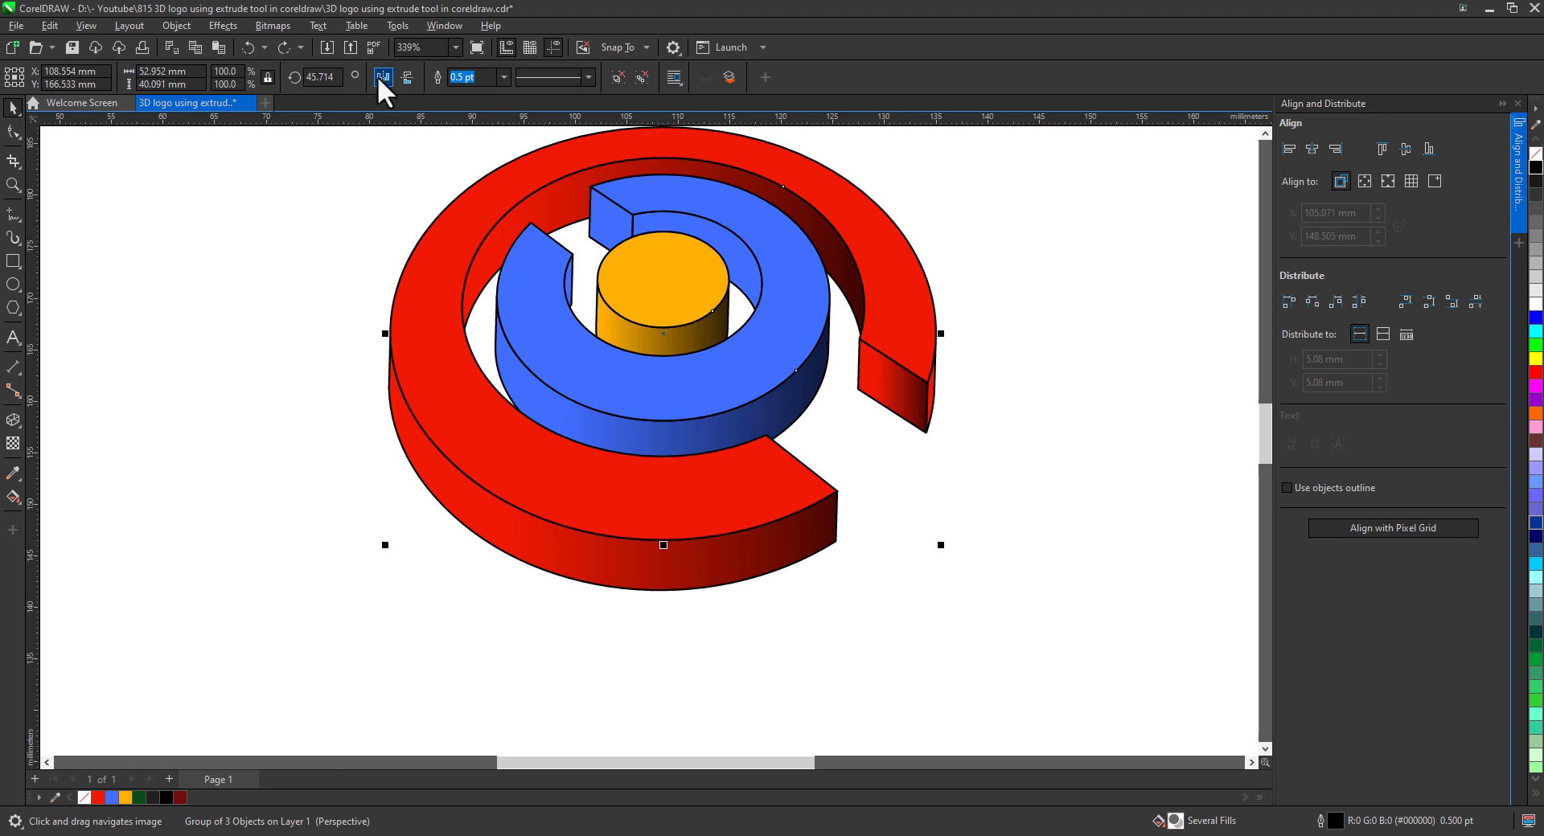
pyautogui.moveTo(207, 61)
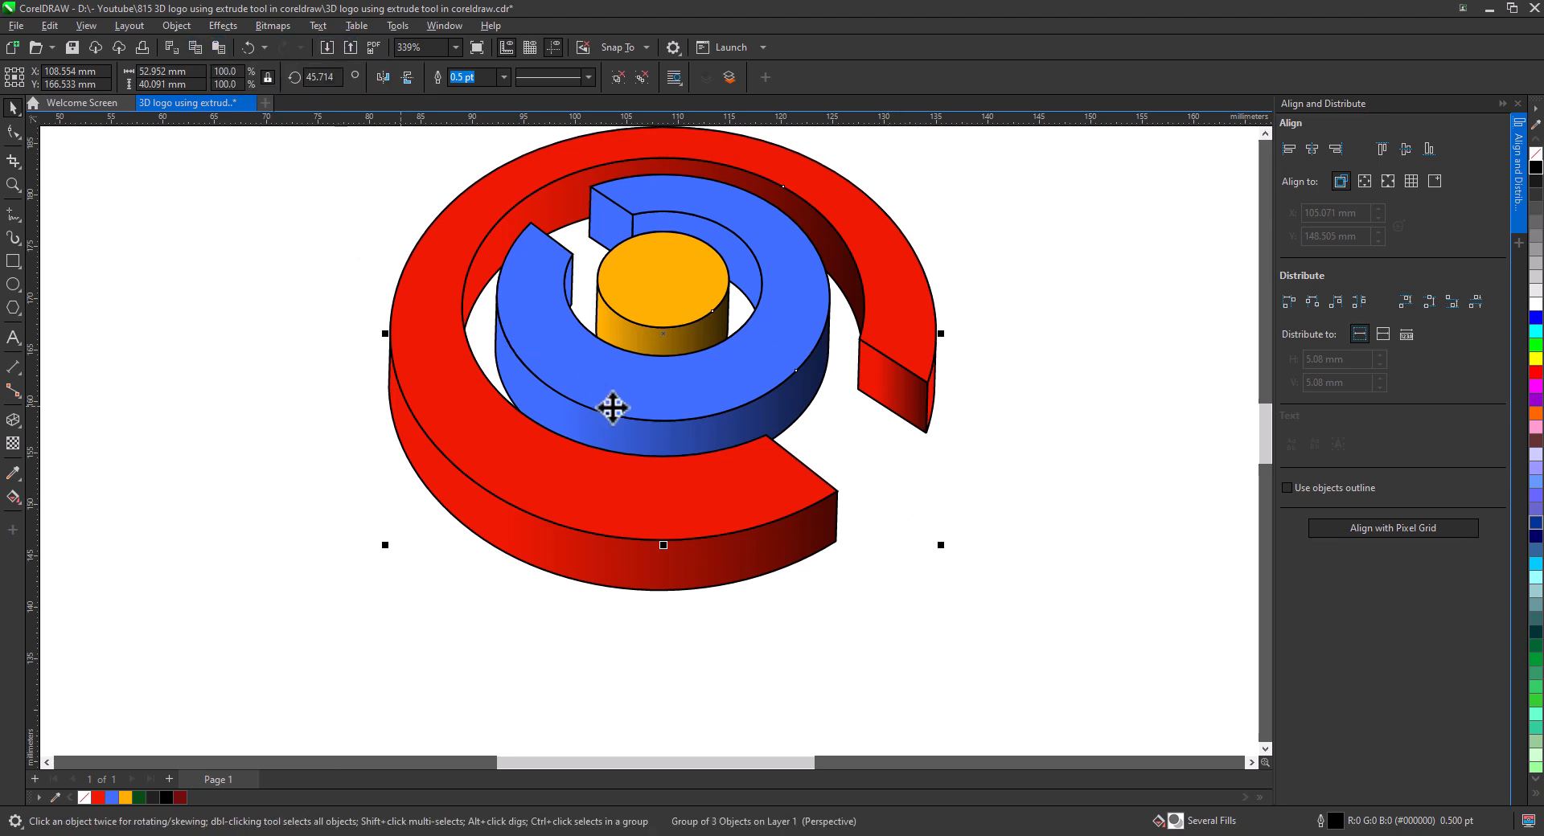
pyautogui.moveTo(841, 526)
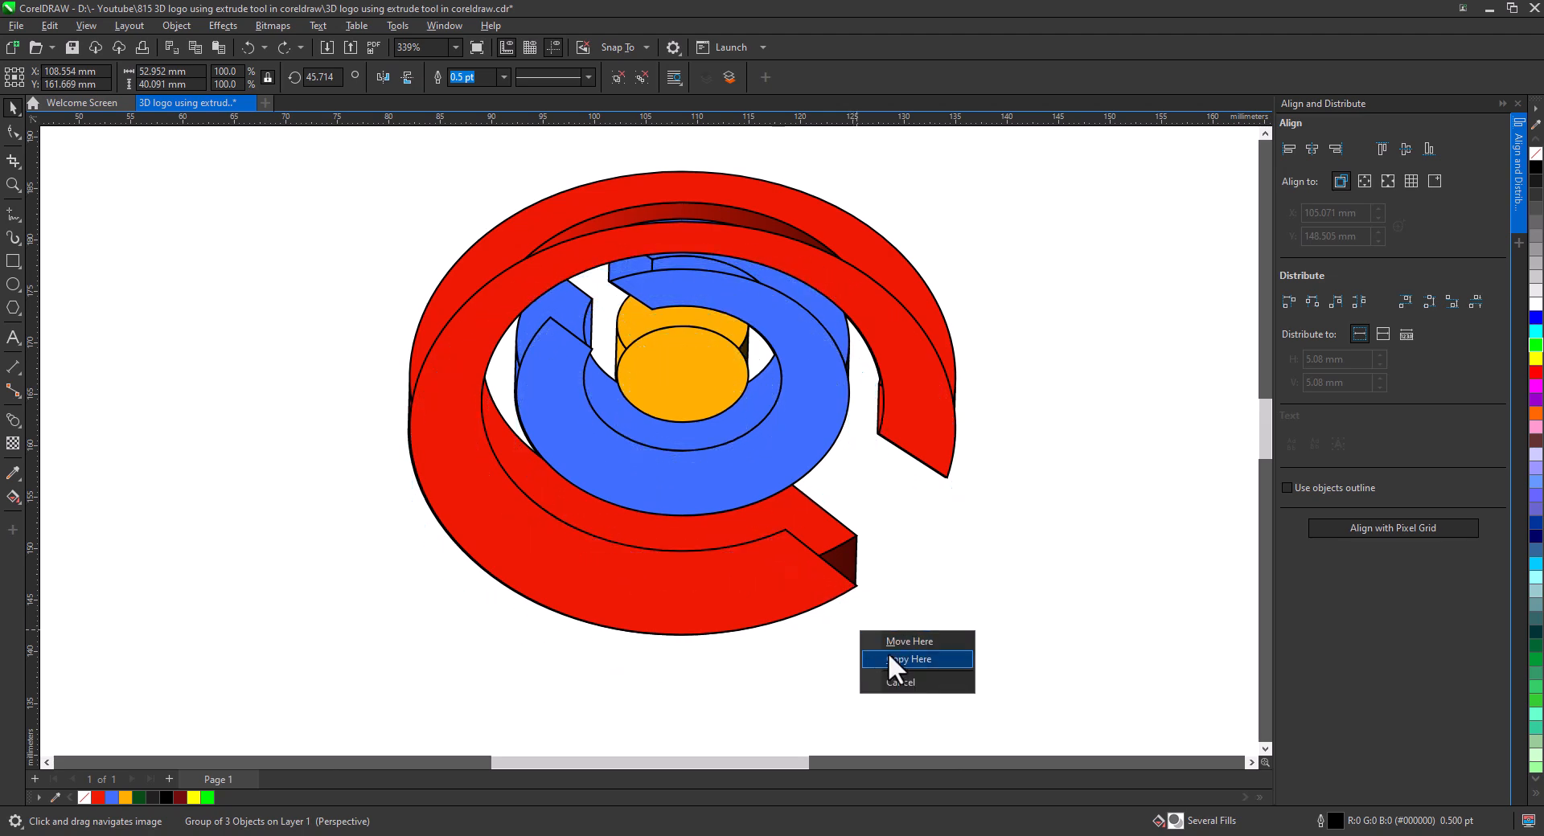
# Drop a copy of the 3D logo slightly lower, overlapping the original.
pyautogui.click(908, 659)
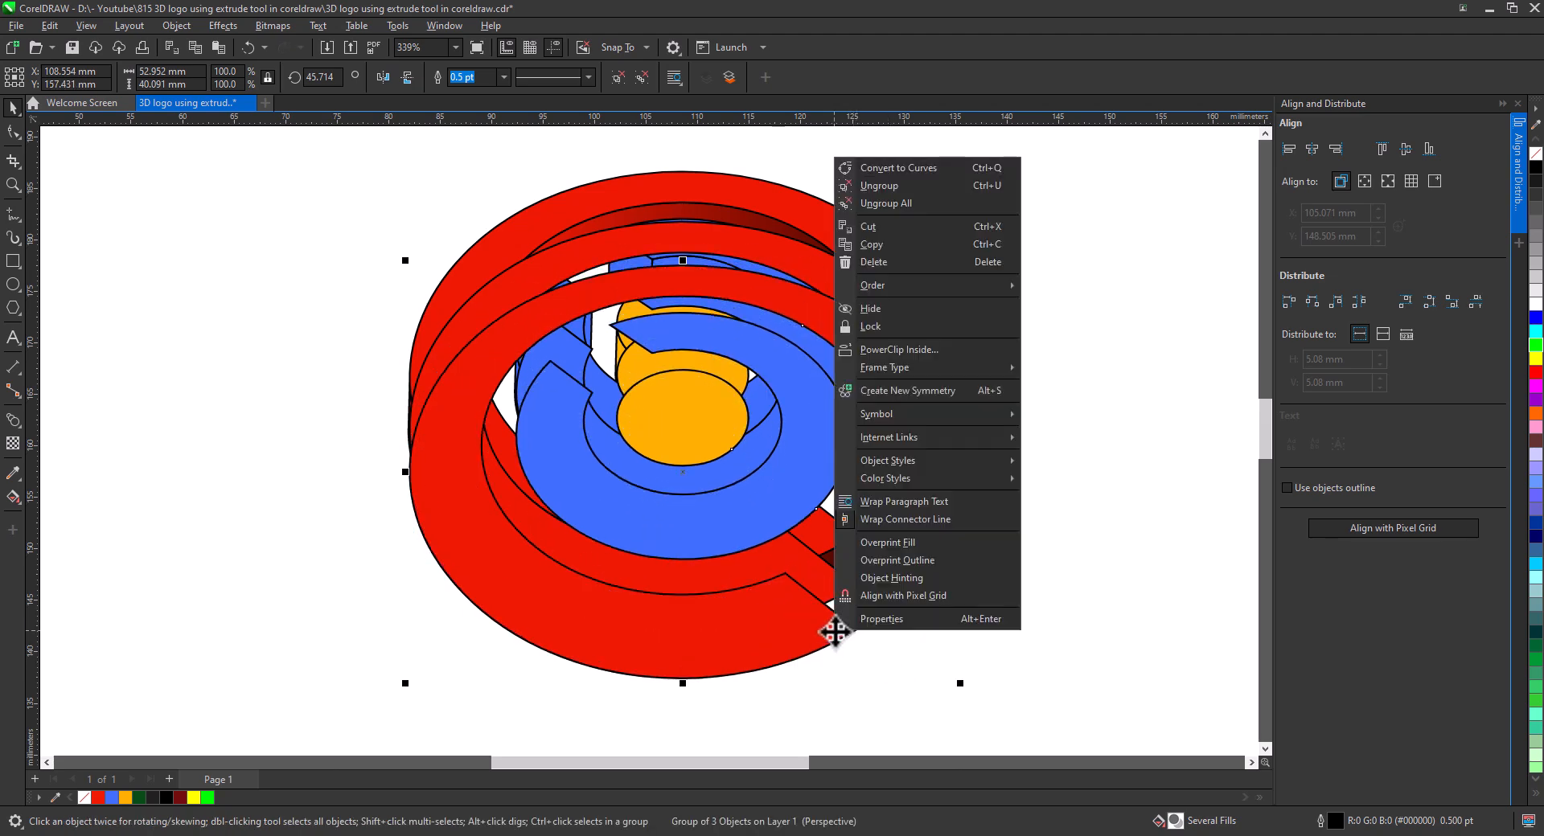
pyautogui.click(872, 285)
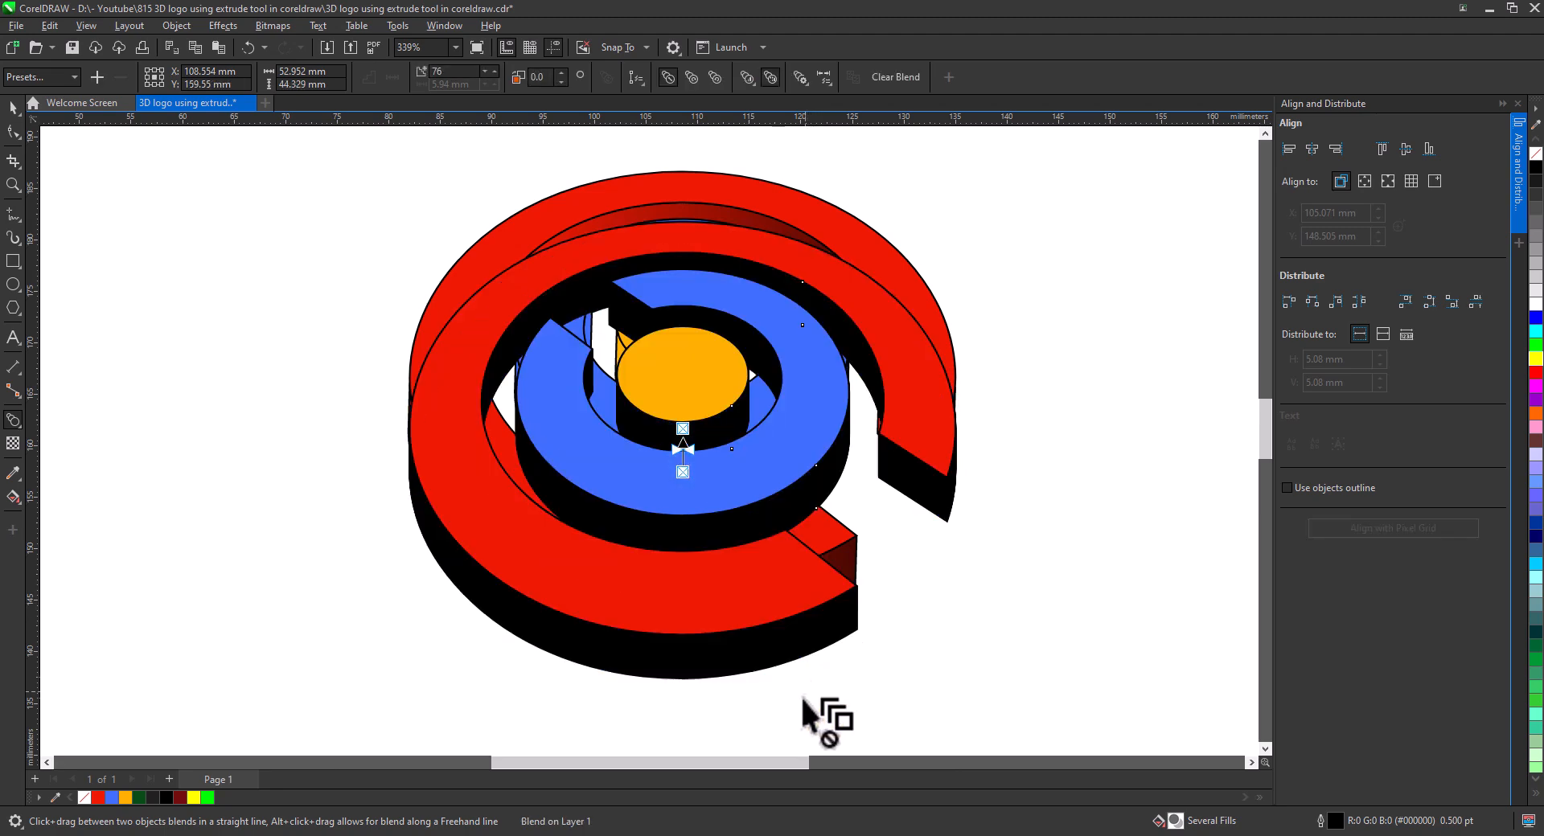
pyautogui.moveTo(483, 123)
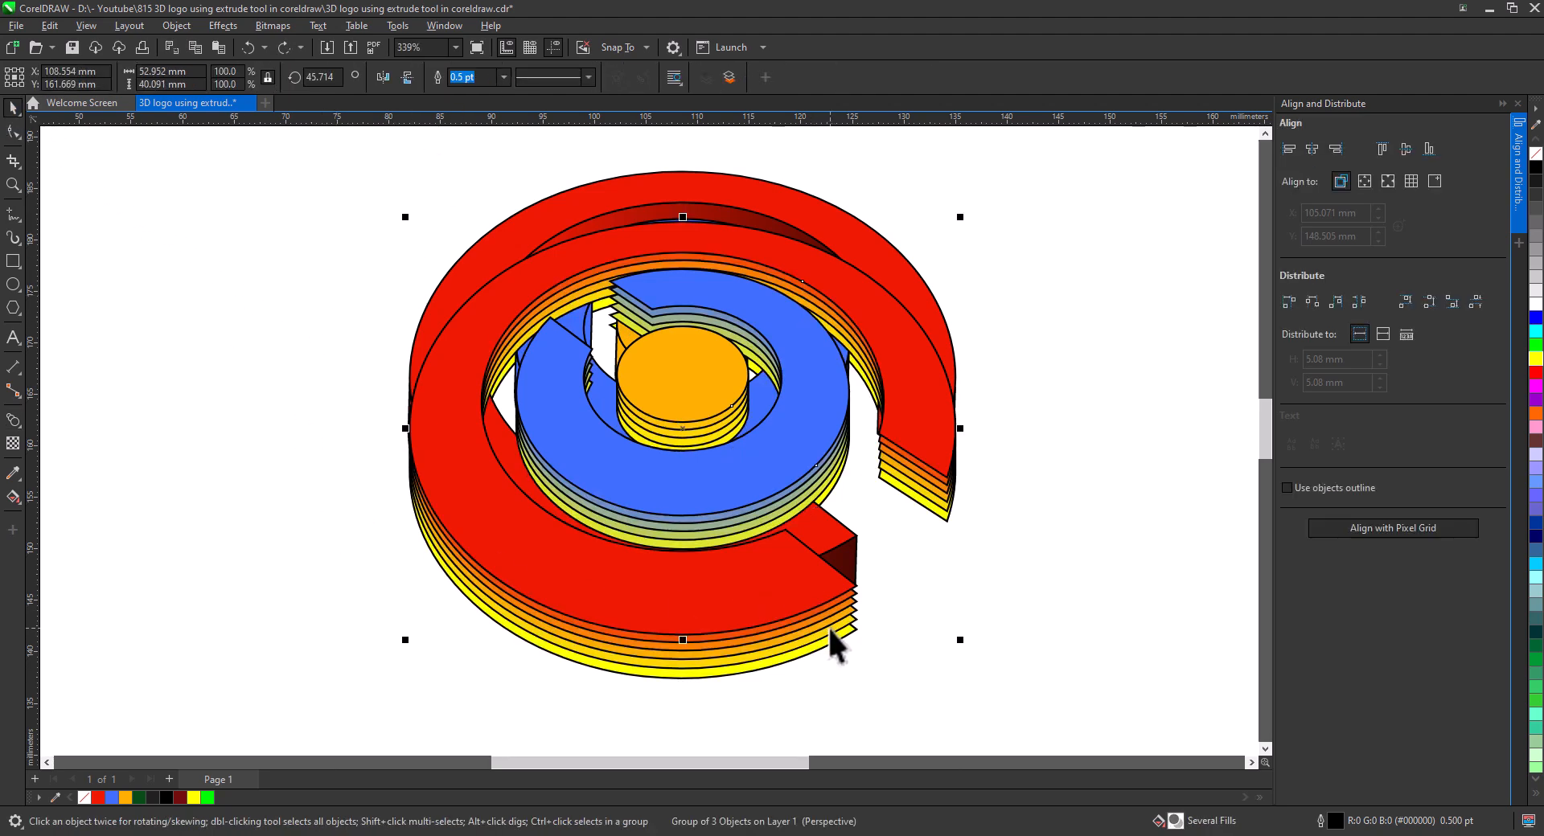
# Select the blended shadow and send it to the back behind the logo.
pyautogui.click(842, 638)
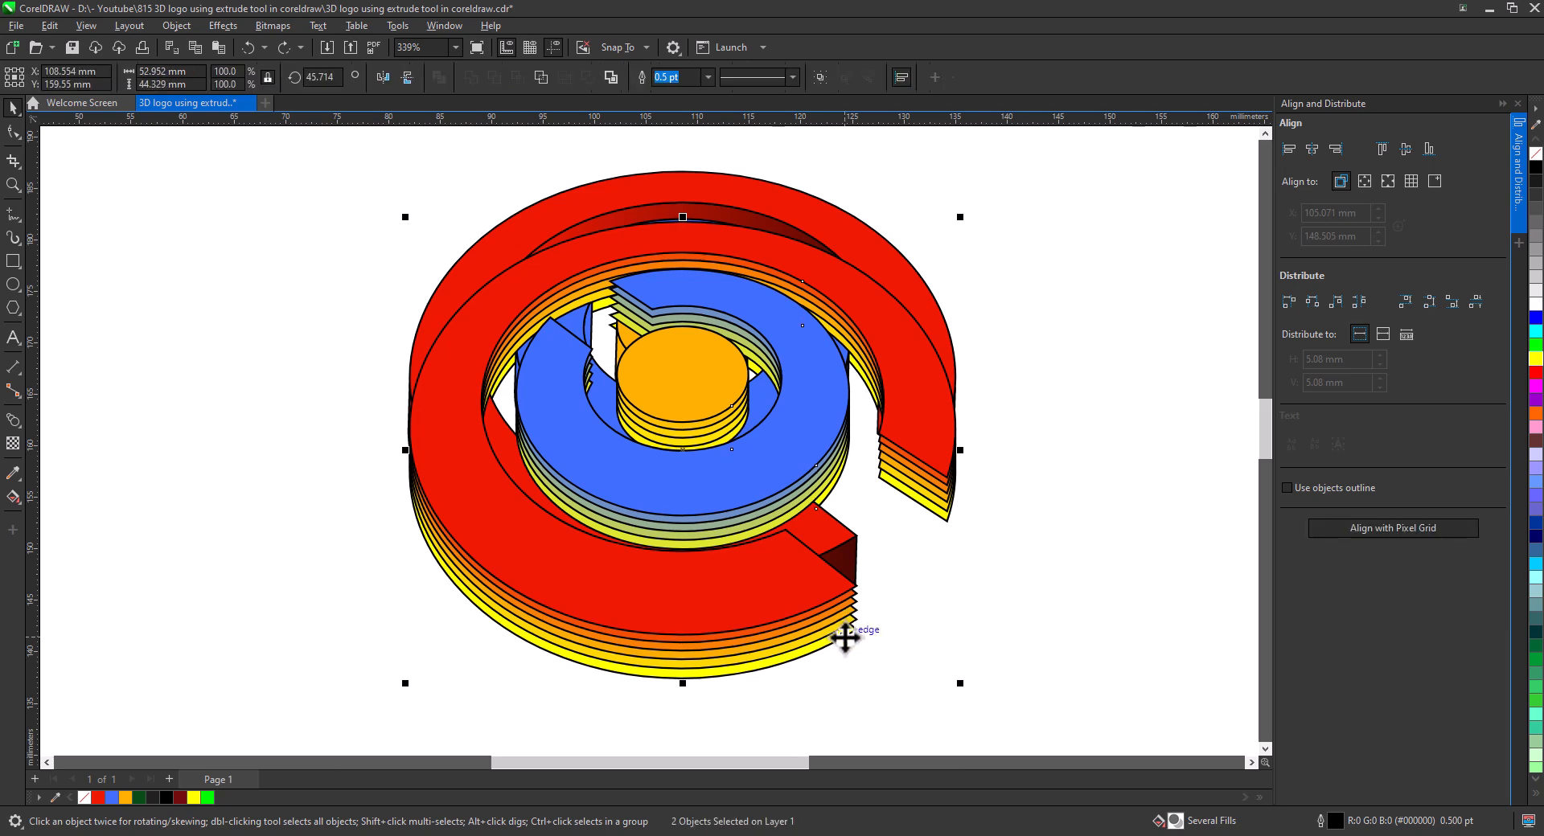
pyautogui.rightClick(845, 638)
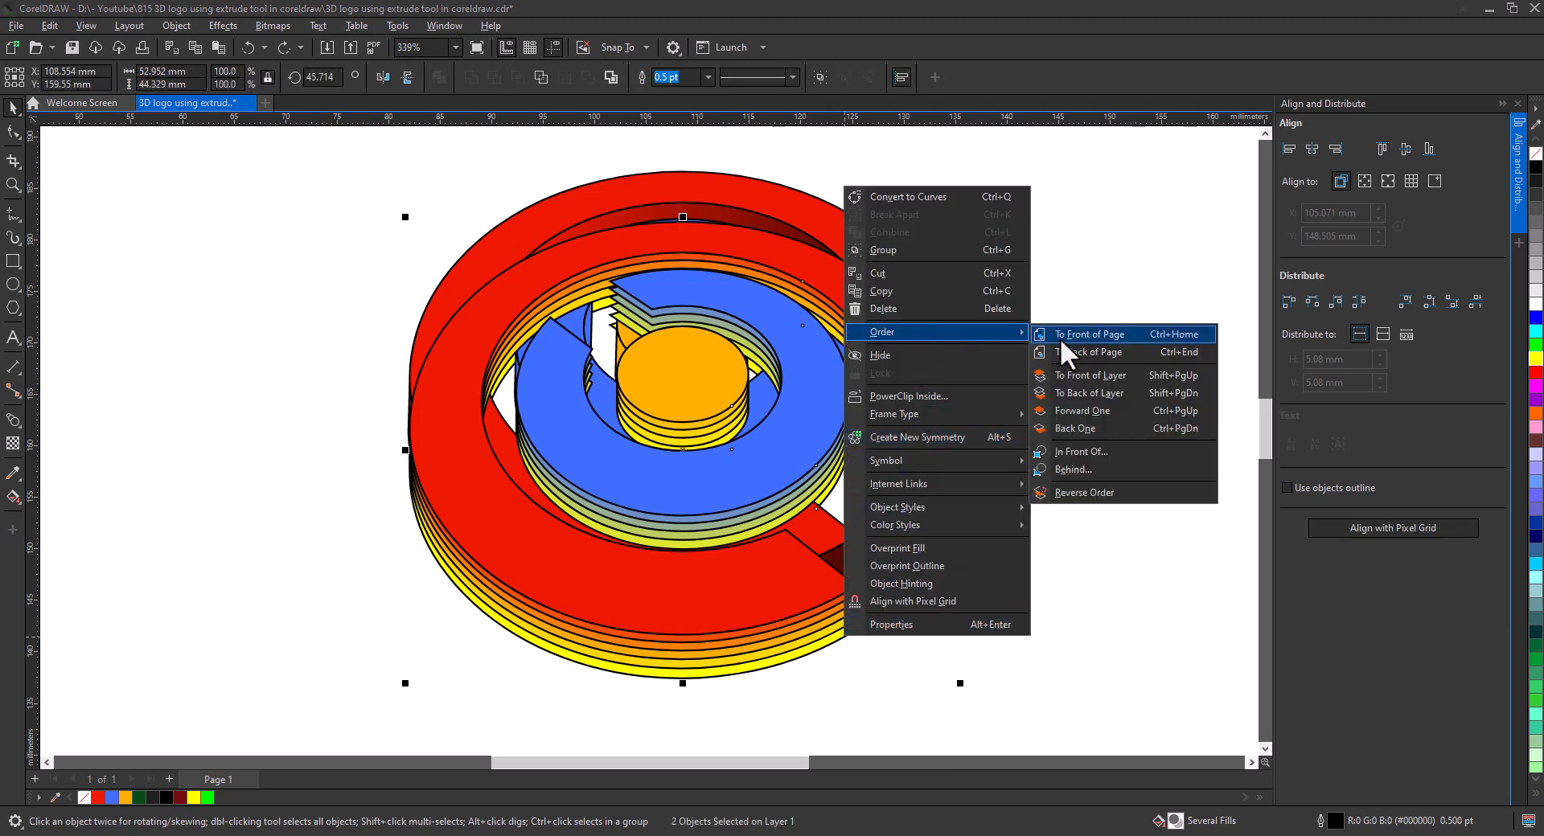
pyautogui.click(1088, 334)
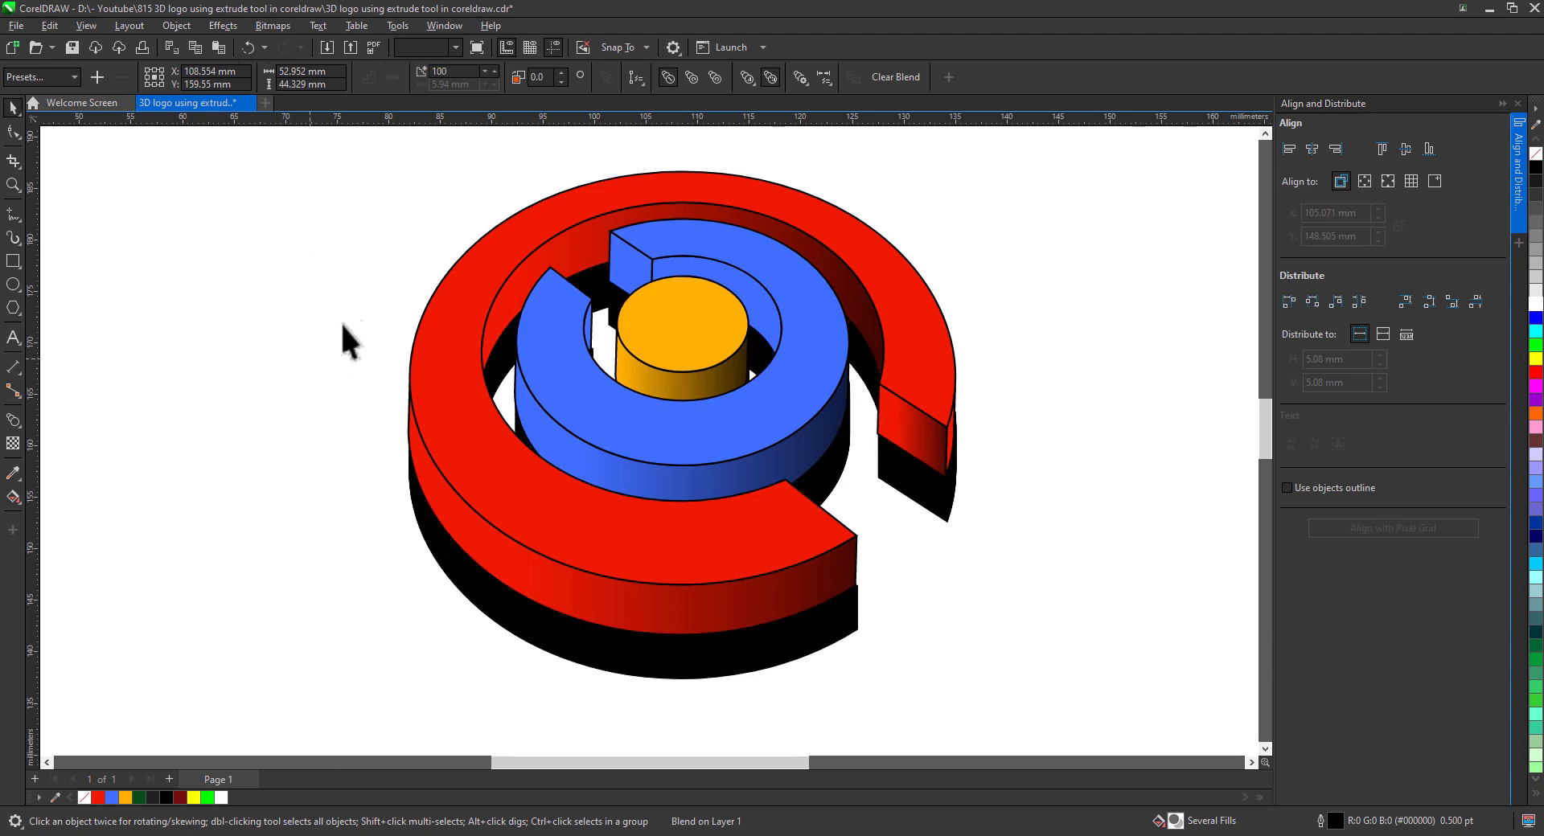
# Select every logo piece, strip the black outlines, and pick the next piece.
pyautogui.click(975, 660)
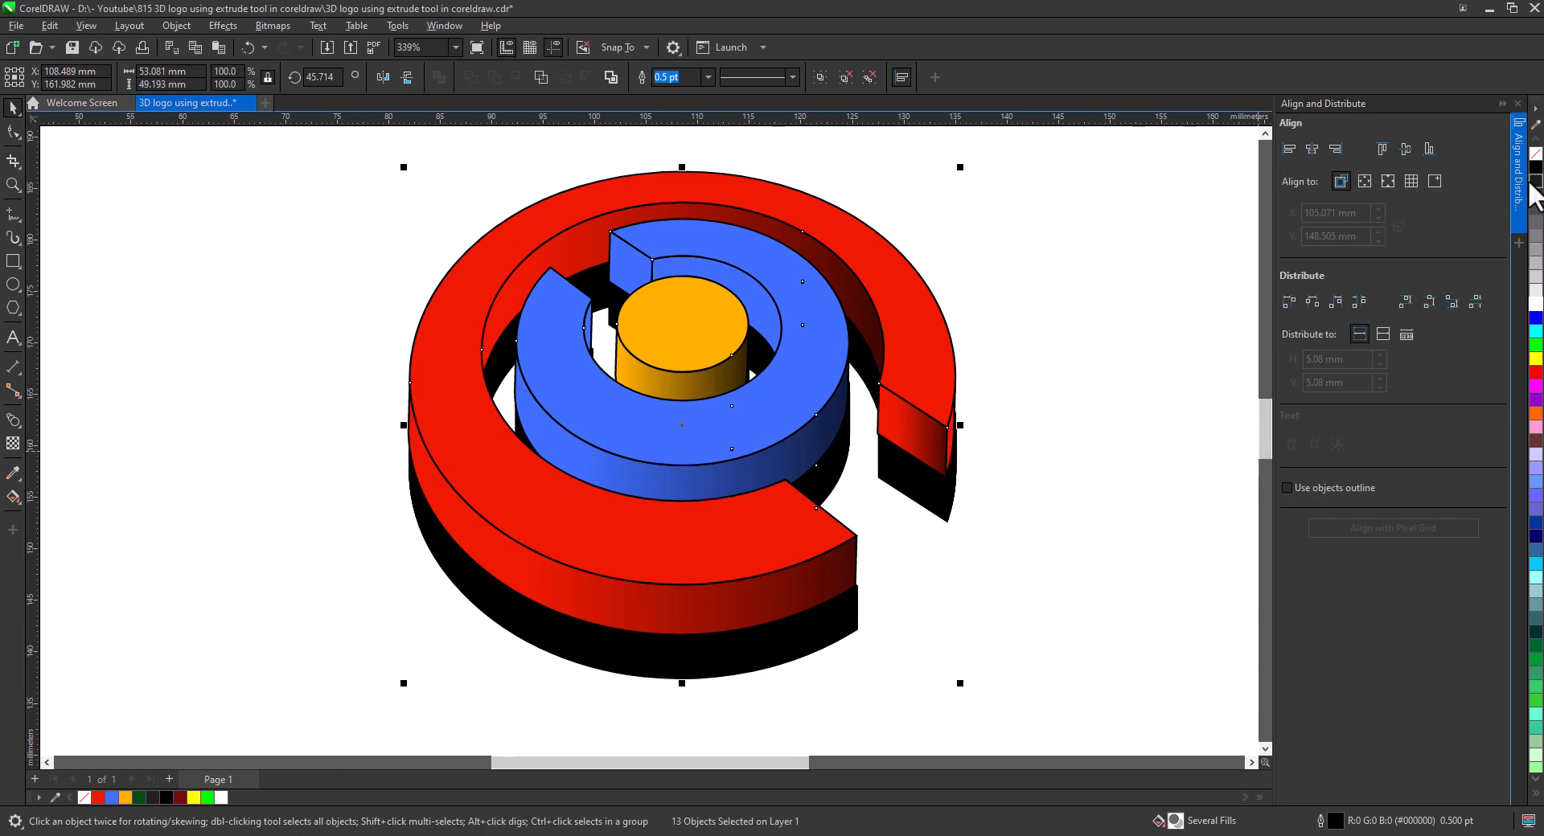
pyautogui.click(846, 655)
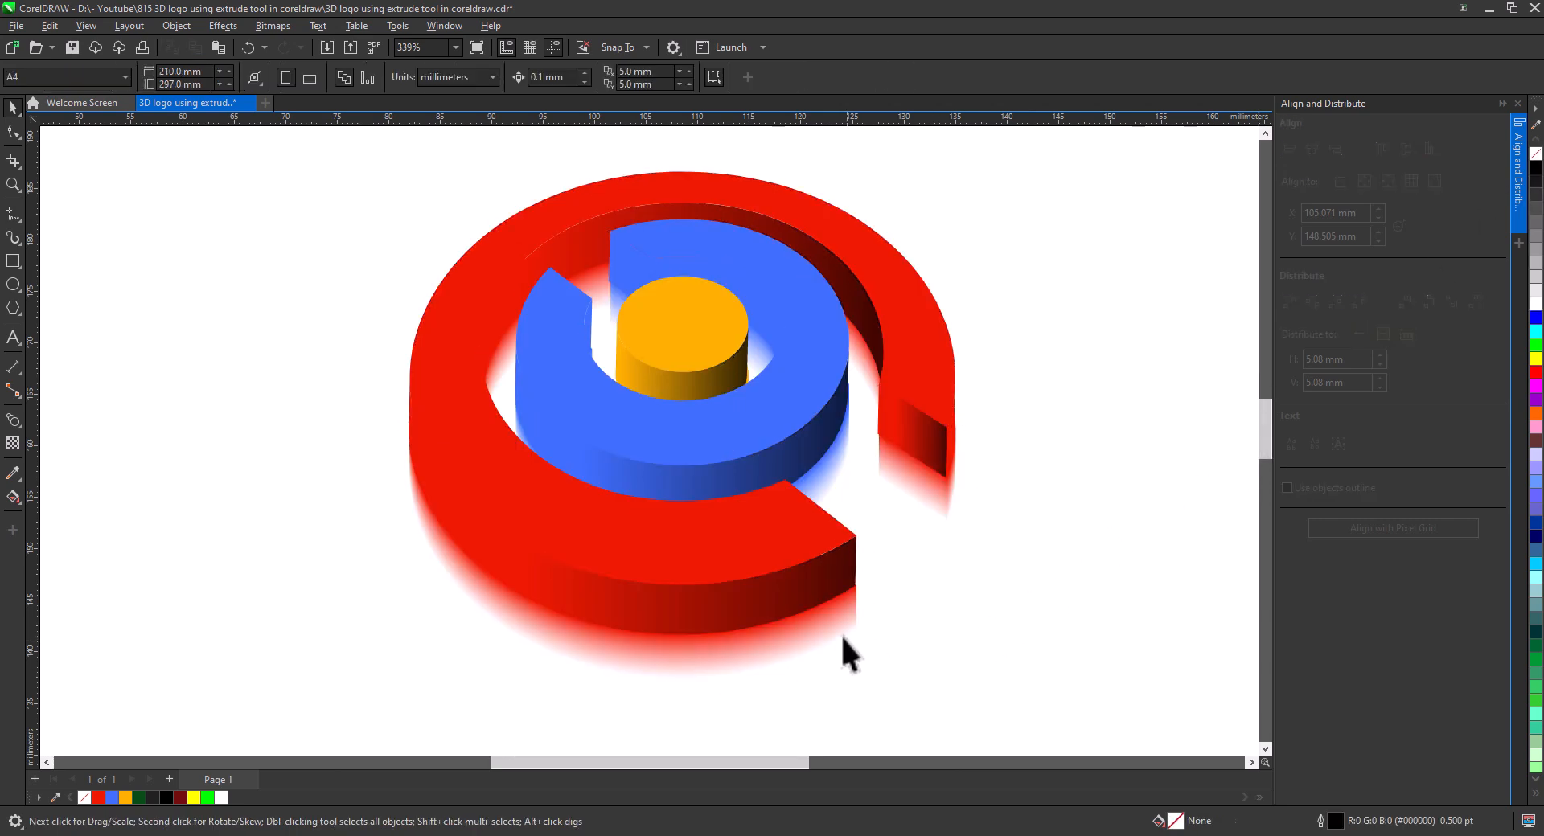
pyautogui.click(798, 468)
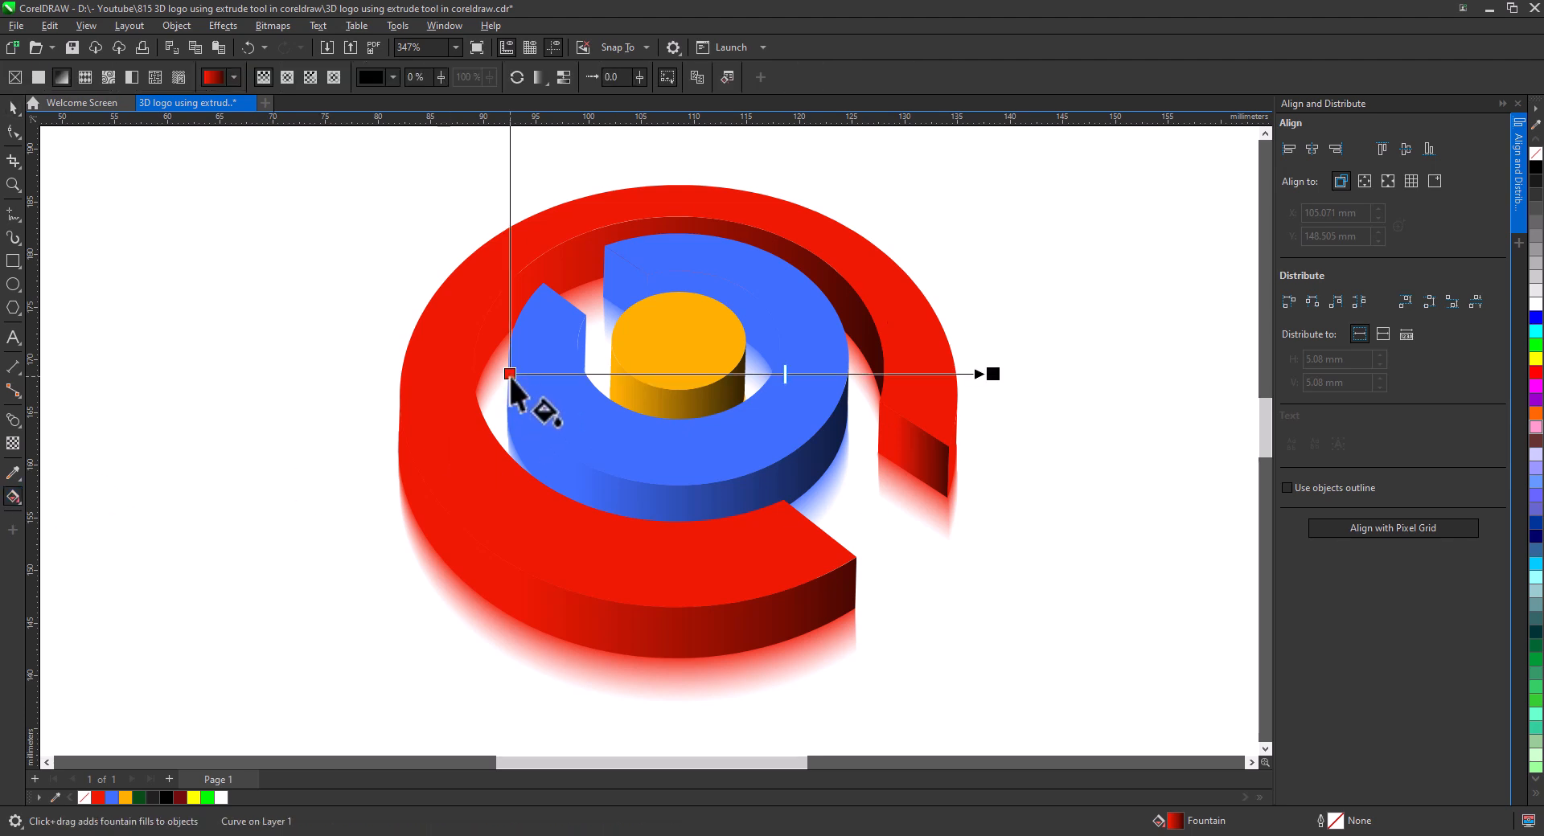
# Set the red ring walls' gradient start node to a red from the document colours.
pyautogui.click(391, 77)
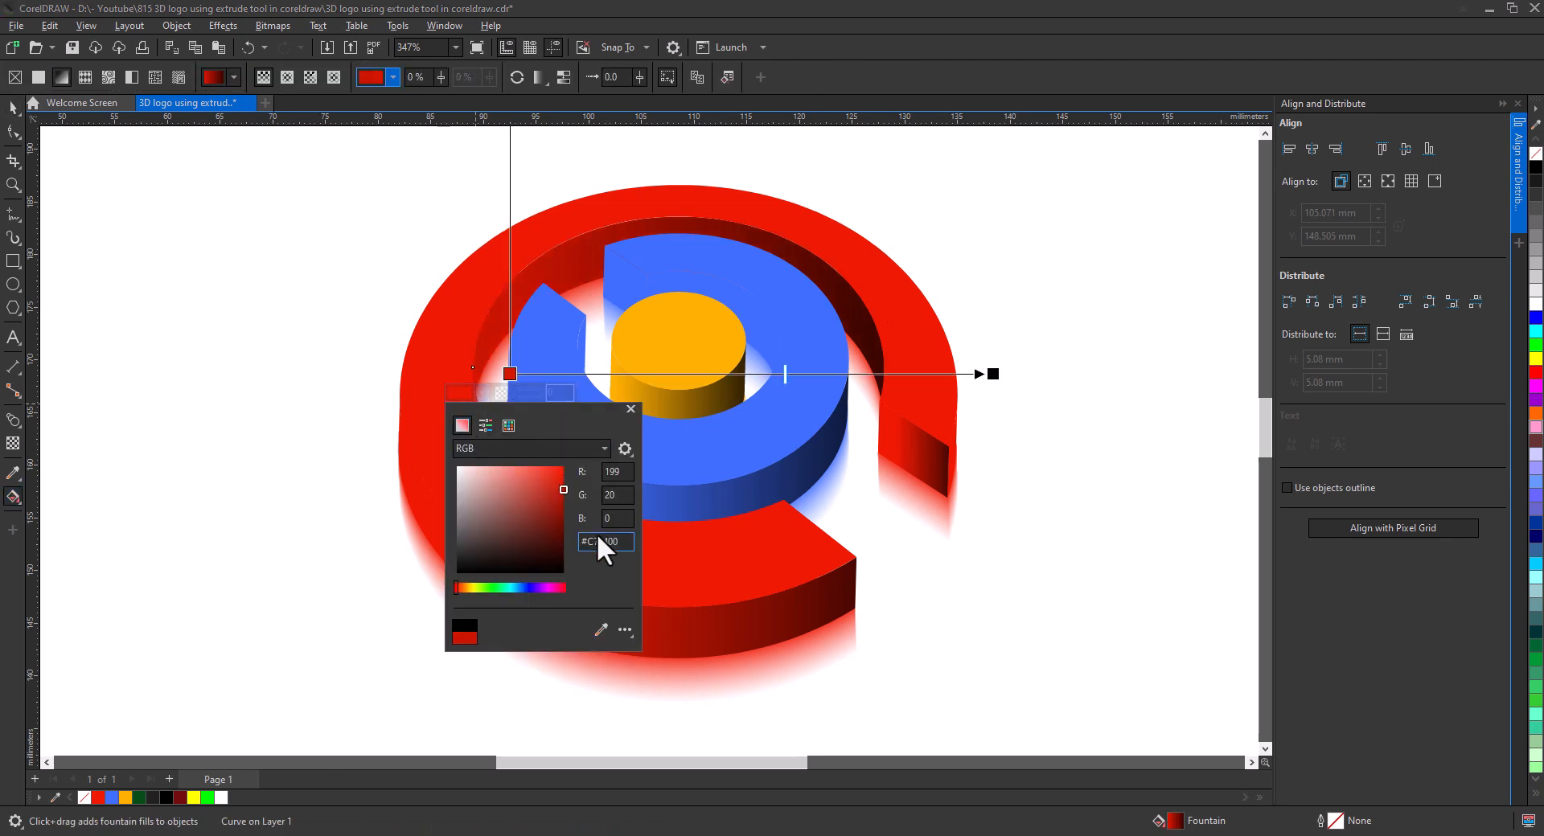
pyautogui.tripleClick(605, 542)
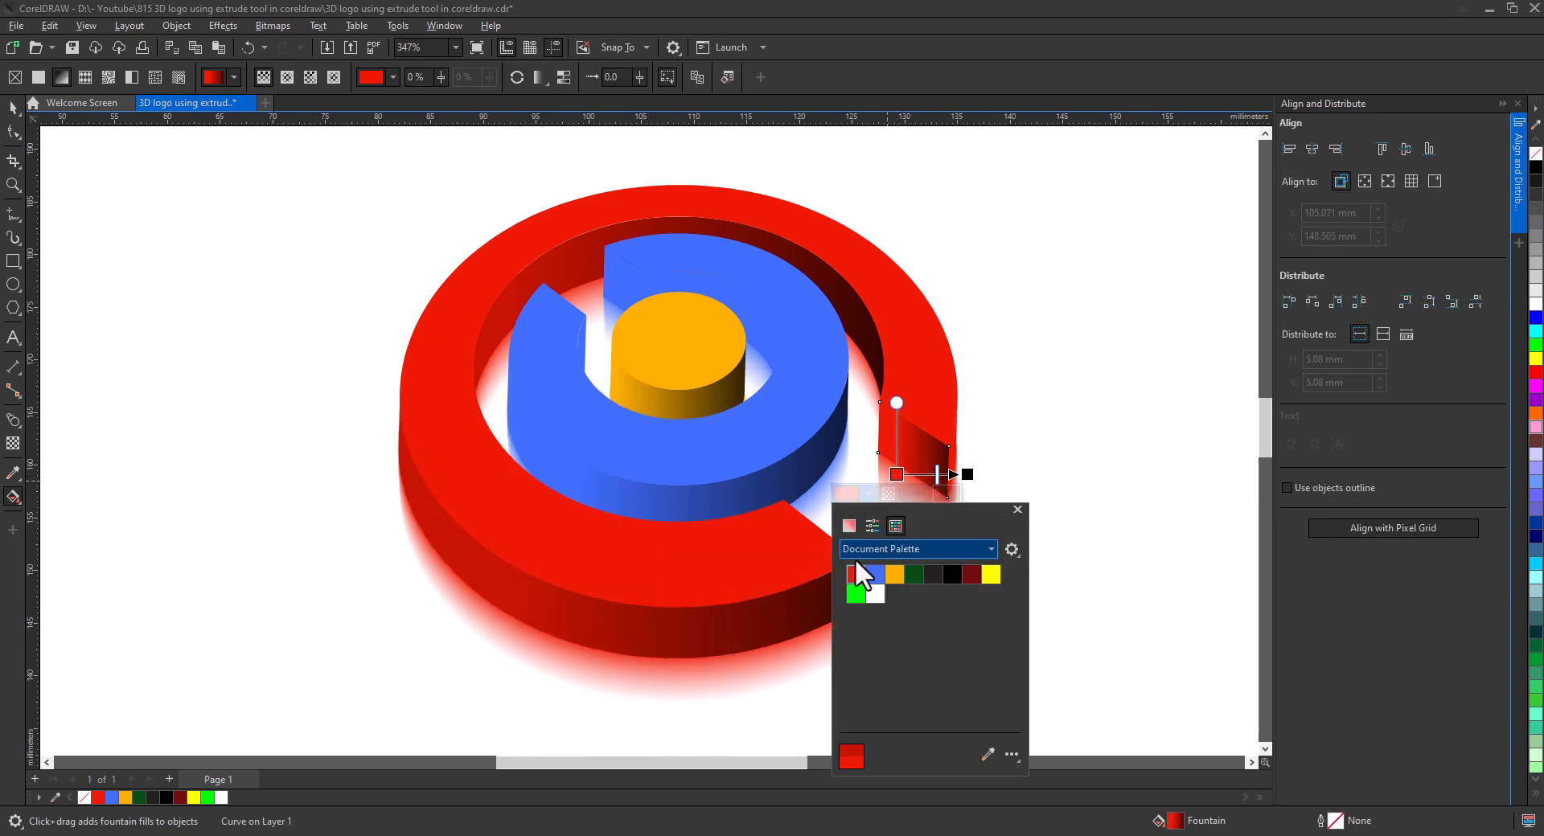
pyautogui.click(872, 525)
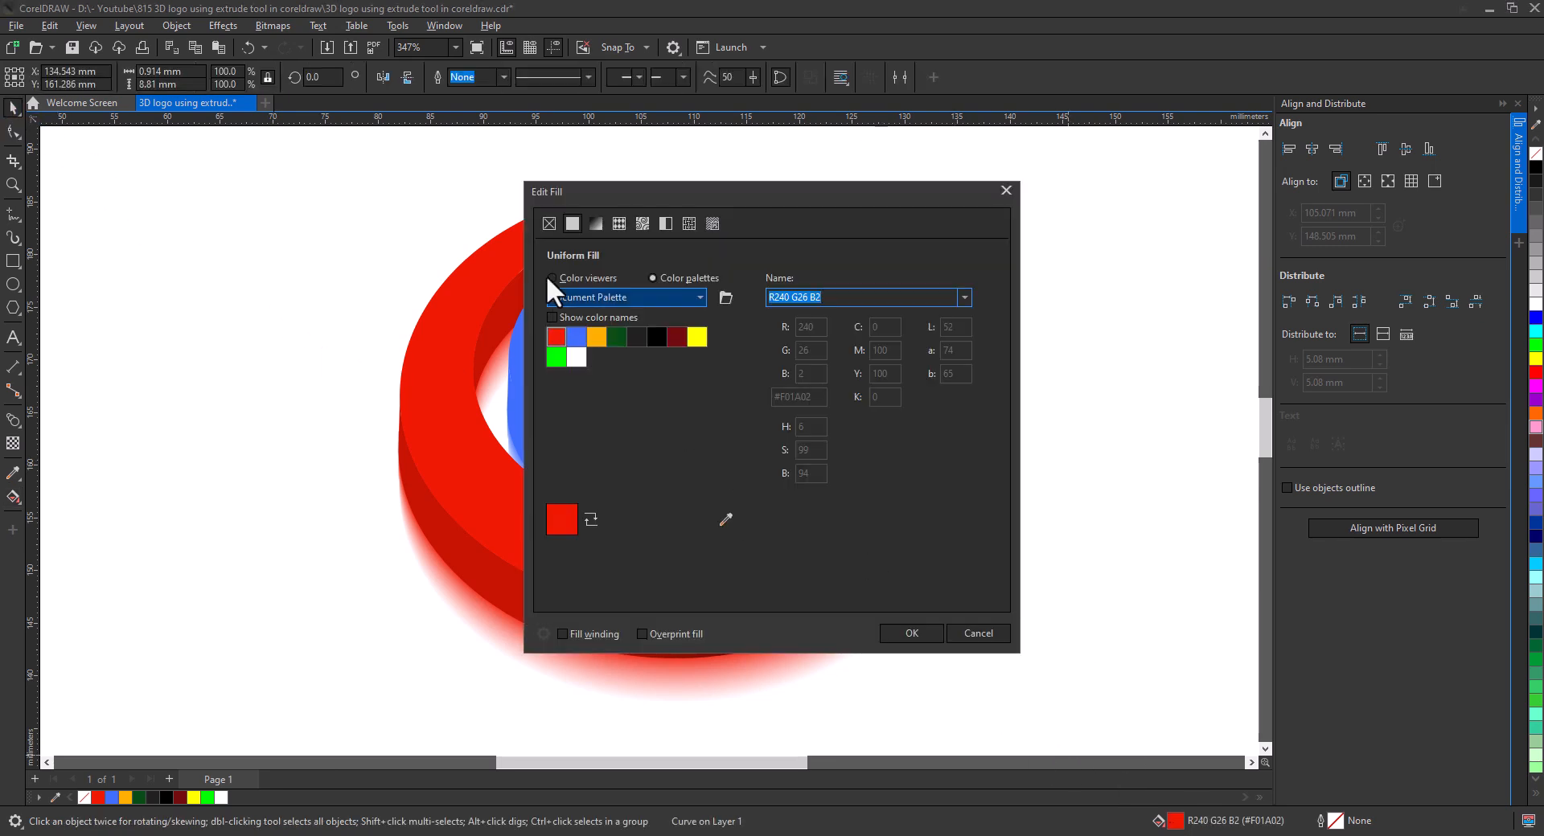
pyautogui.click(553, 277)
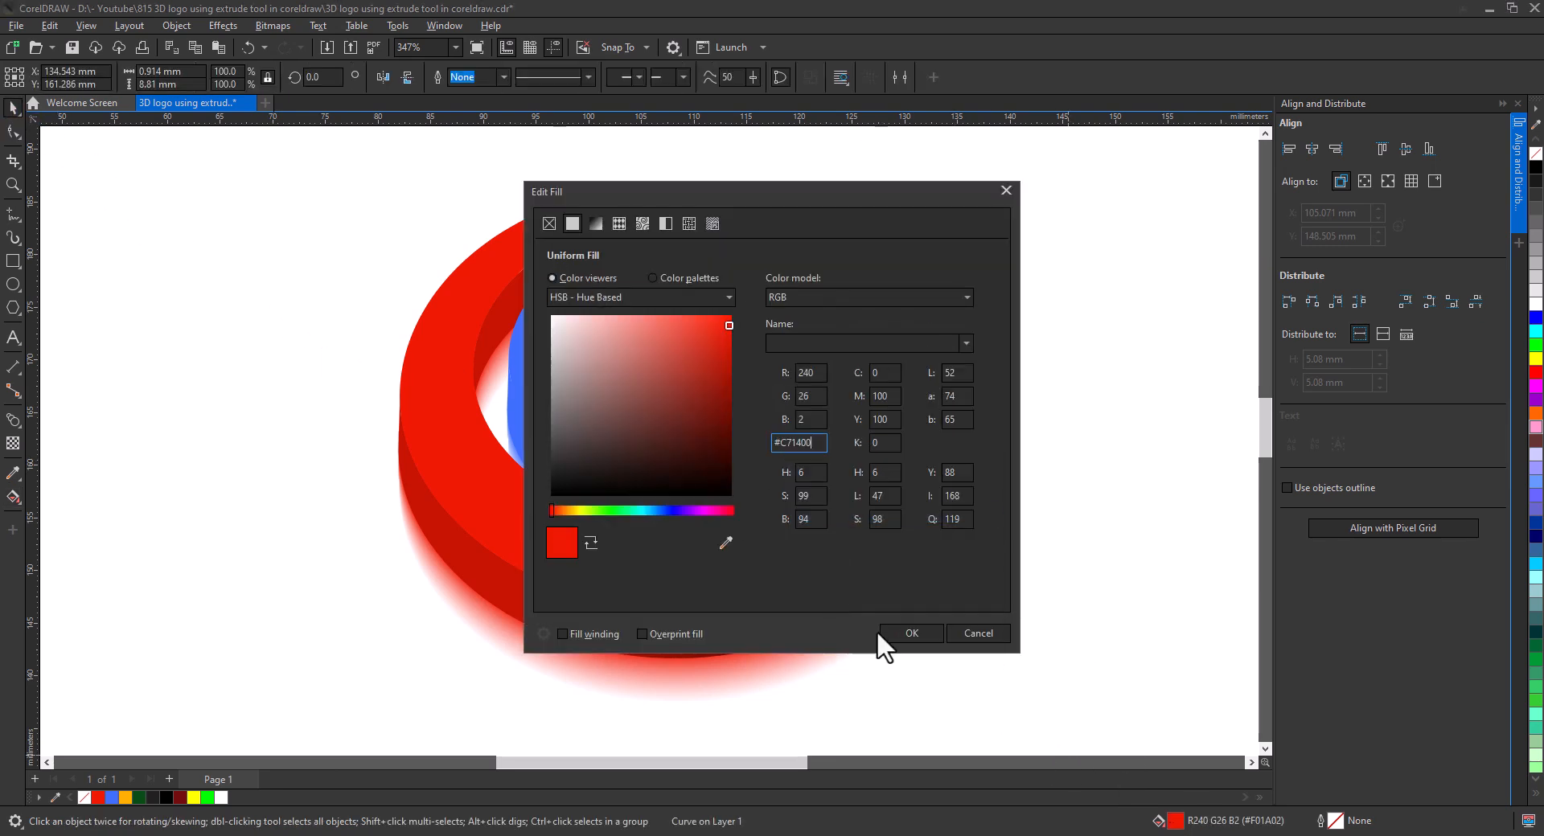
pyautogui.click(910, 632)
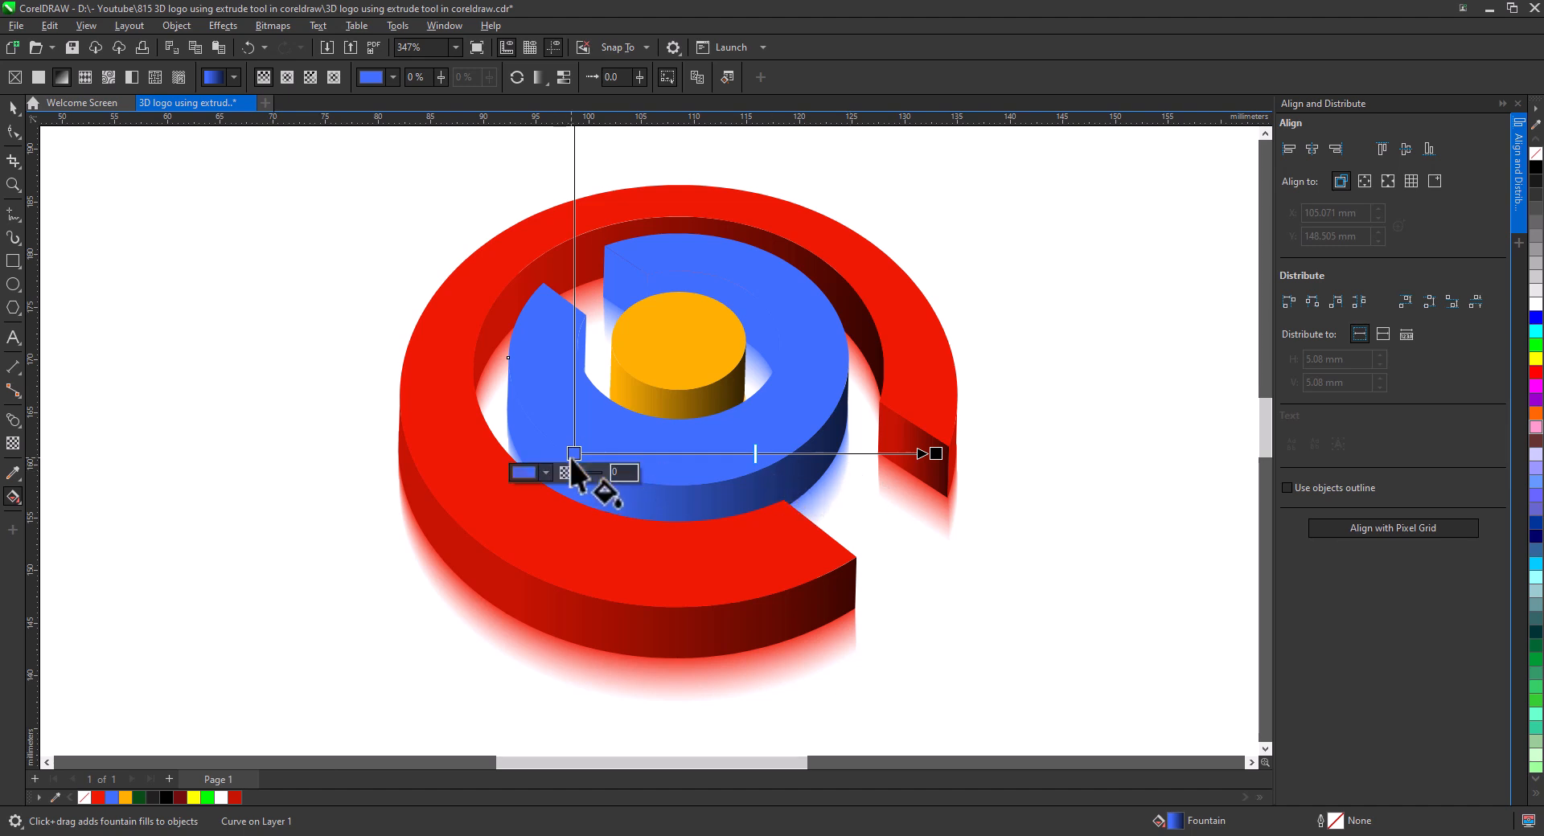
# Give both blue wall pieces a dark blue fountain fill.
pyautogui.click(547, 472)
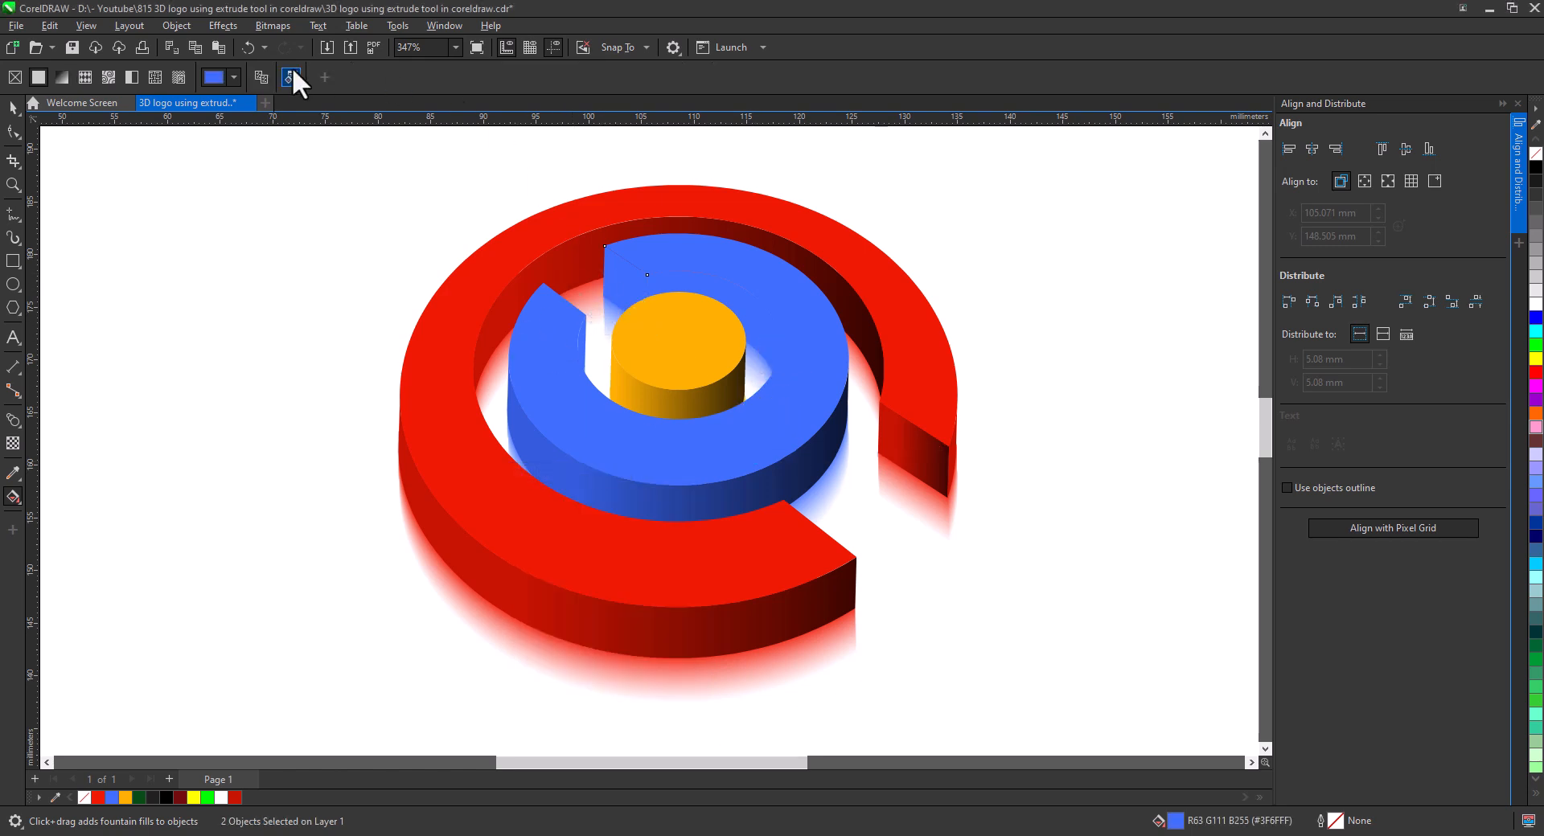
pyautogui.click(291, 77)
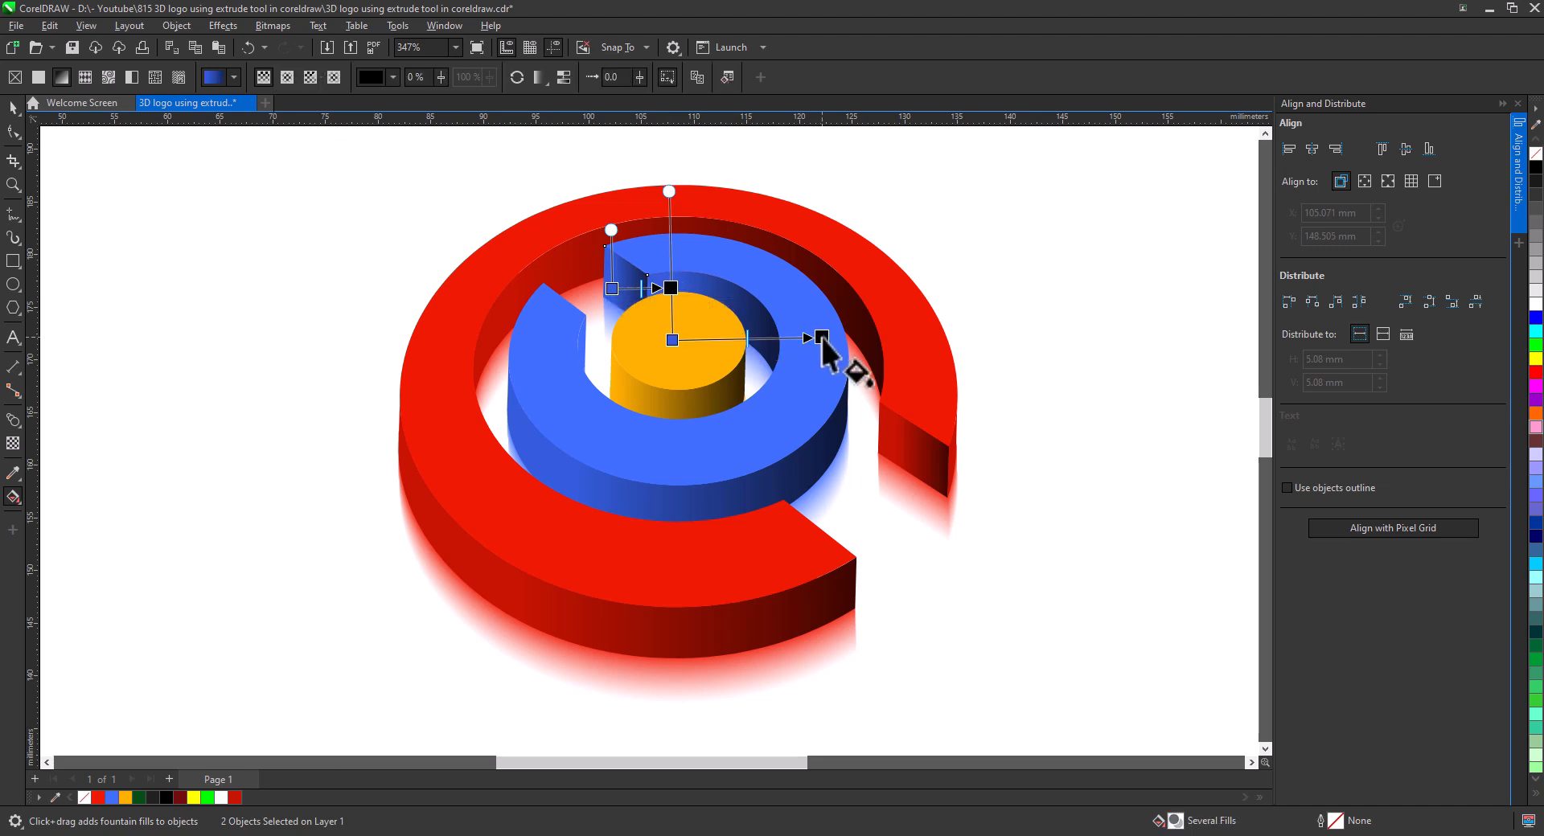
pyautogui.click(549, 534)
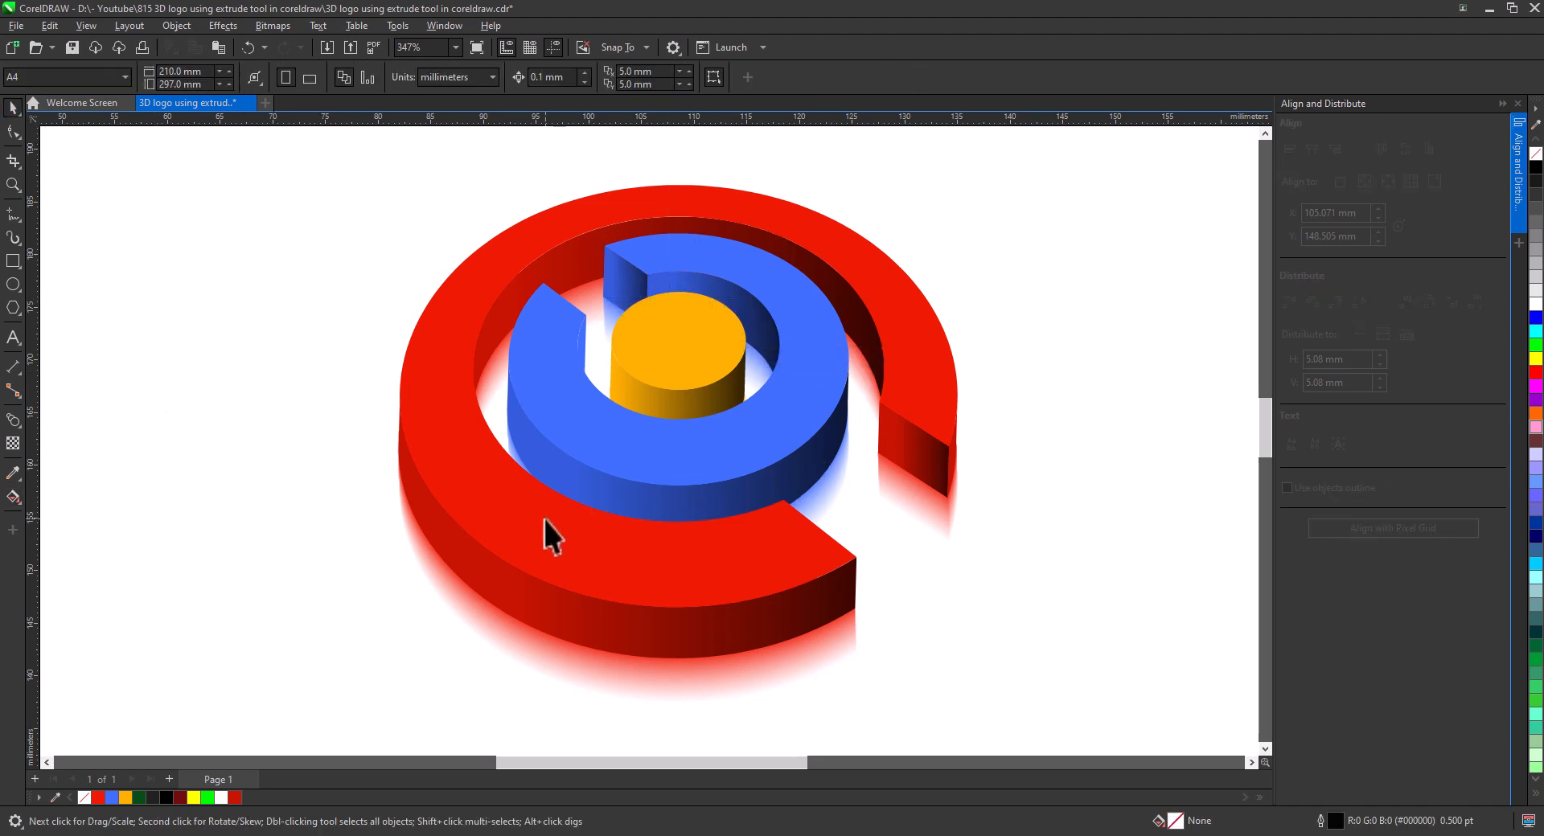
# Give all logo pieces 1.5 pt outlines and convert the outlines to objects.
pyautogui.click(550, 533)
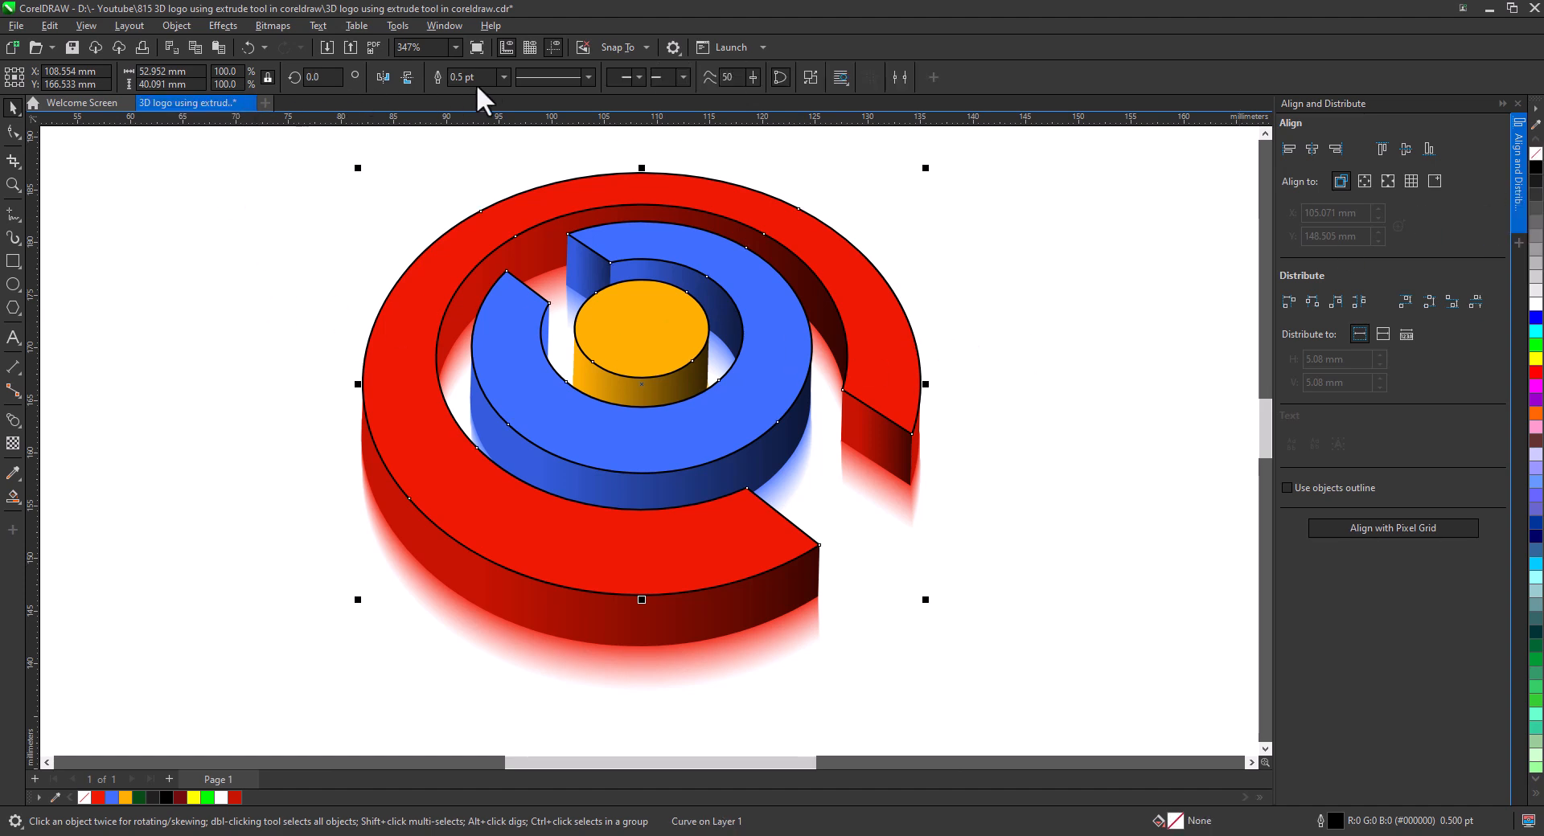
pyautogui.click(503, 78)
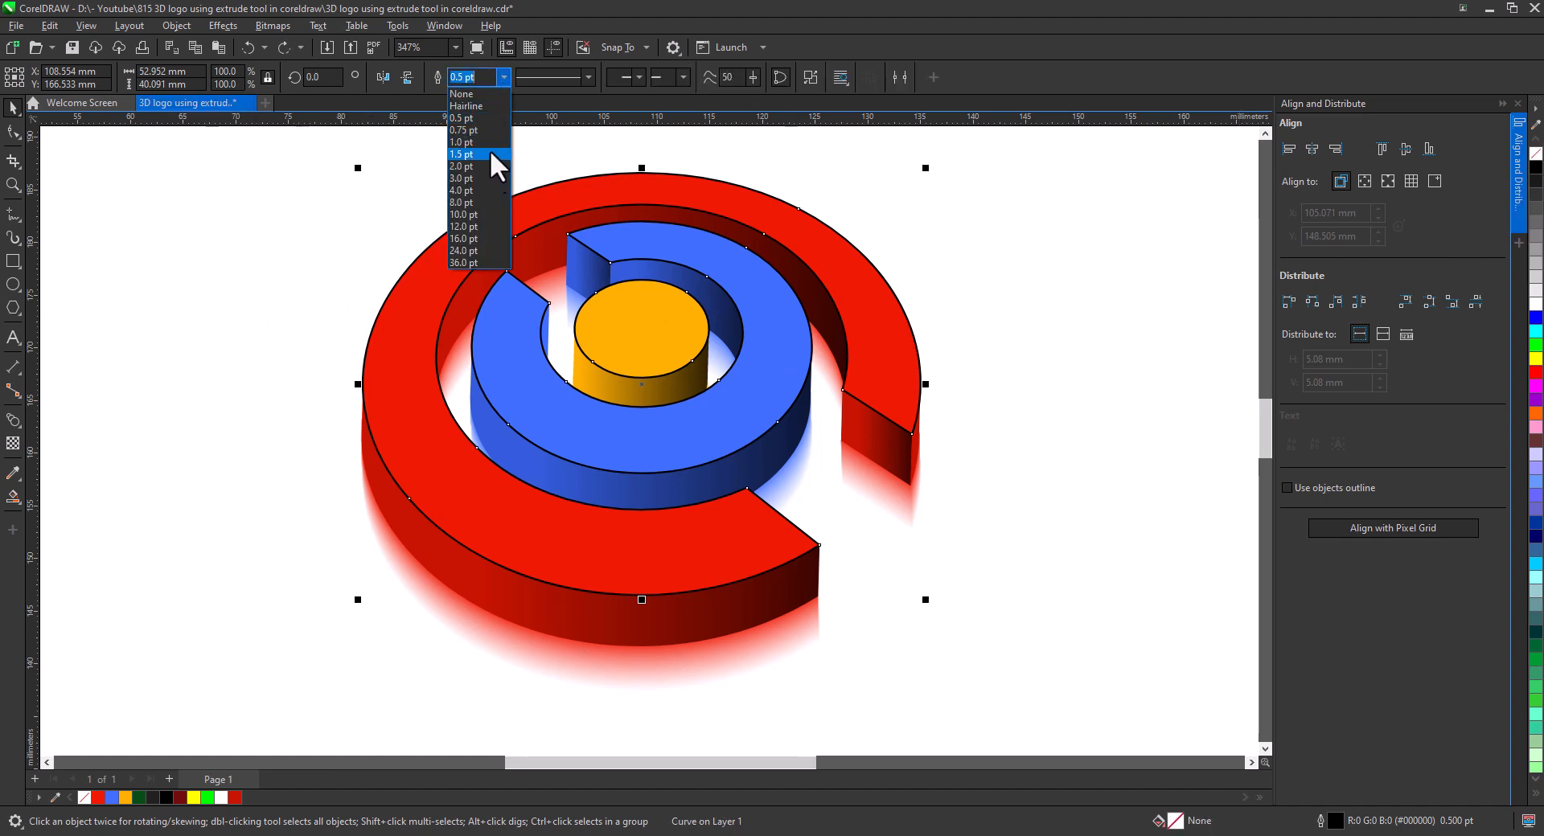
pyautogui.click(461, 153)
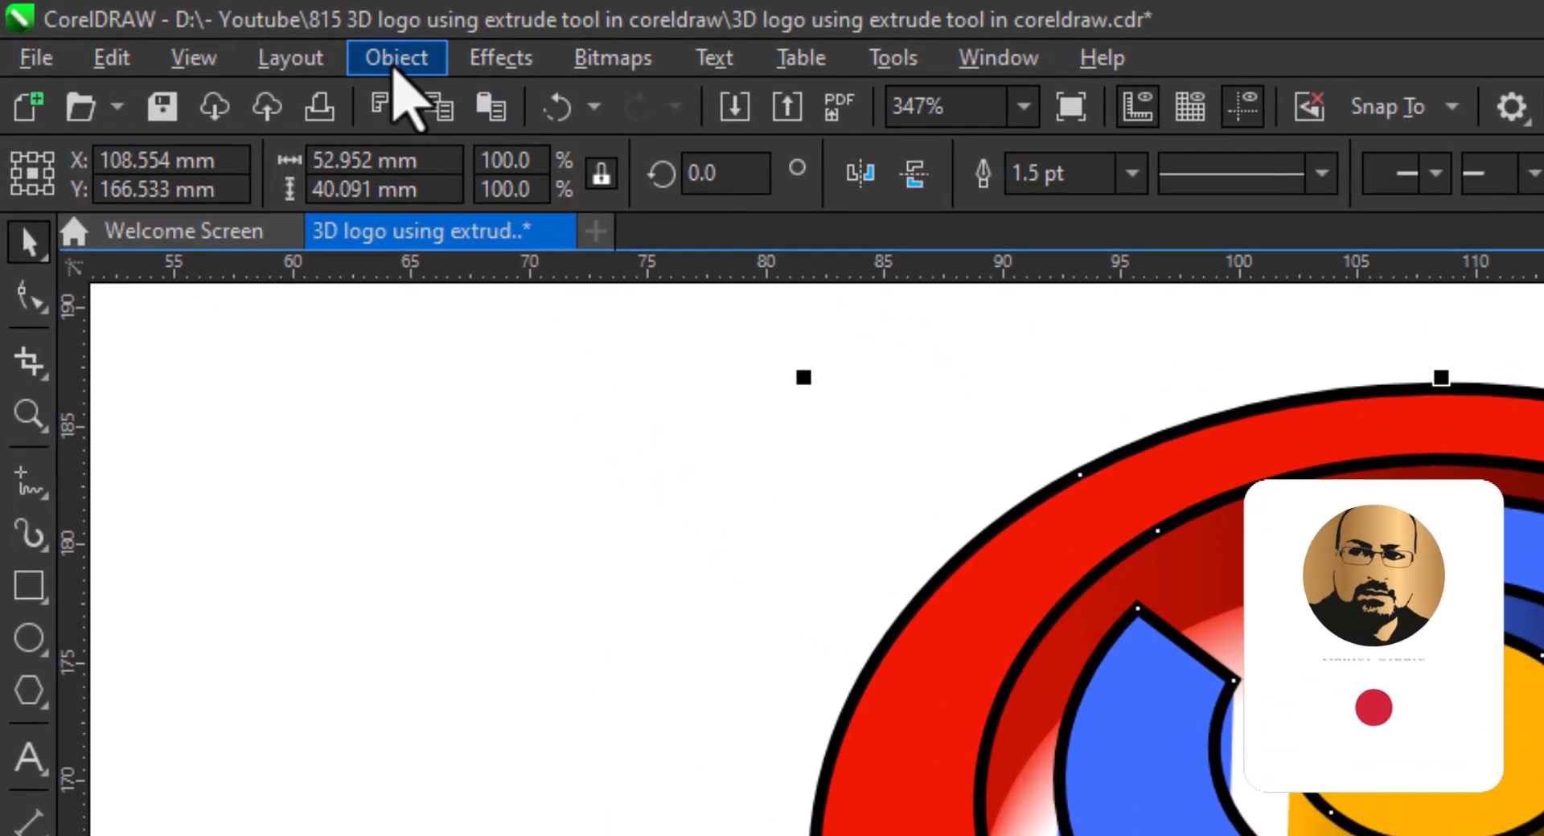
pyautogui.click(395, 57)
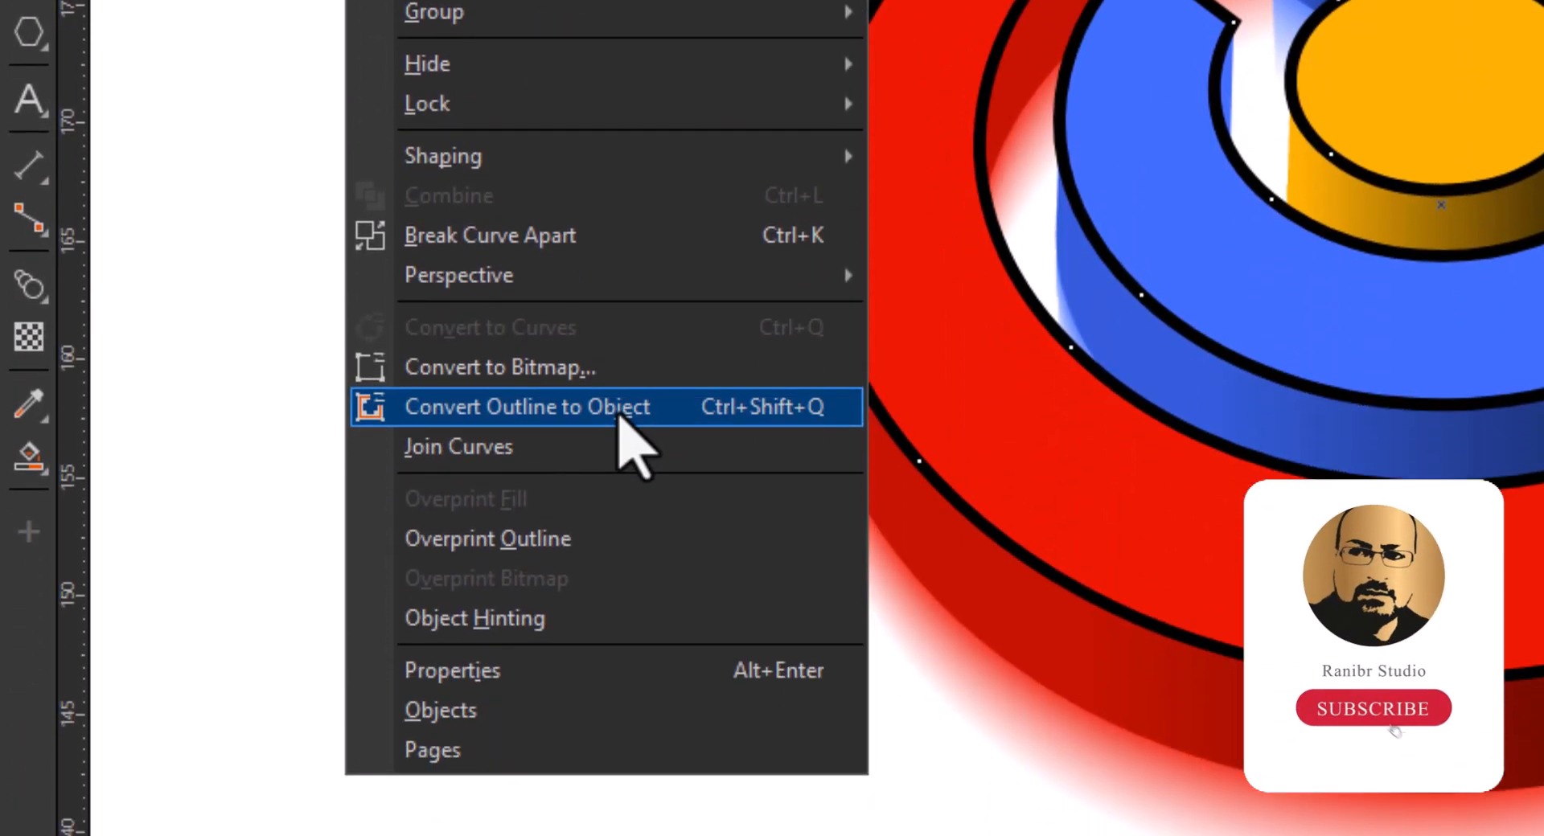
pyautogui.click(525, 406)
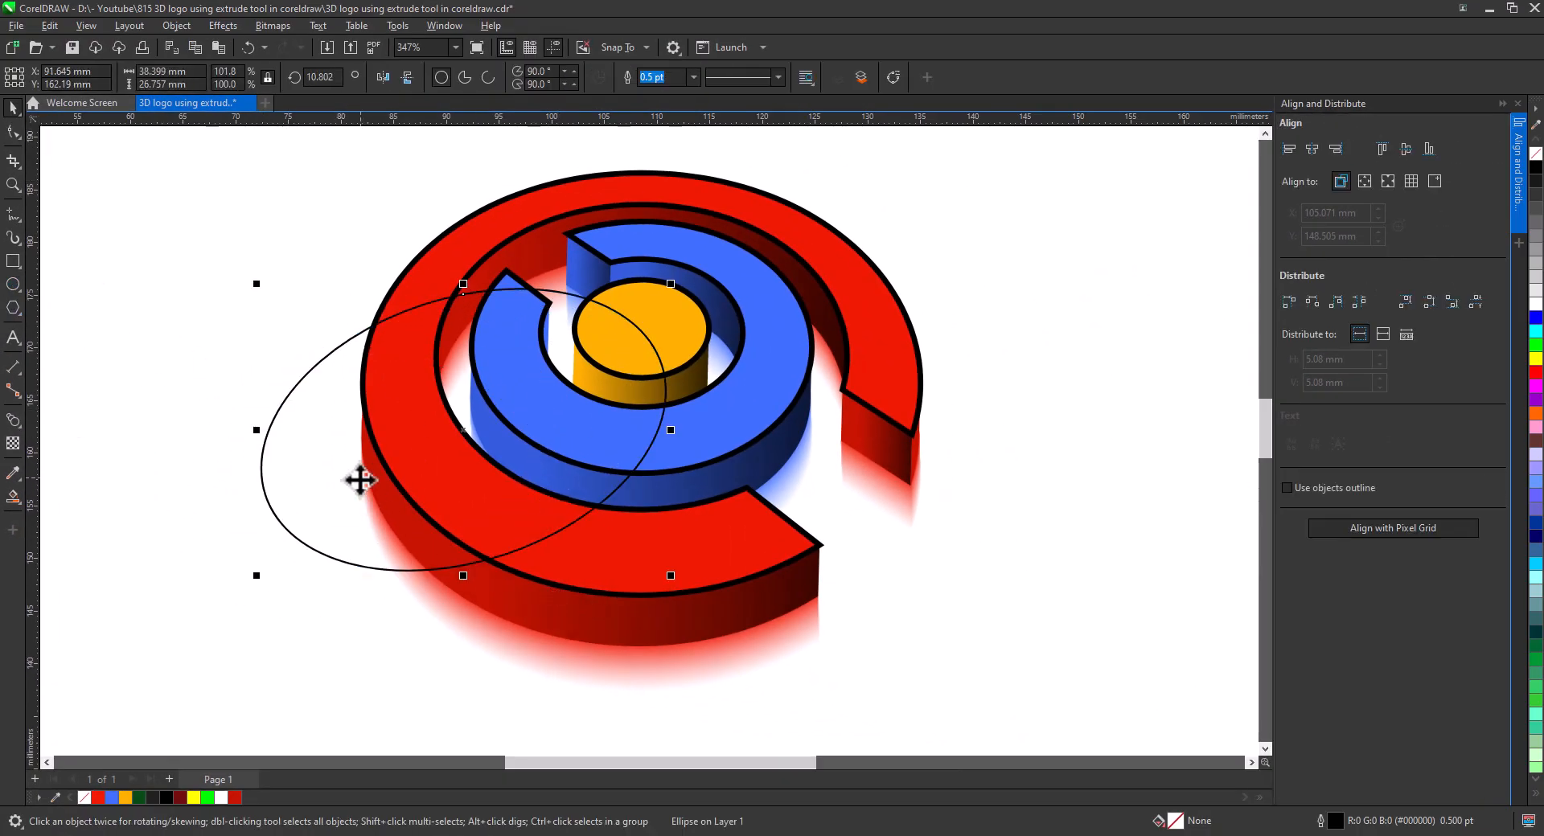
# Fill the ellipse's overlap on the cylinder top green, then move the ellipse top right.
pyautogui.moveTo(359, 480); pyautogui.dragTo(349, 551)
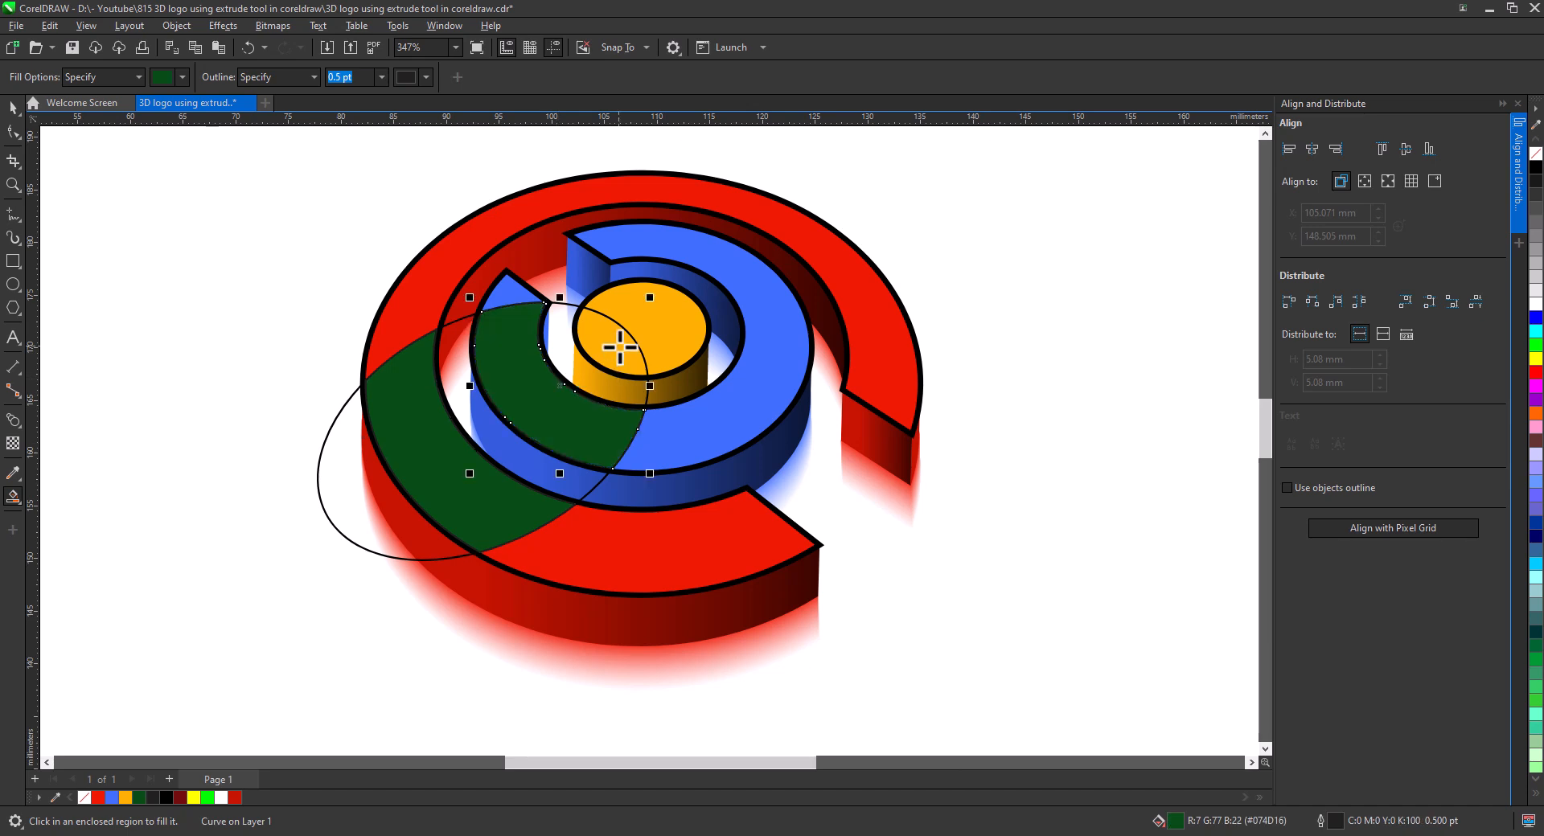
pyautogui.click(618, 345)
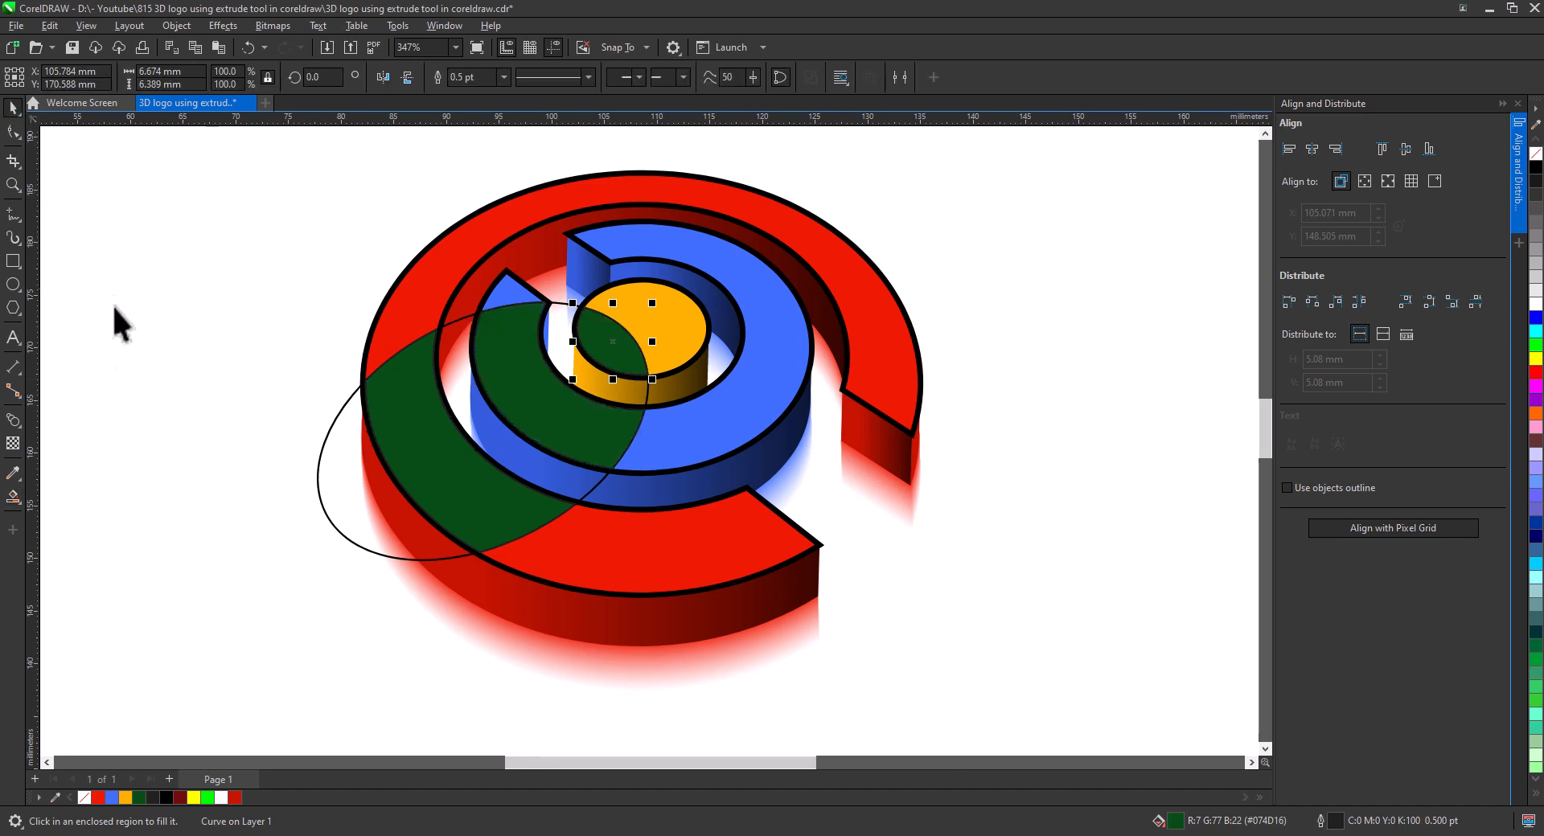
pyautogui.click(335, 517)
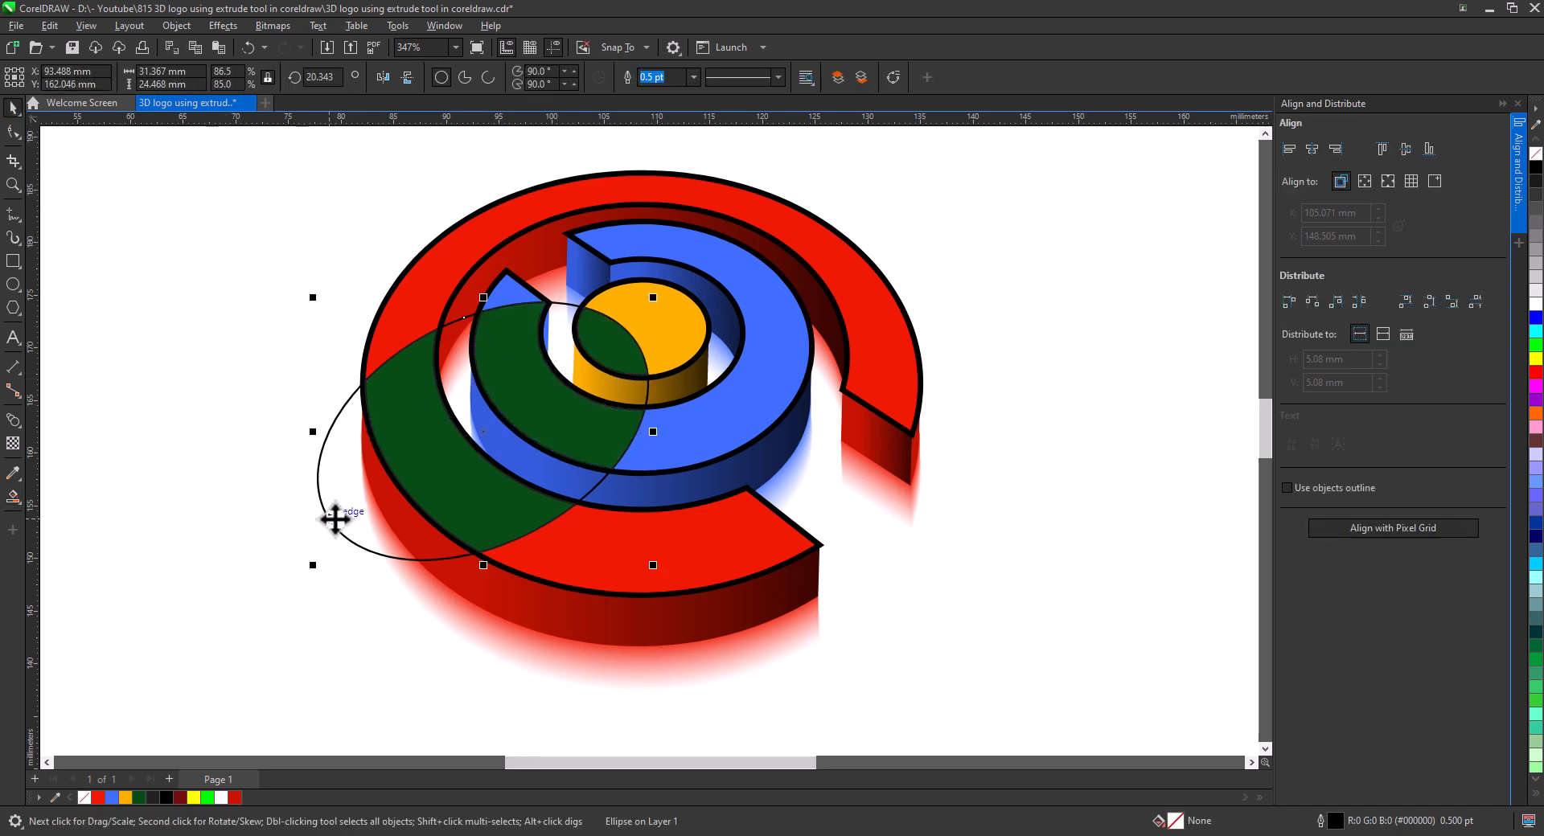
pyautogui.moveTo(483, 432); pyautogui.dragTo(872, 222)
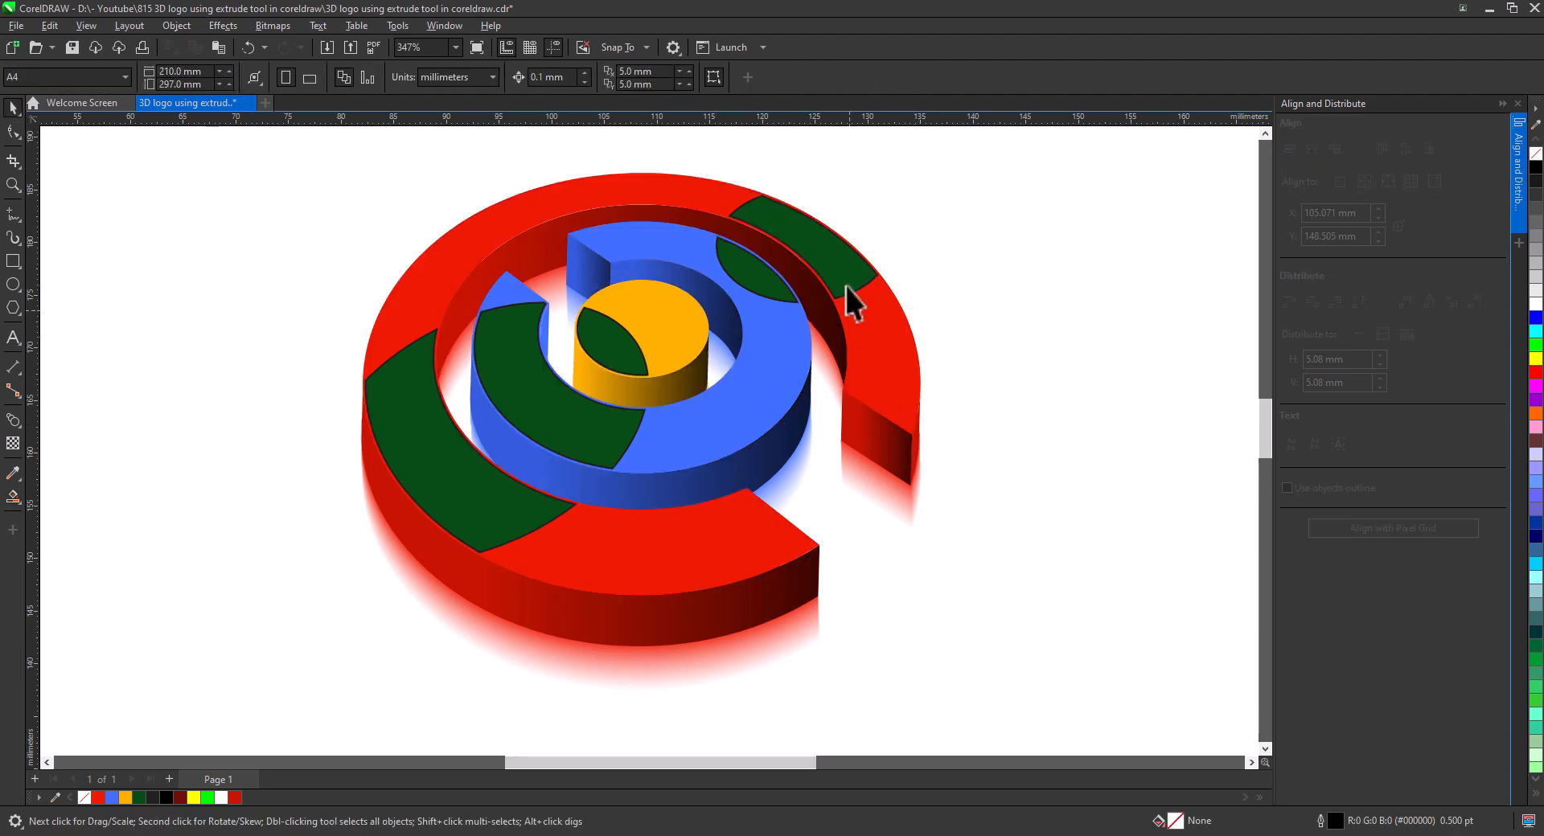
# Turn the green patches into translucent white highlights and clear the selection.
pyautogui.click(615, 393)
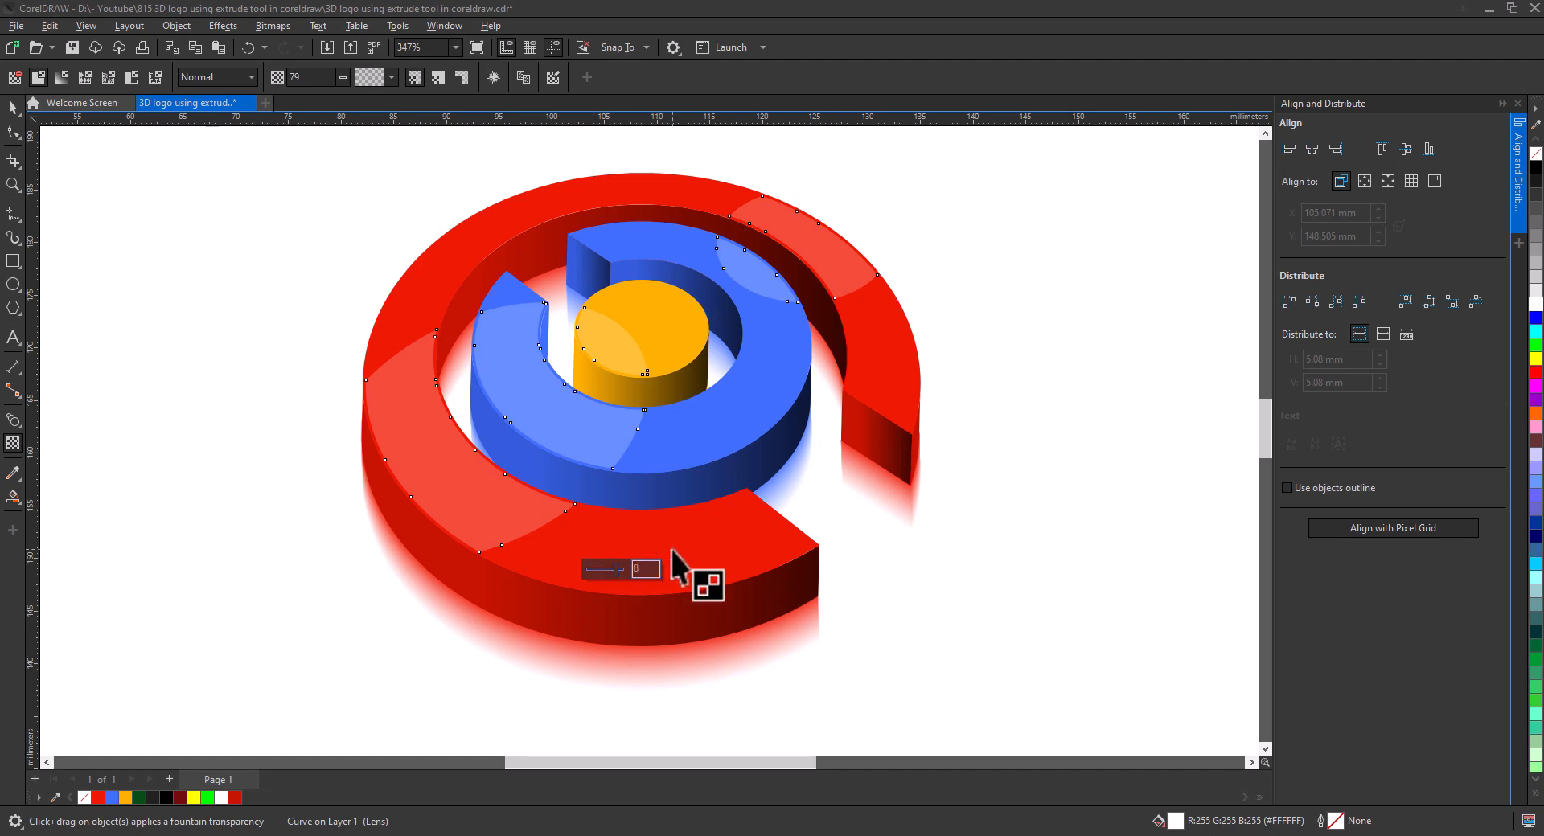
pyautogui.click(311, 618)
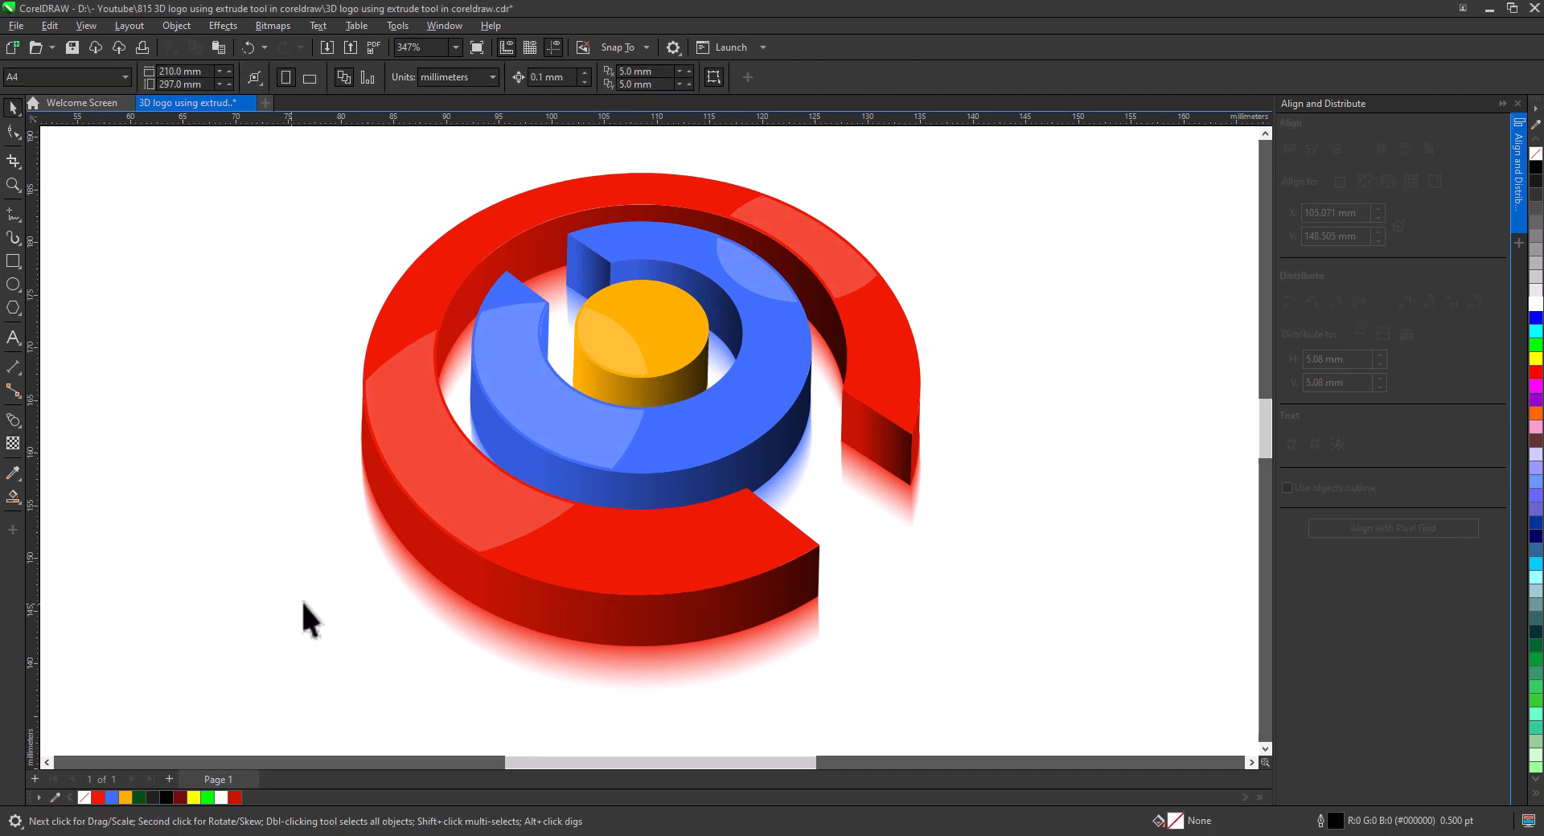
pyautogui.click(13, 261)
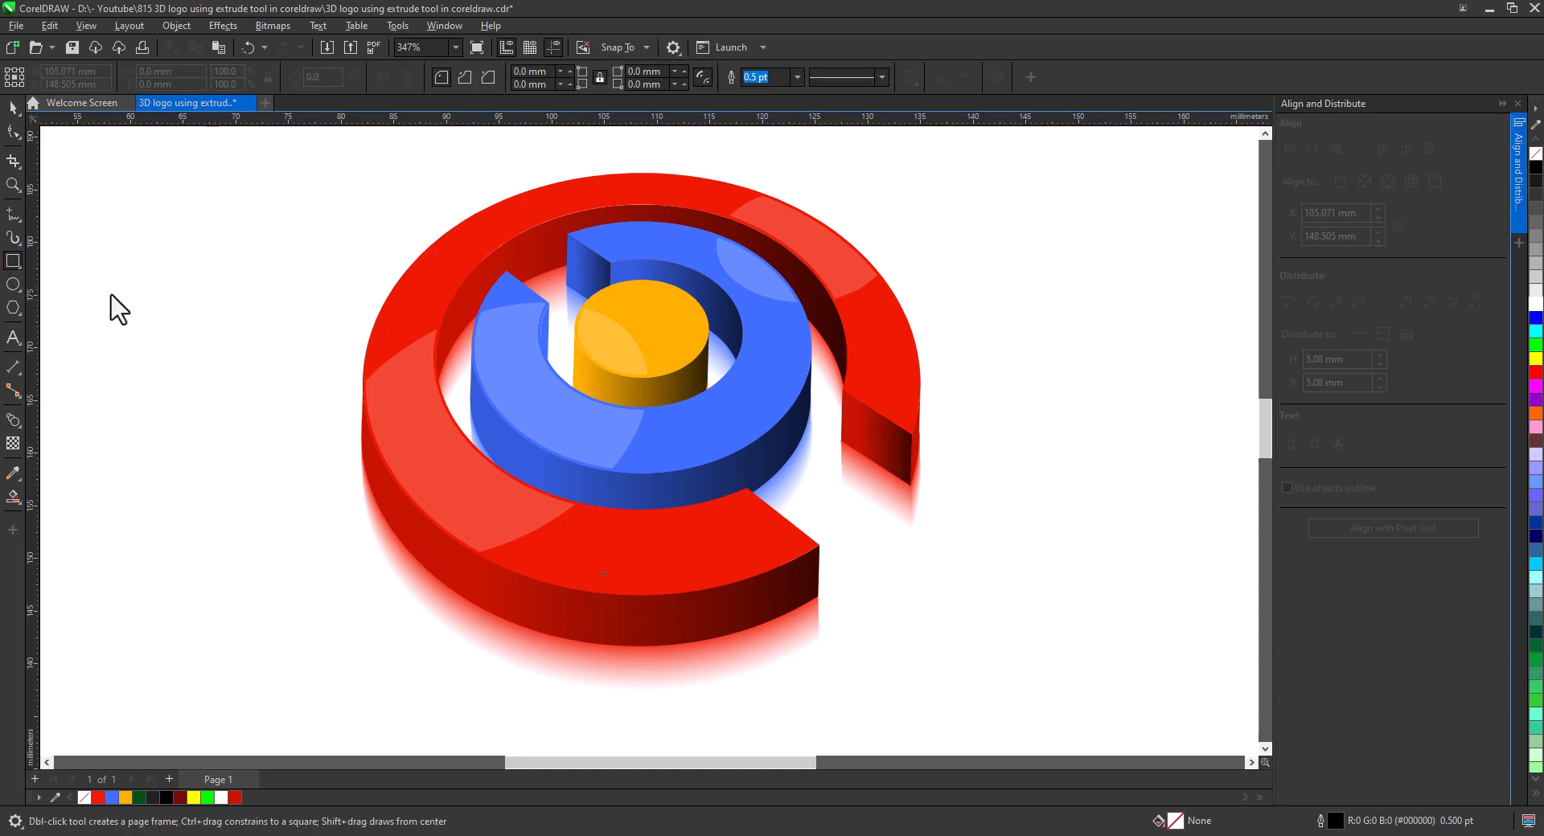